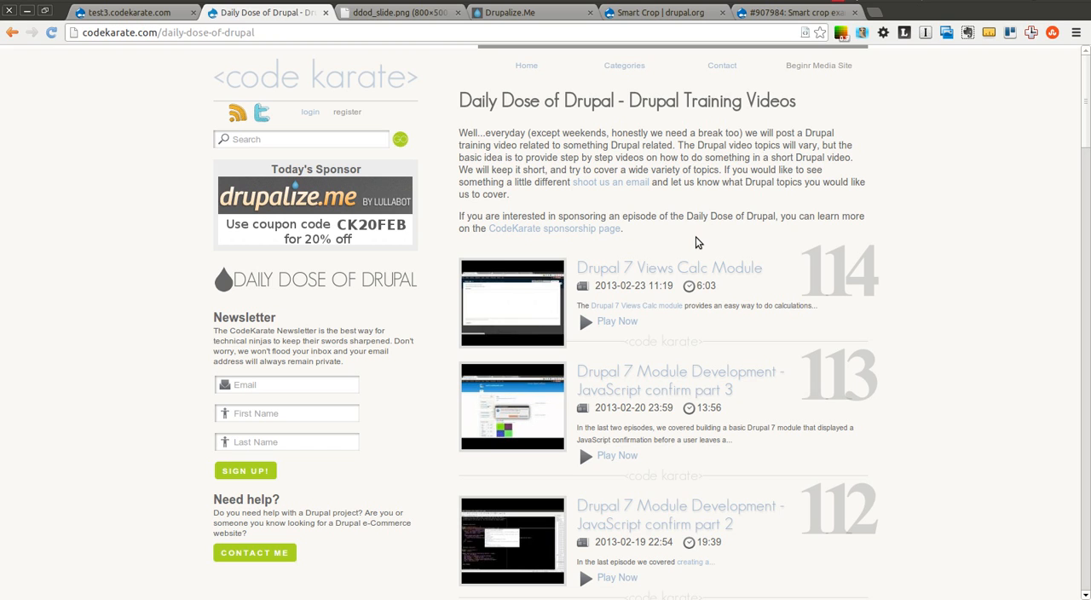
mouse_move(655, 44)
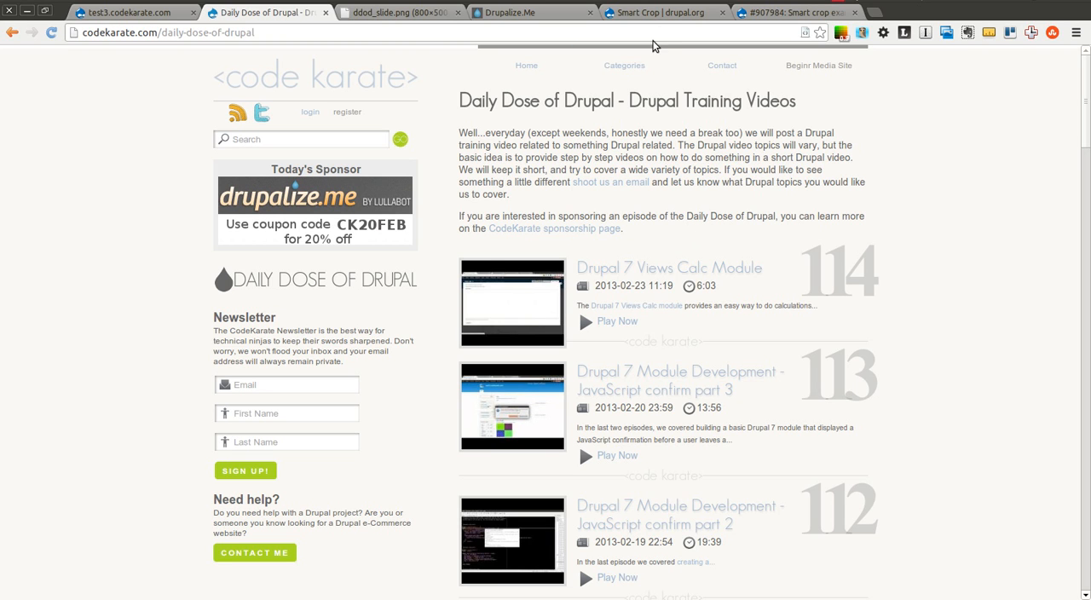
Bring up the Smart Crop module's project page on drupal.org
left_click(665, 11)
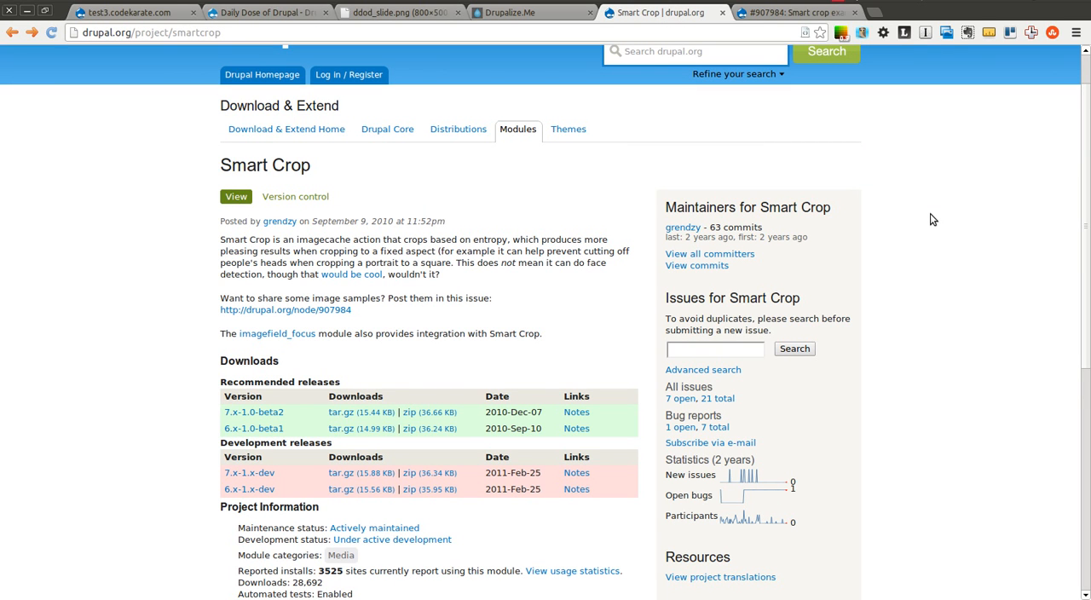
mouse_move(634, 247)
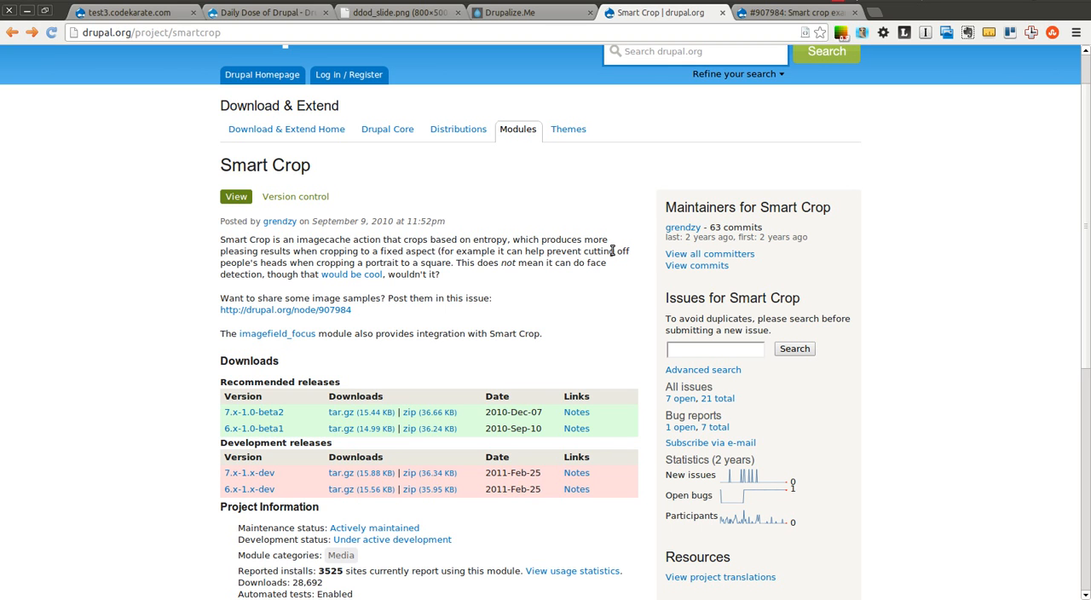
mouse_move(599, 242)
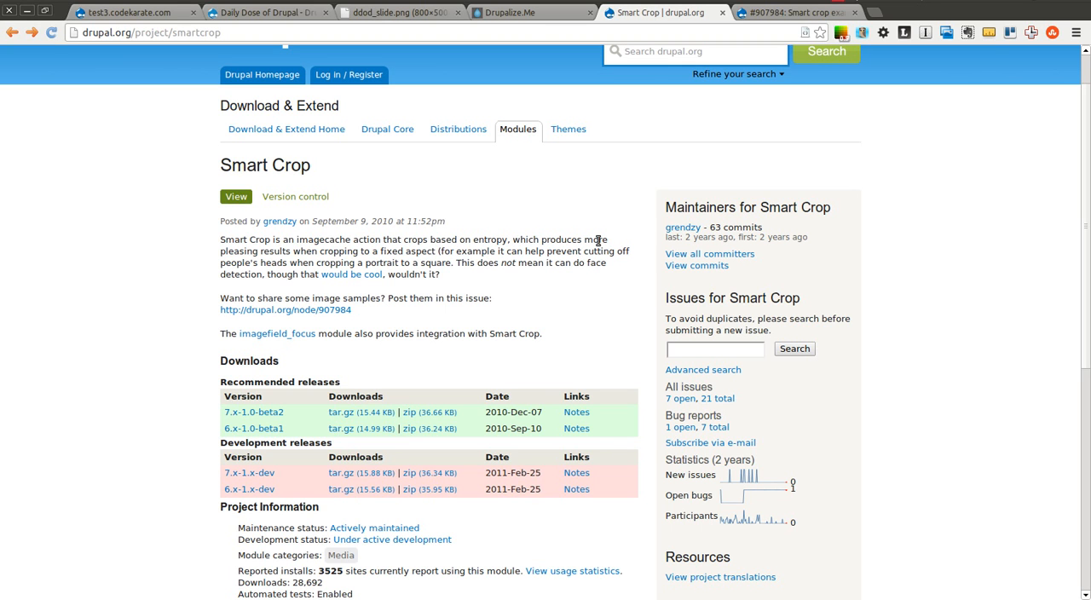
mouse_move(525, 261)
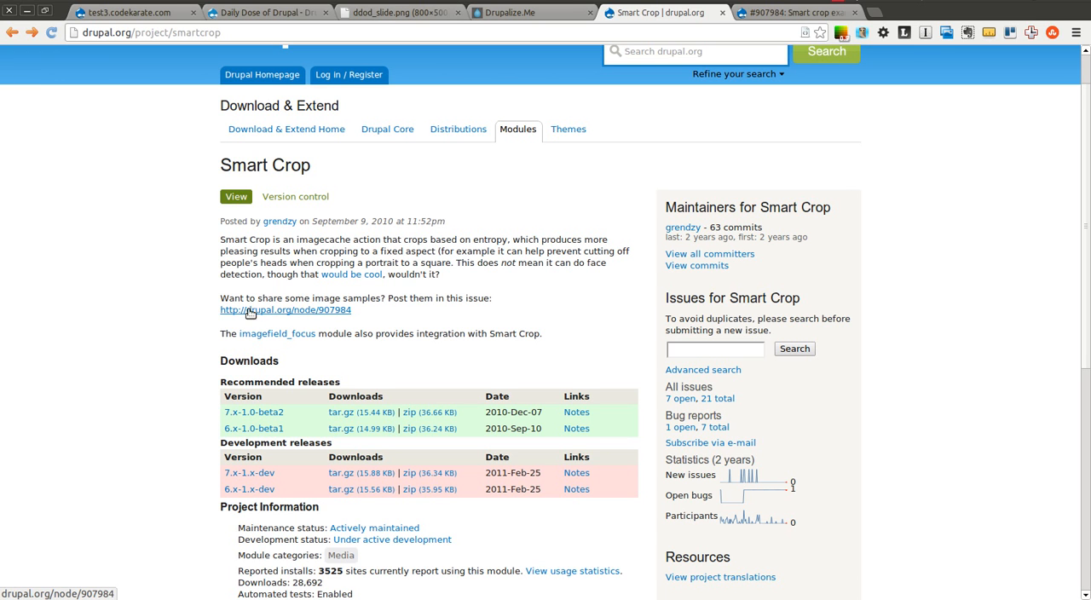
View issue #907984 and look through its grid of sample crop comparisons
left_click(286, 311)
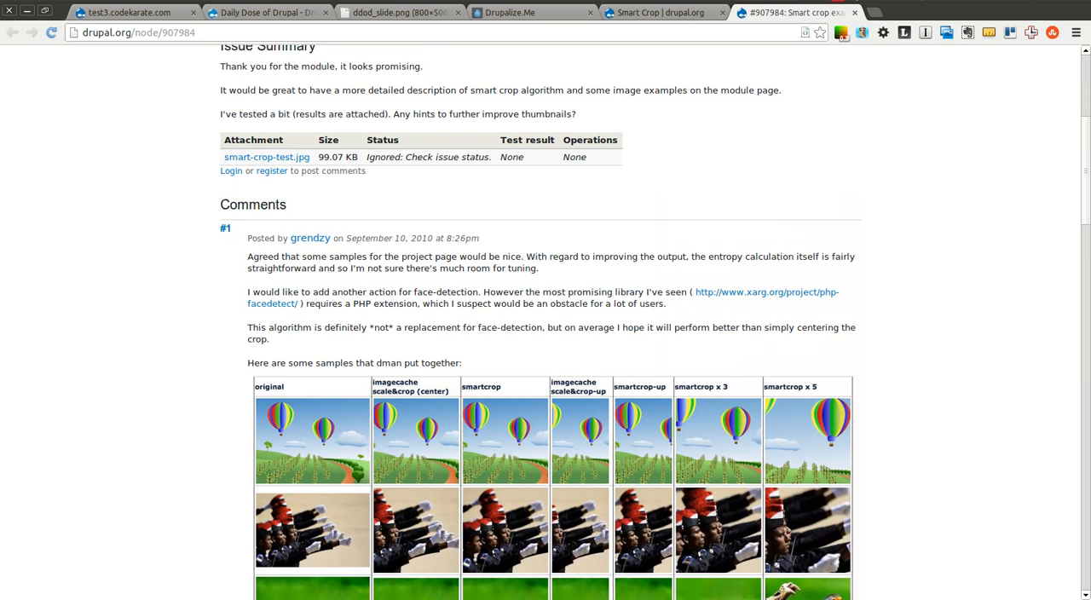
scroll("down", 3)
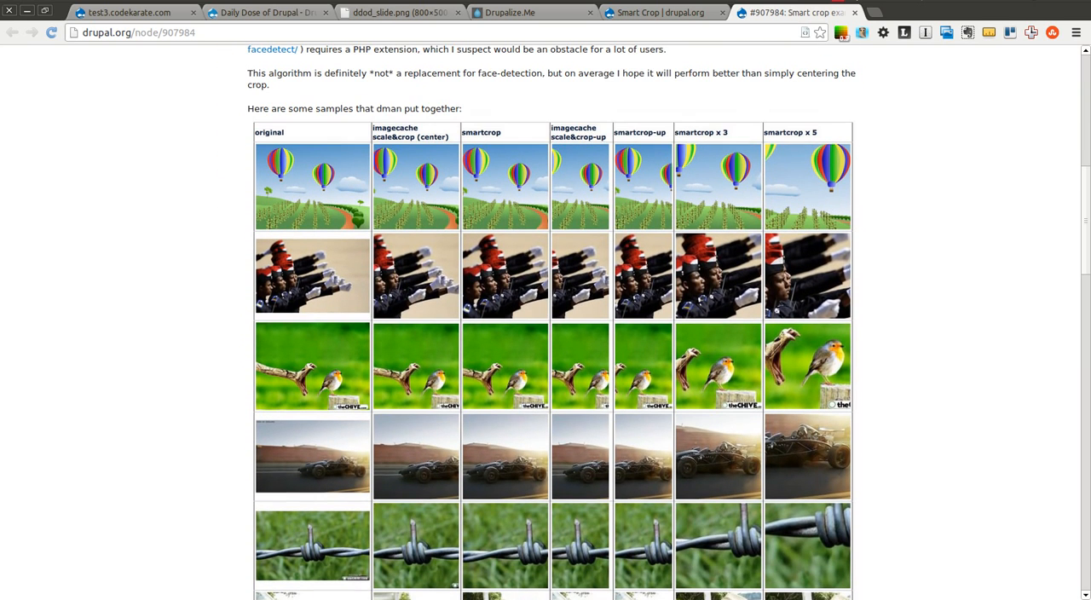
mouse_move(381, 136)
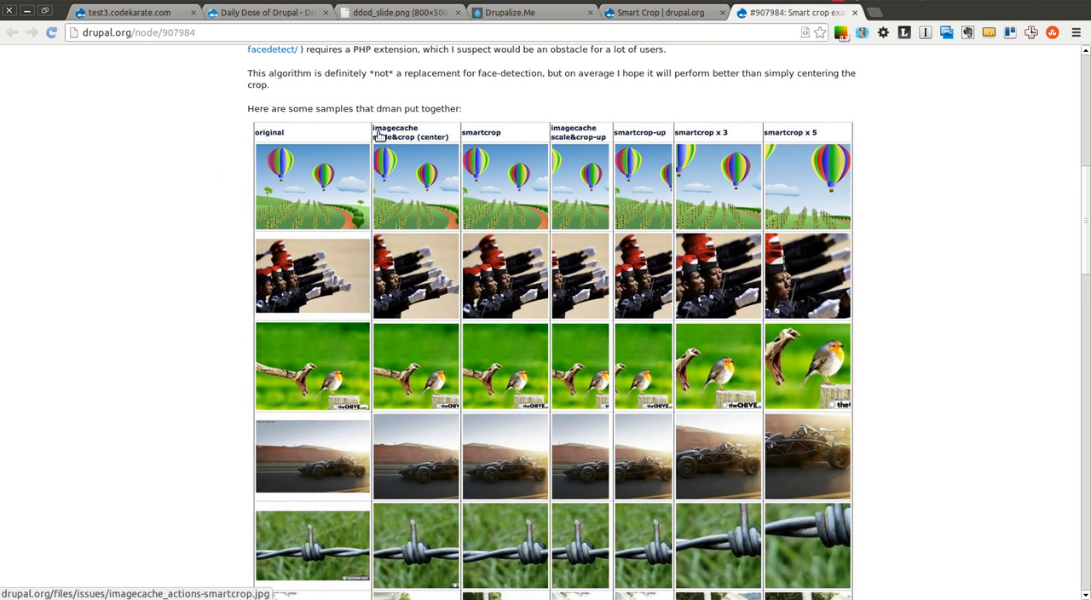
mouse_move(454, 120)
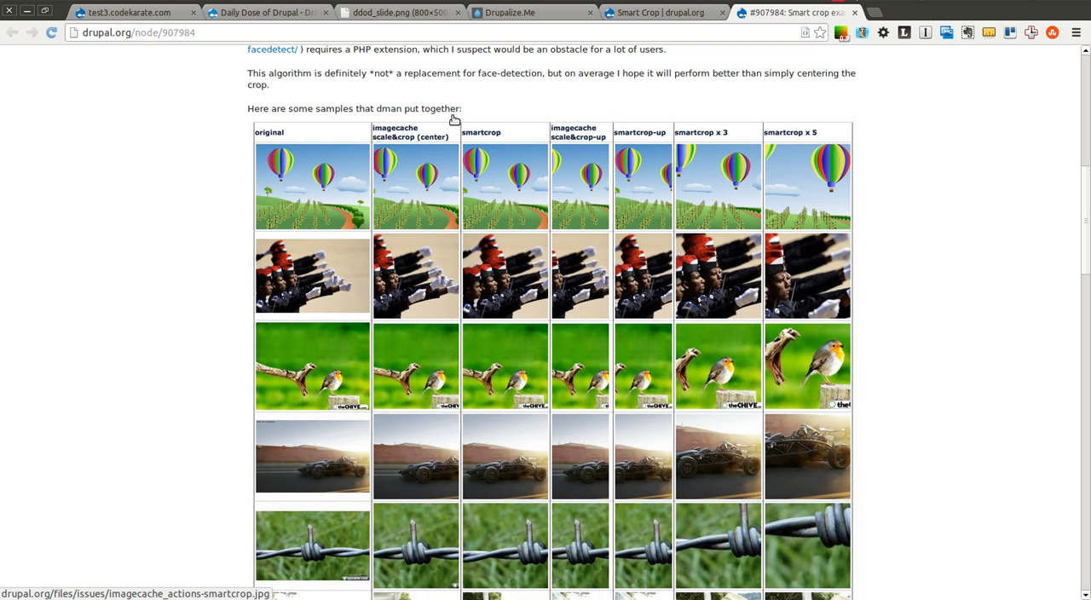
mouse_move(457, 150)
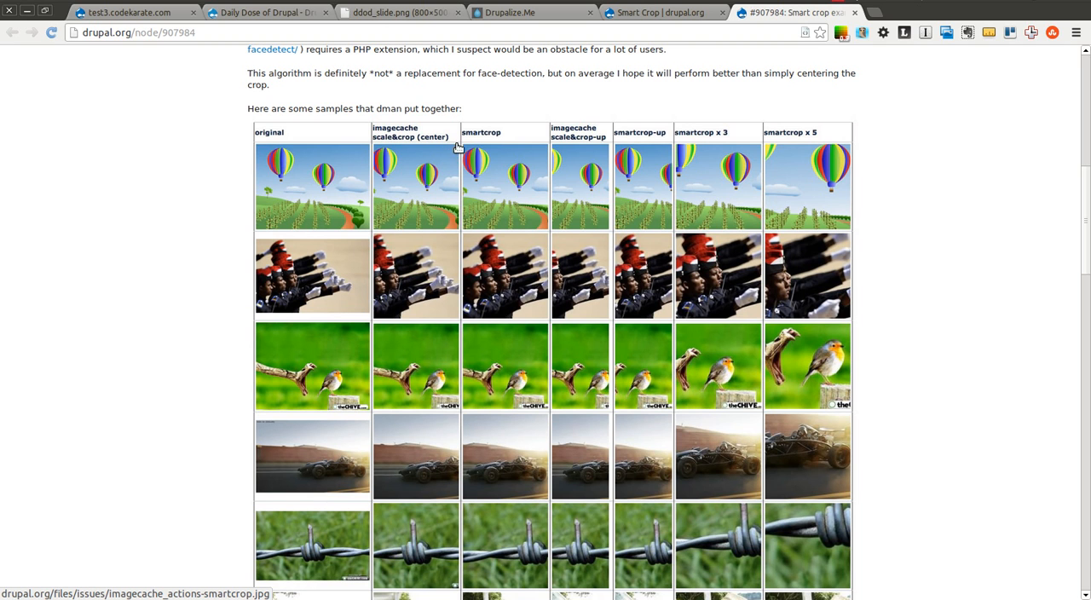
mouse_move(580, 154)
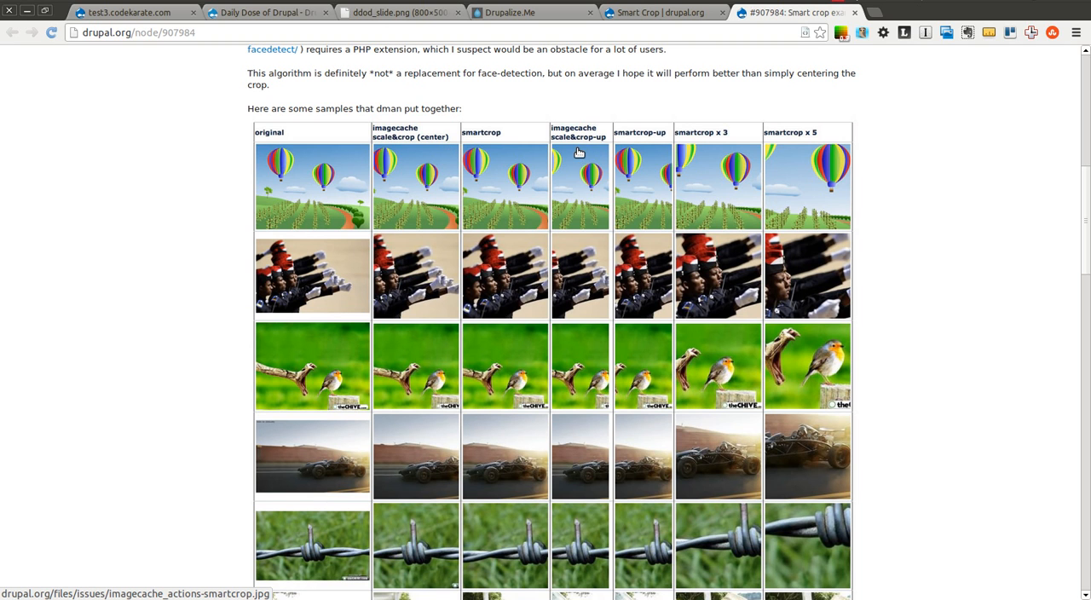
mouse_move(398, 271)
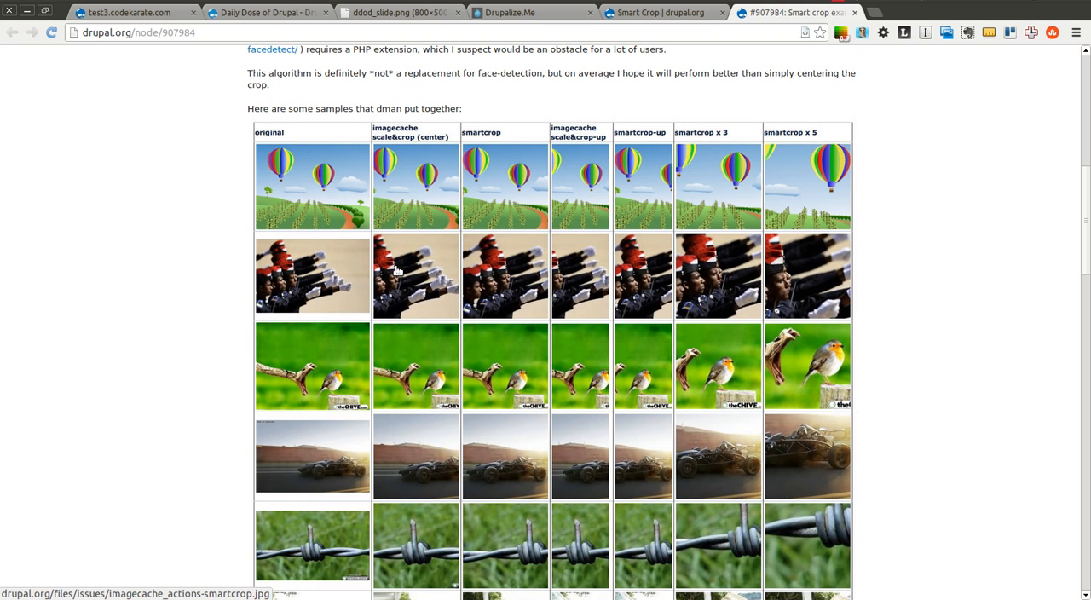
mouse_move(479, 452)
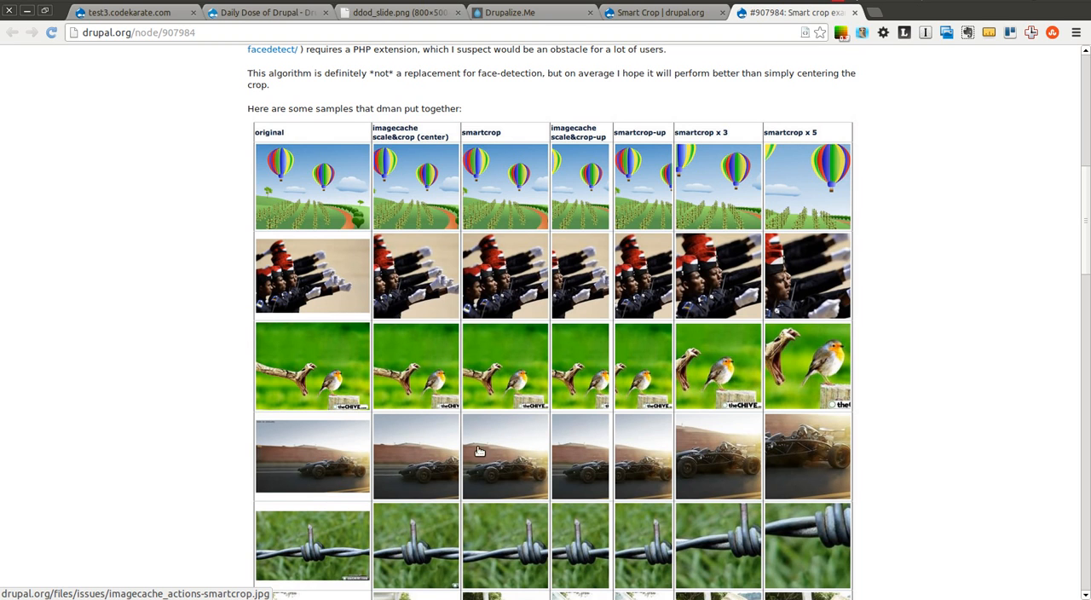
mouse_move(406, 135)
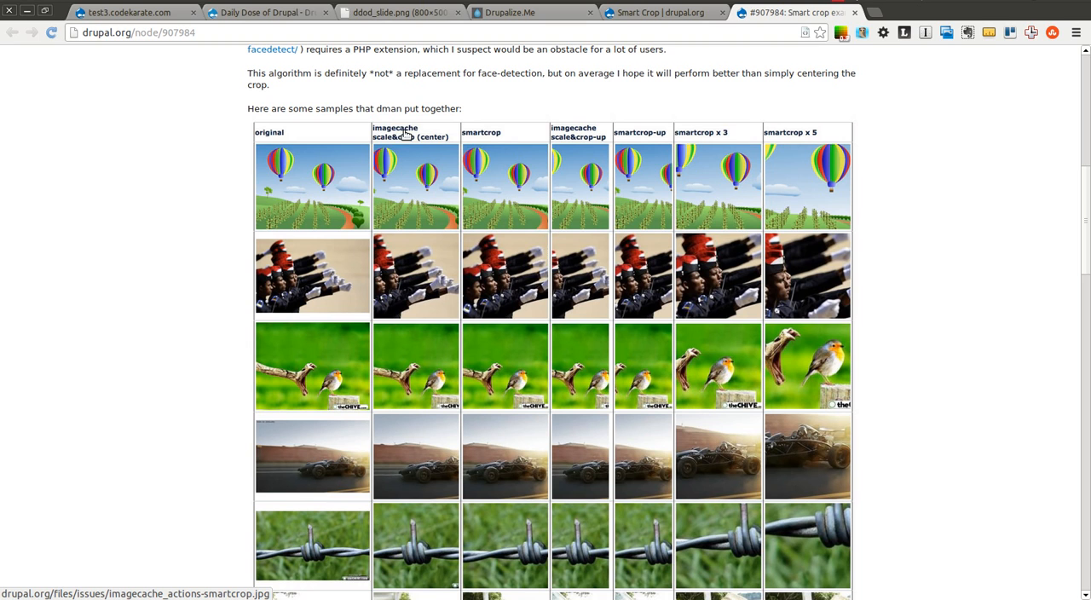
mouse_move(481, 484)
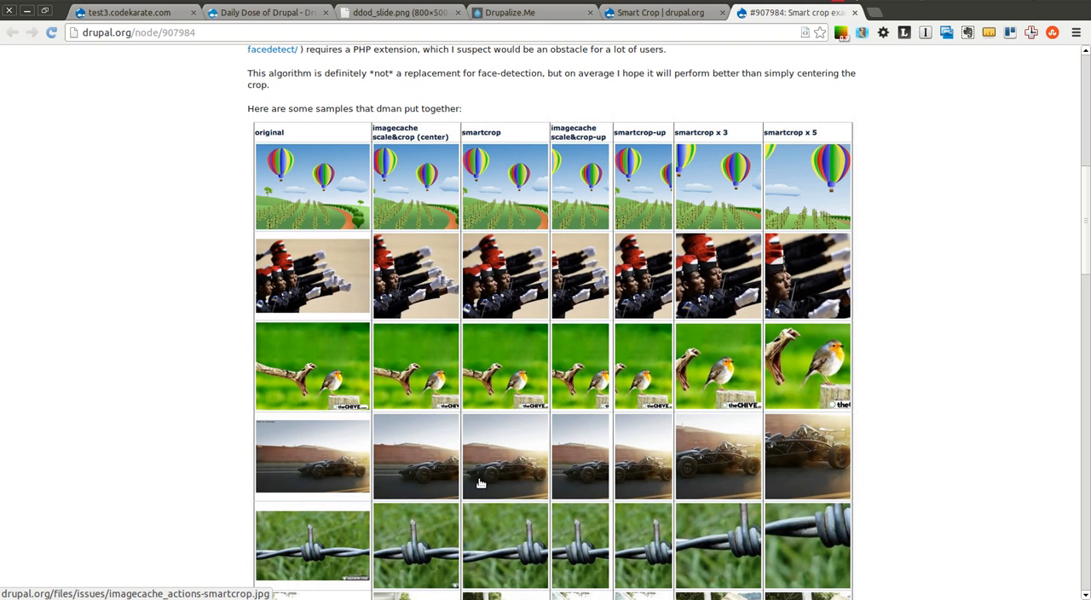
mouse_move(511, 443)
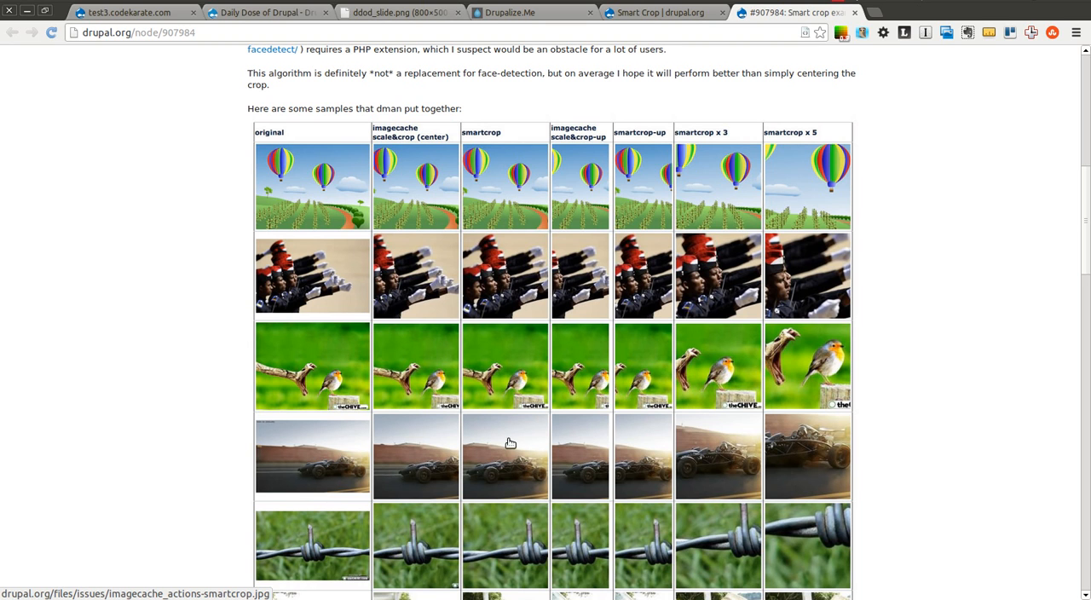
mouse_move(546, 479)
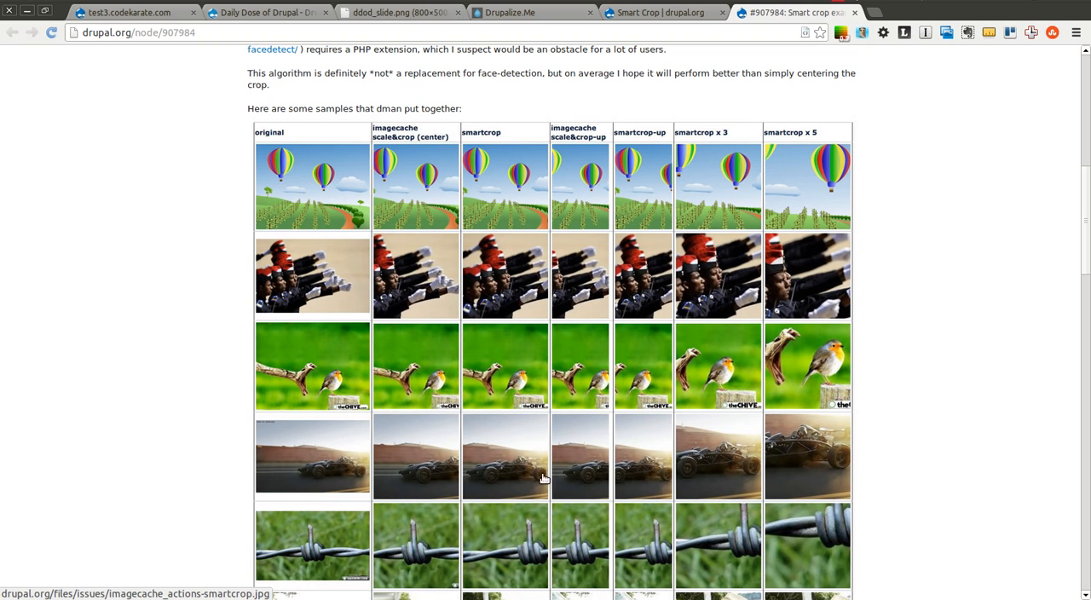
mouse_move(477, 467)
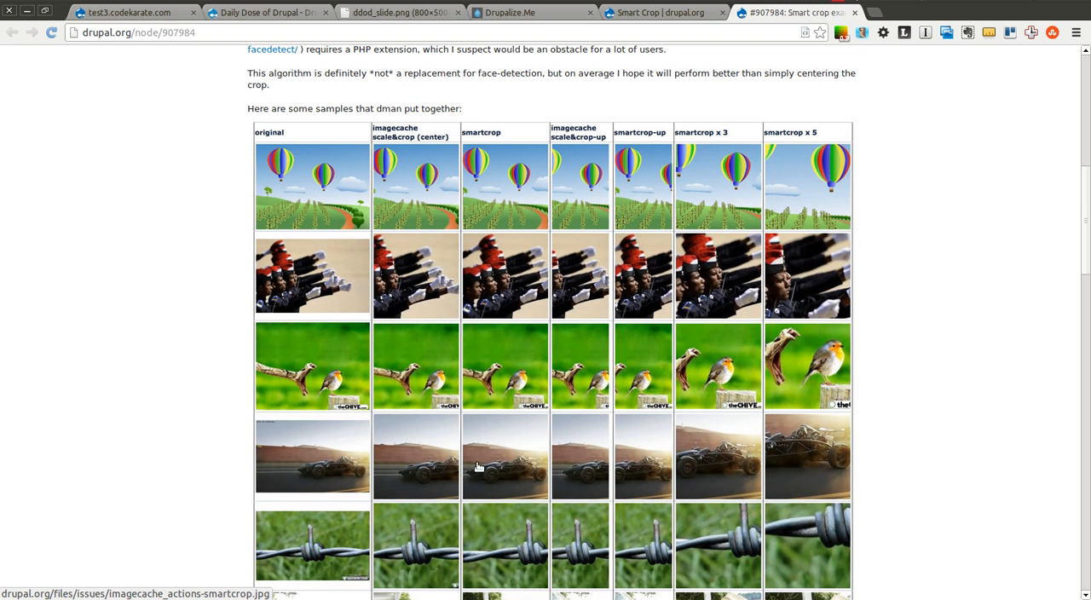
mouse_move(481, 464)
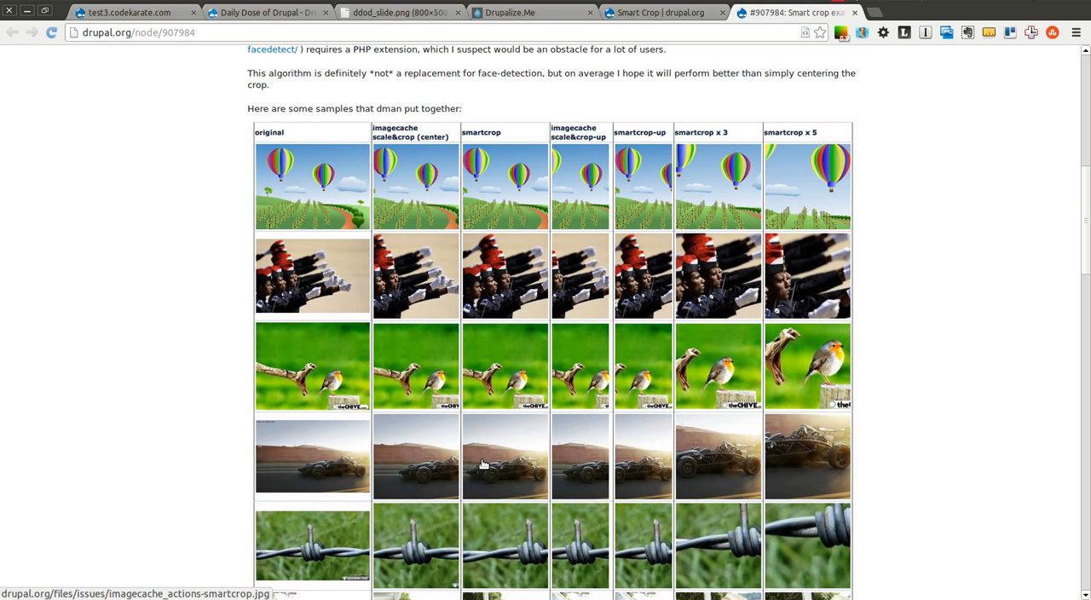
mouse_move(478, 474)
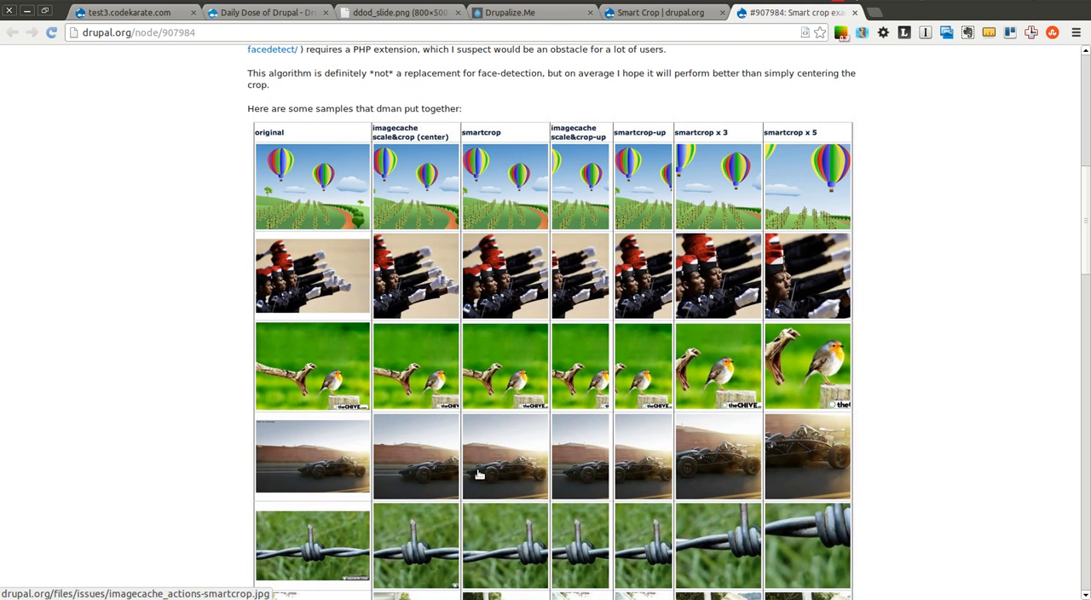
mouse_move(522, 468)
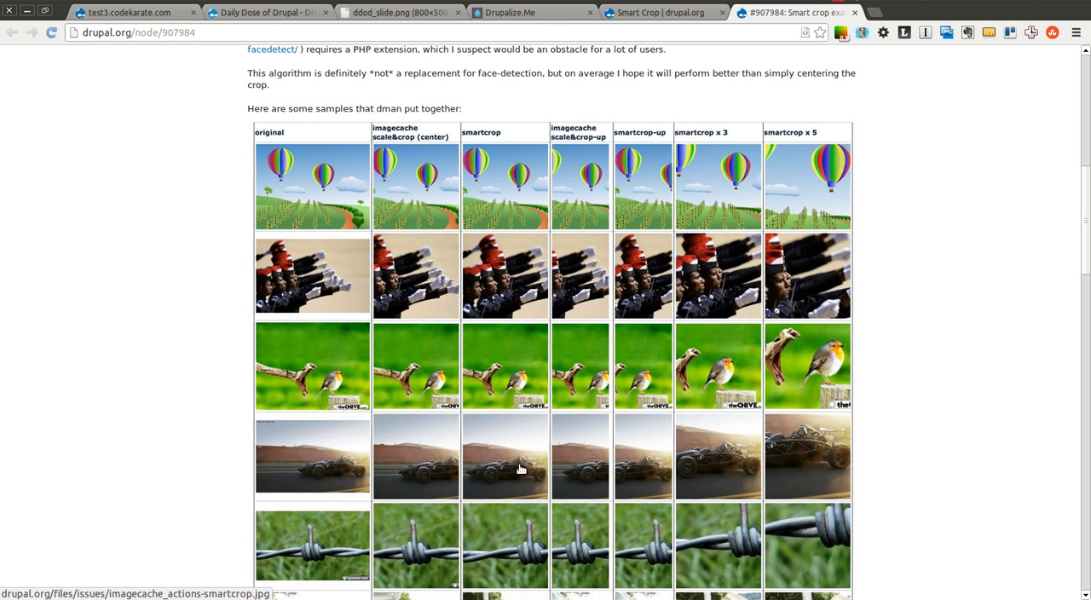
mouse_move(416, 444)
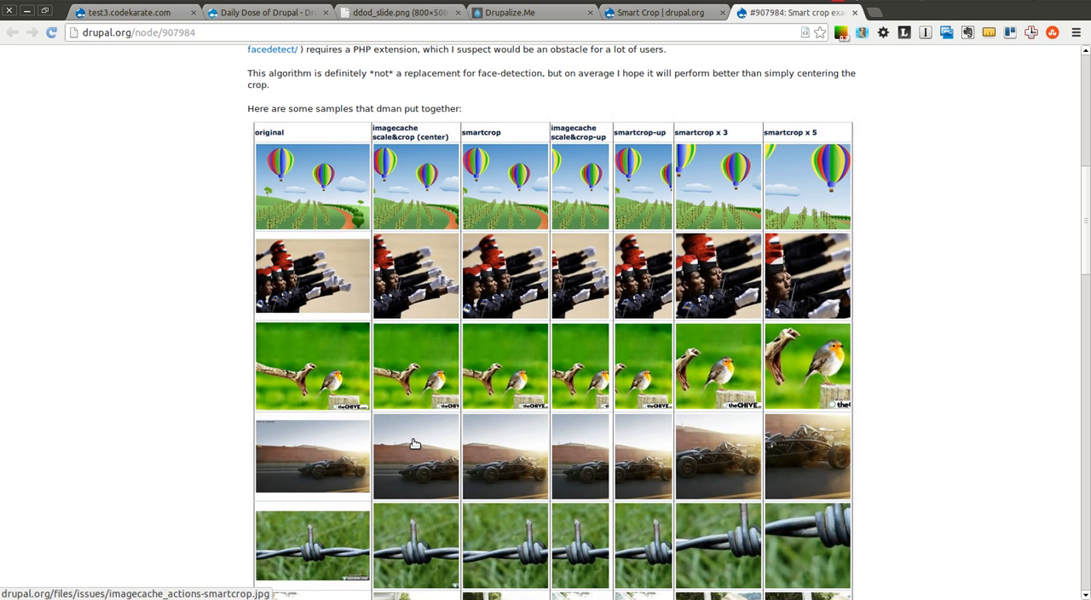
mouse_move(435, 157)
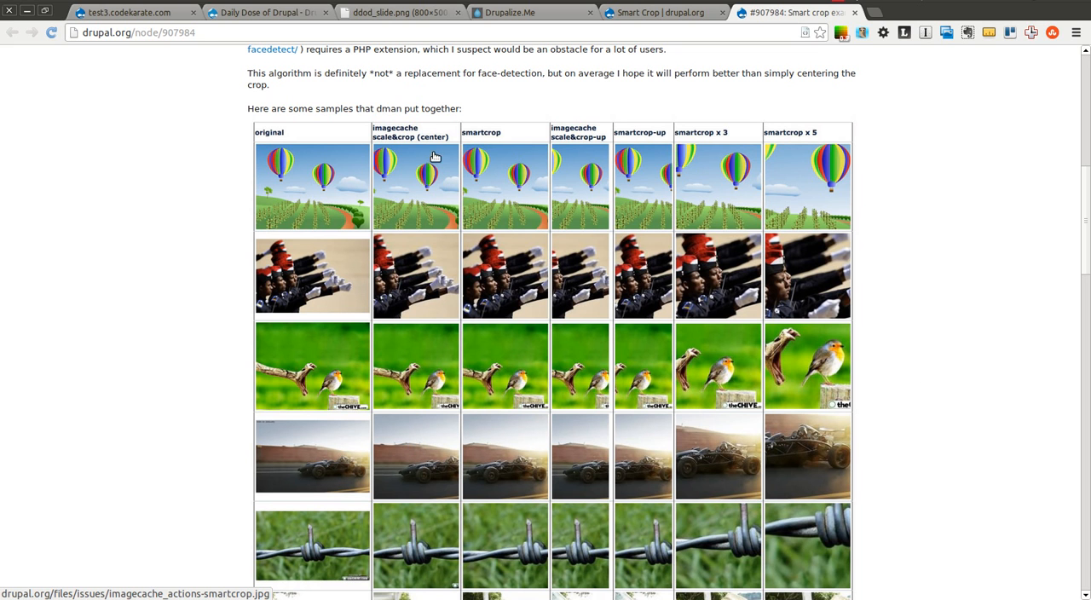
scroll("down", 3)
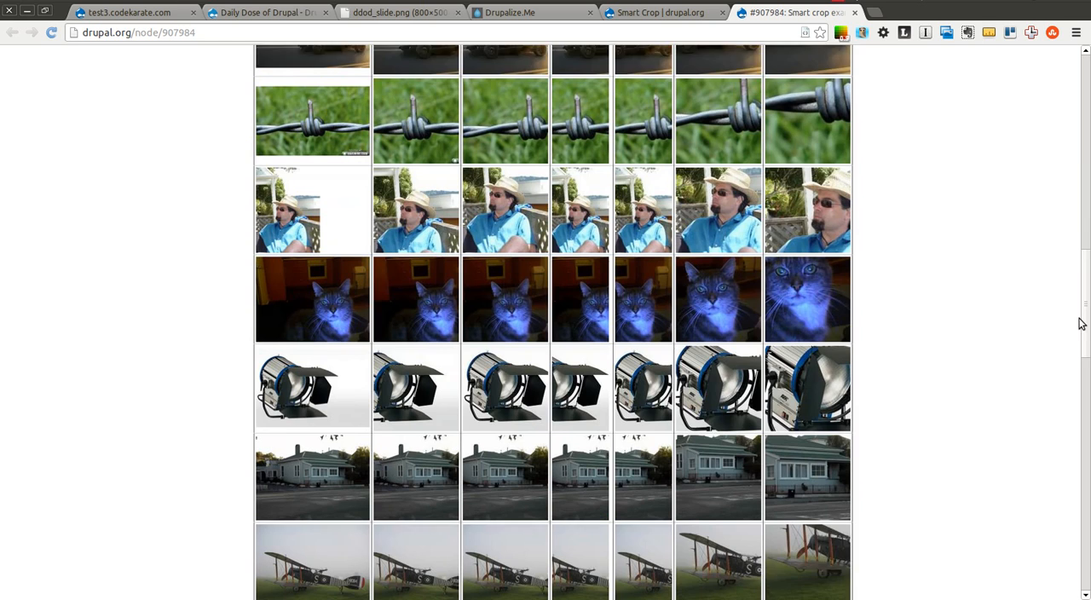
scroll("down", 3)
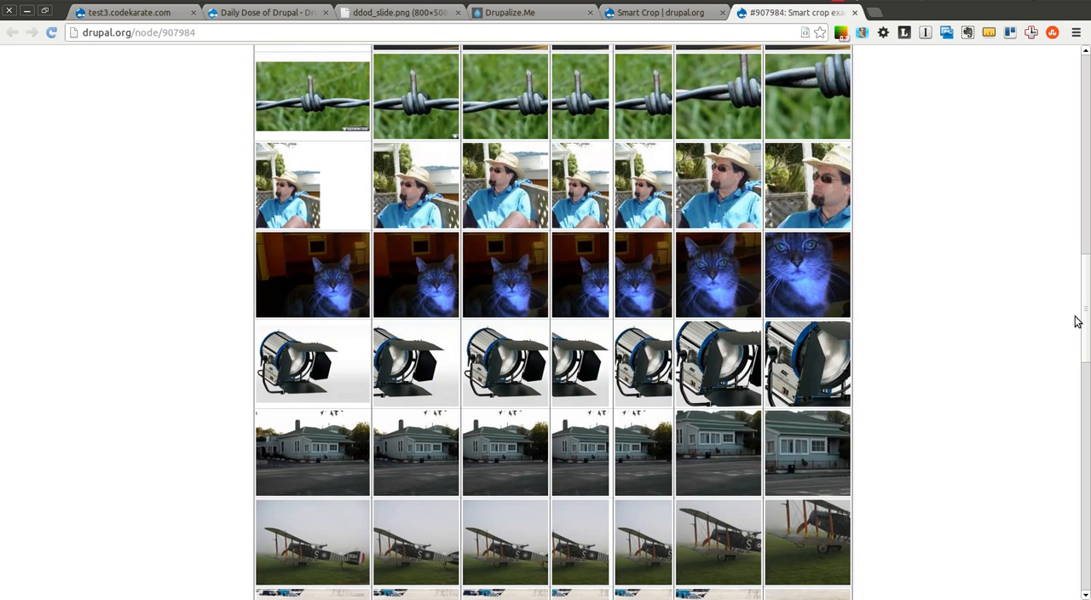
scroll("up", 3)
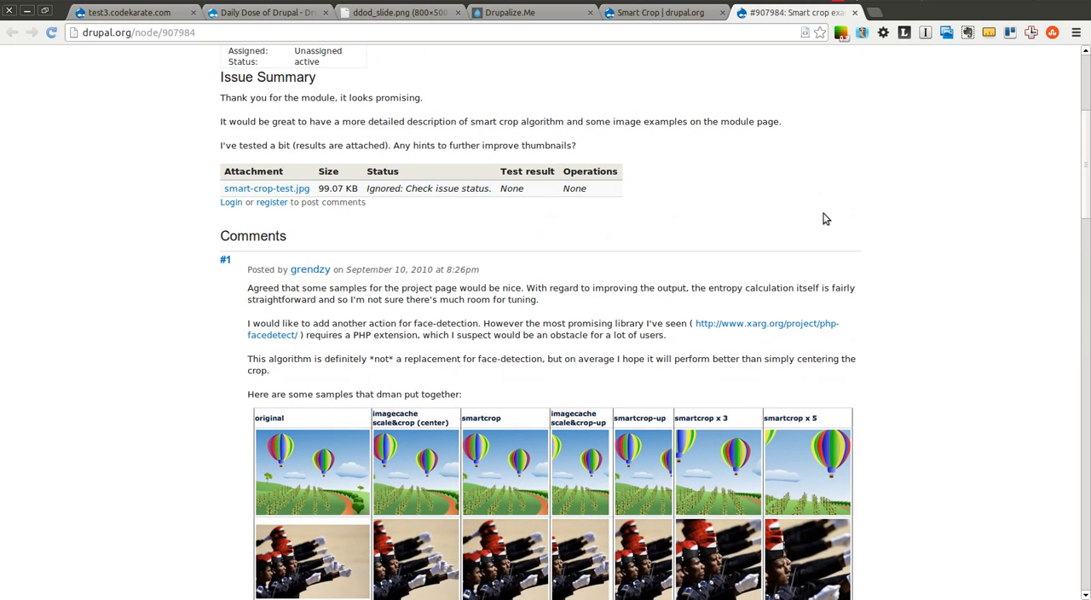
mouse_move(921, 229)
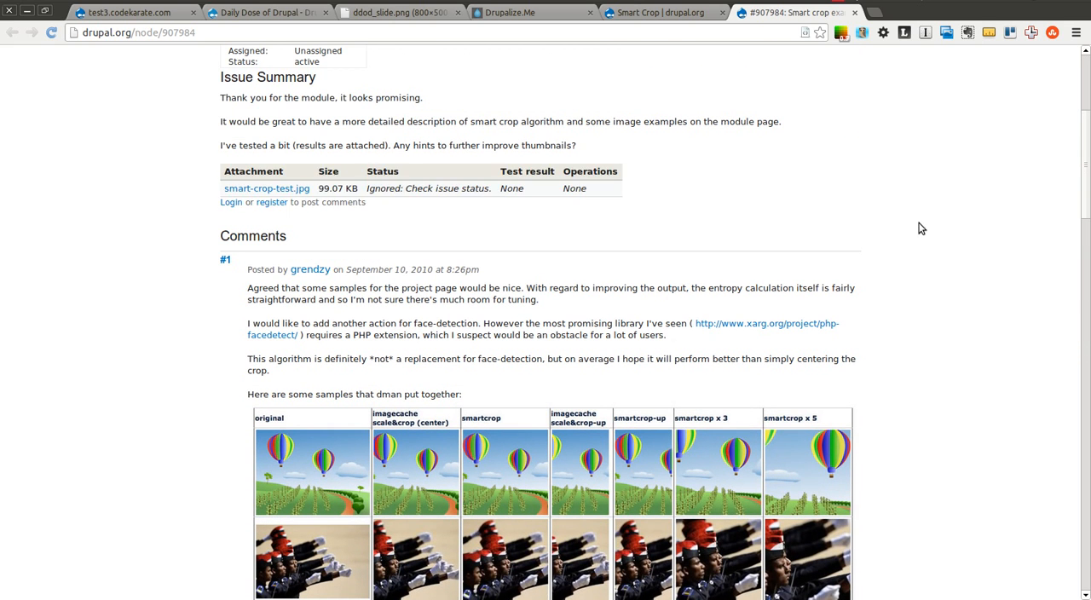
Look over the drupalize.me sponsor training site
left_click(392, 12)
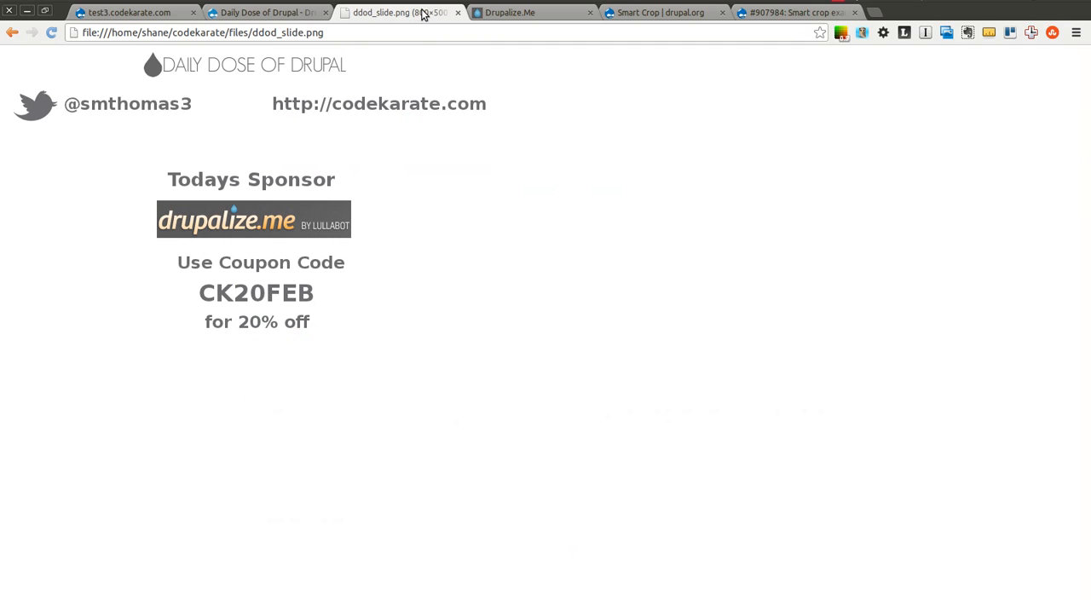
mouse_move(186, 102)
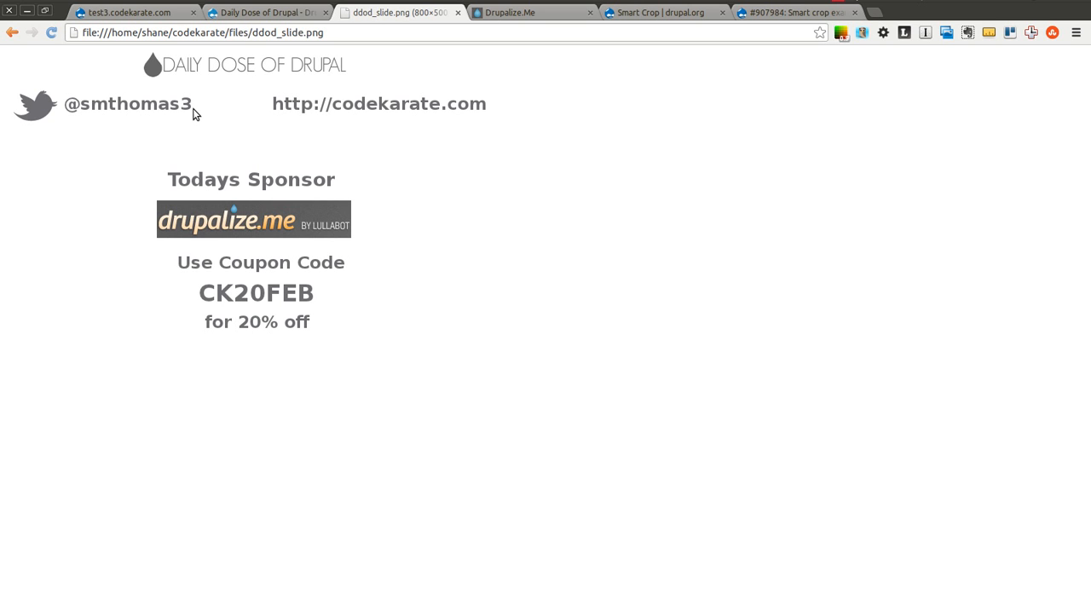
mouse_move(220, 27)
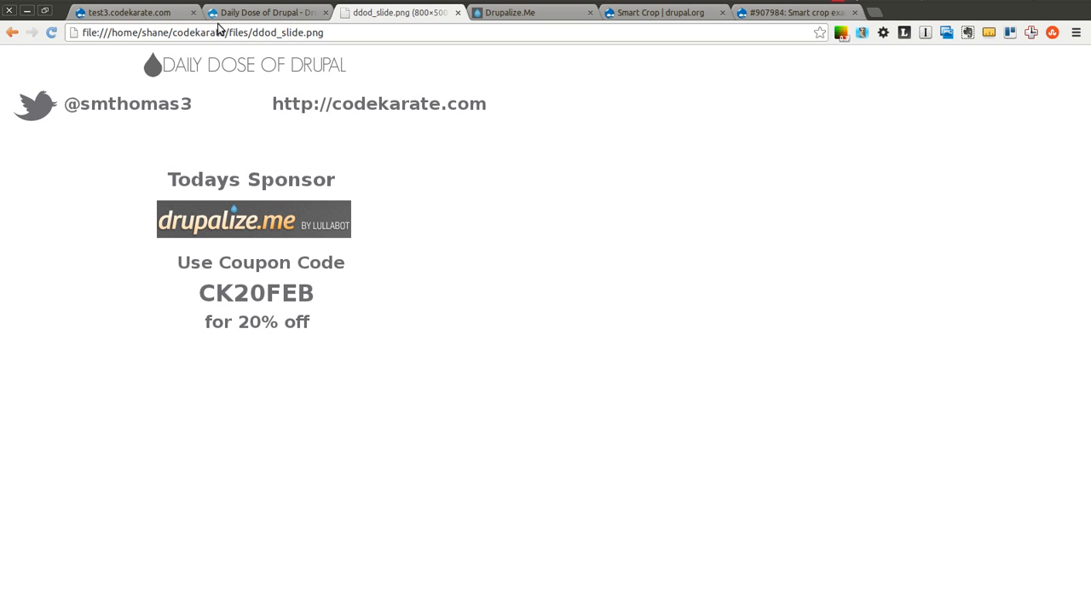
left_click(264, 12)
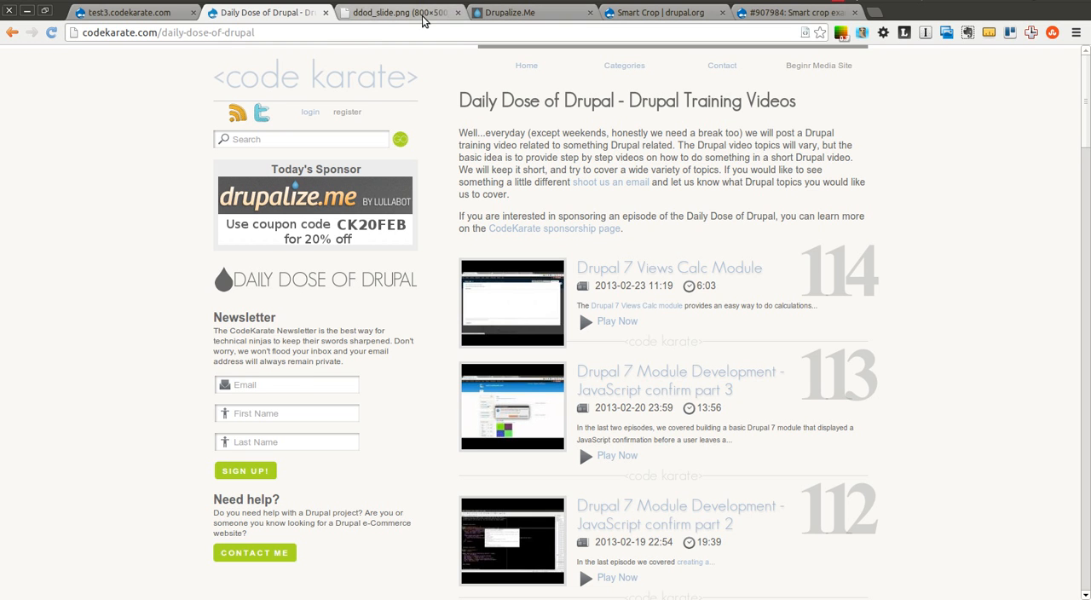
left_click(532, 12)
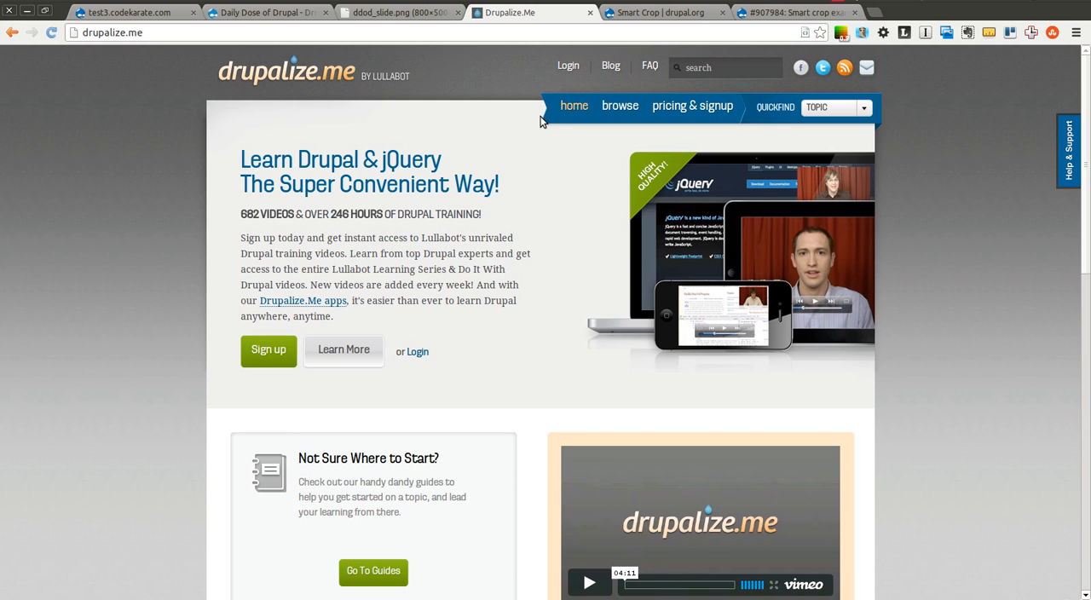
left_click(621, 106)
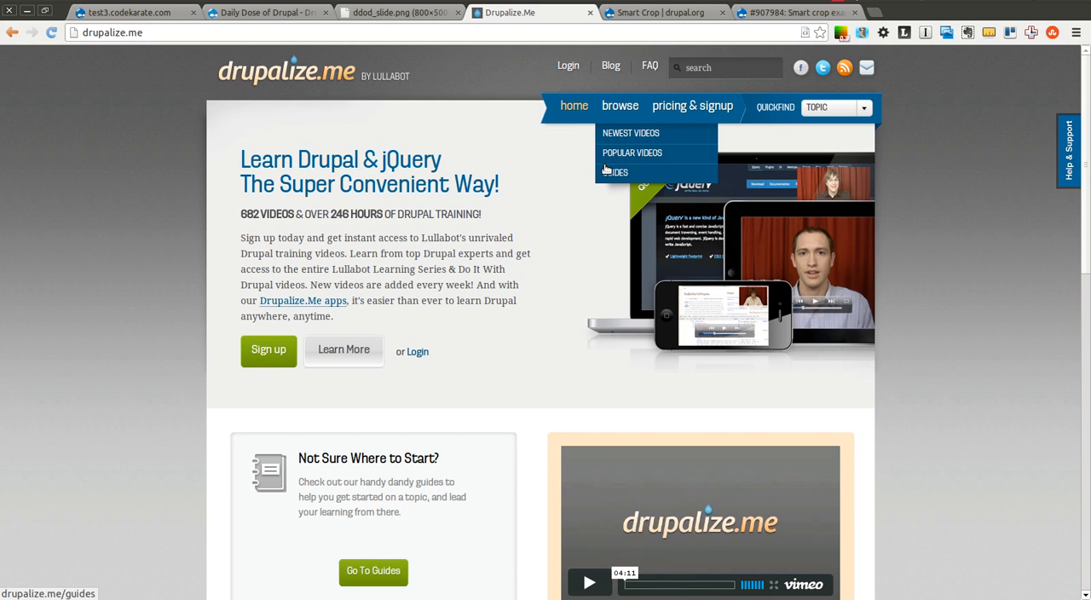
mouse_move(474, 150)
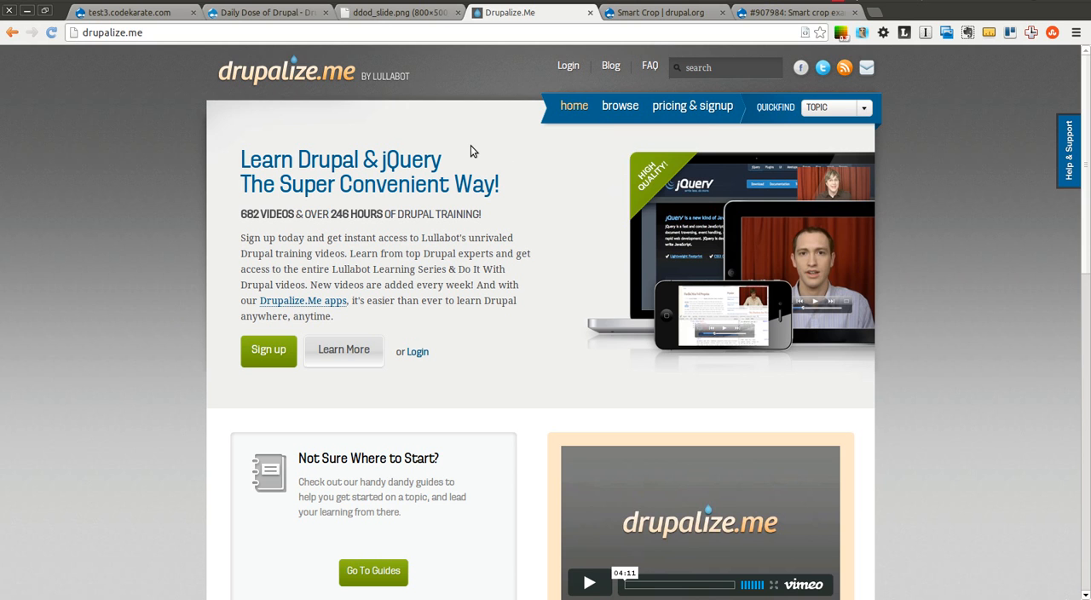
Show the sponsor slide with coupon code CK20FEB, then return to the test3 Drupal site
left_click(399, 11)
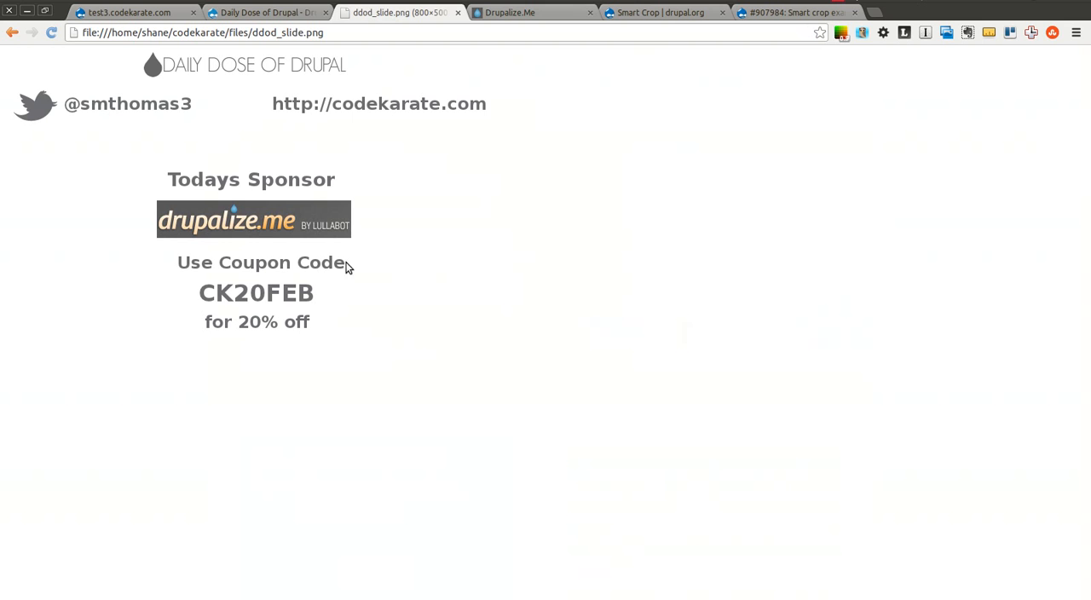
mouse_move(255, 66)
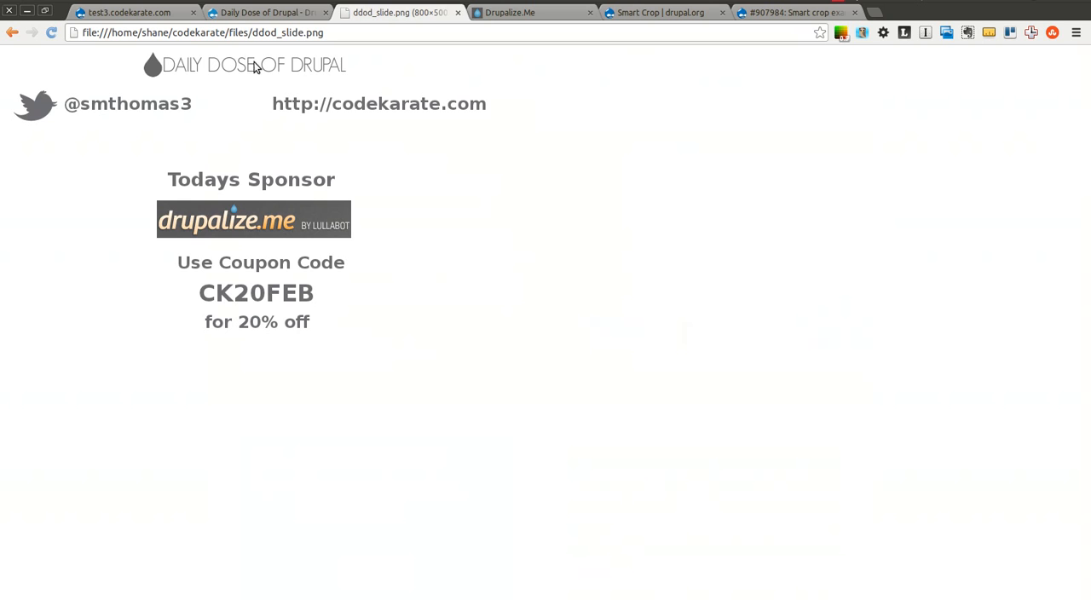
left_click(127, 12)
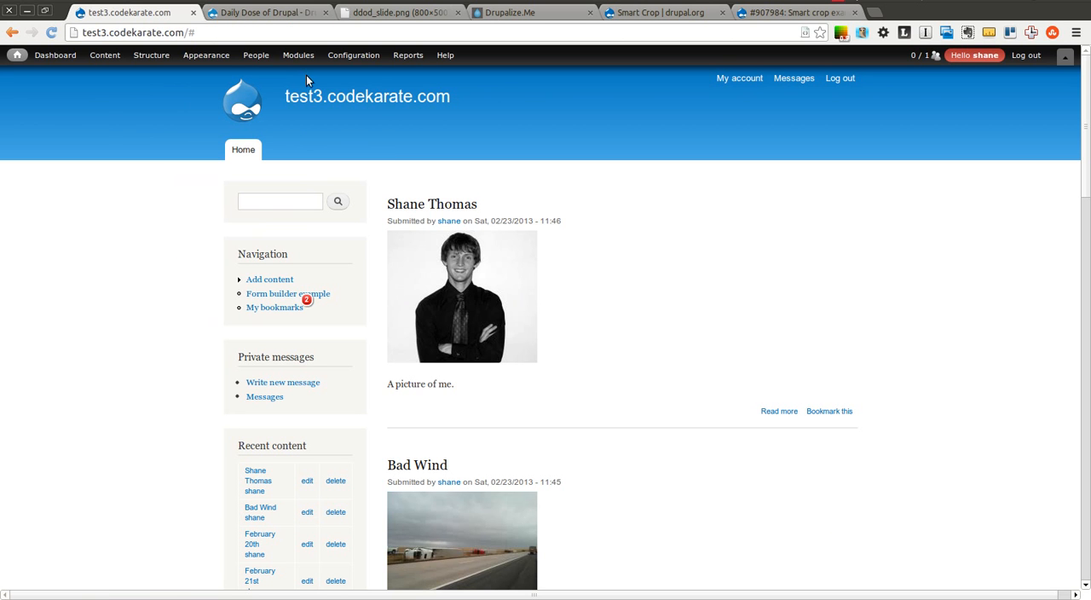
Filter the Modules list with 'cr' to find the enabled SmartCrop 7.x-1.0-beta2 module
left_click(297, 54)
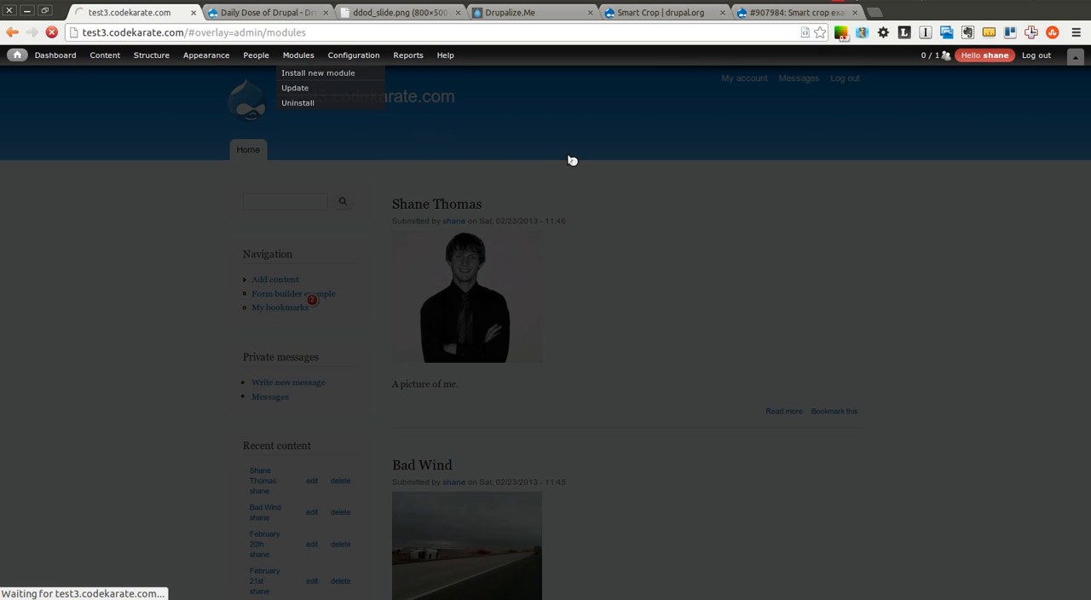
left_click(297, 54)
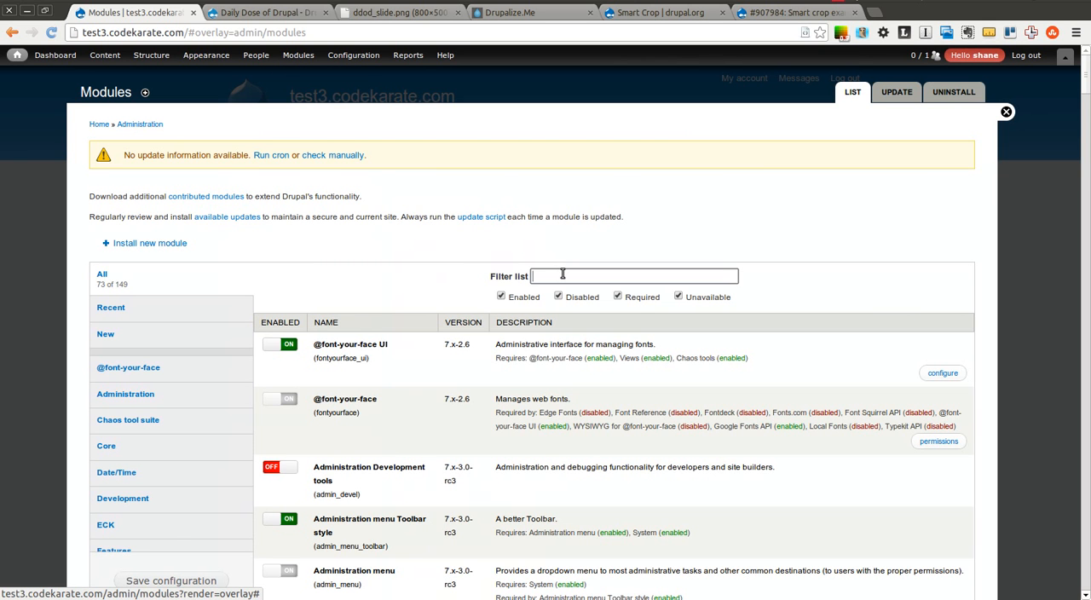
type("scale")
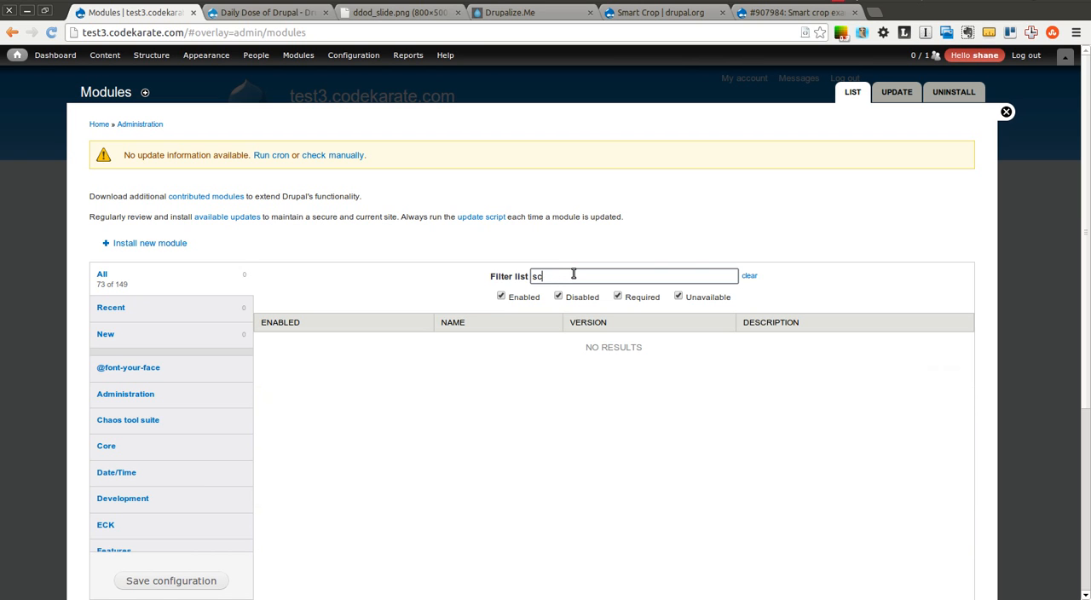
type("cr")
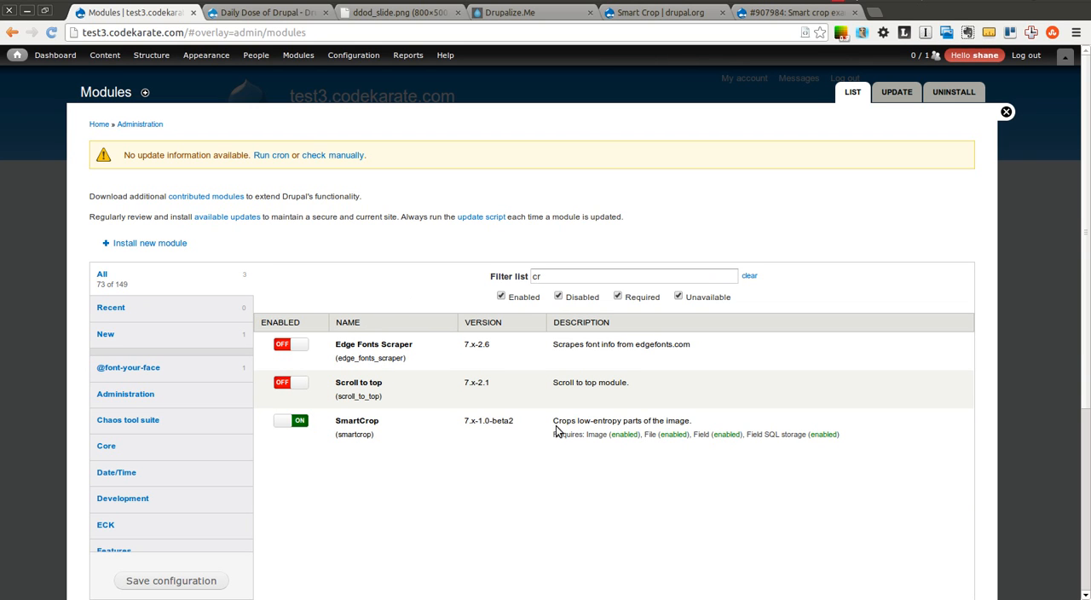
mouse_move(500, 443)
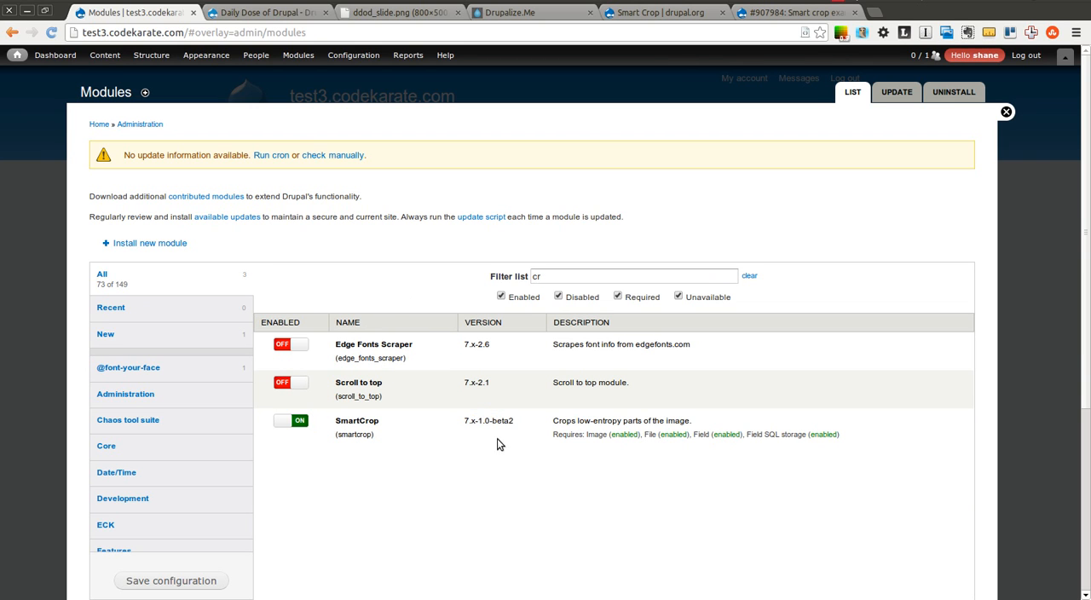
mouse_move(824, 204)
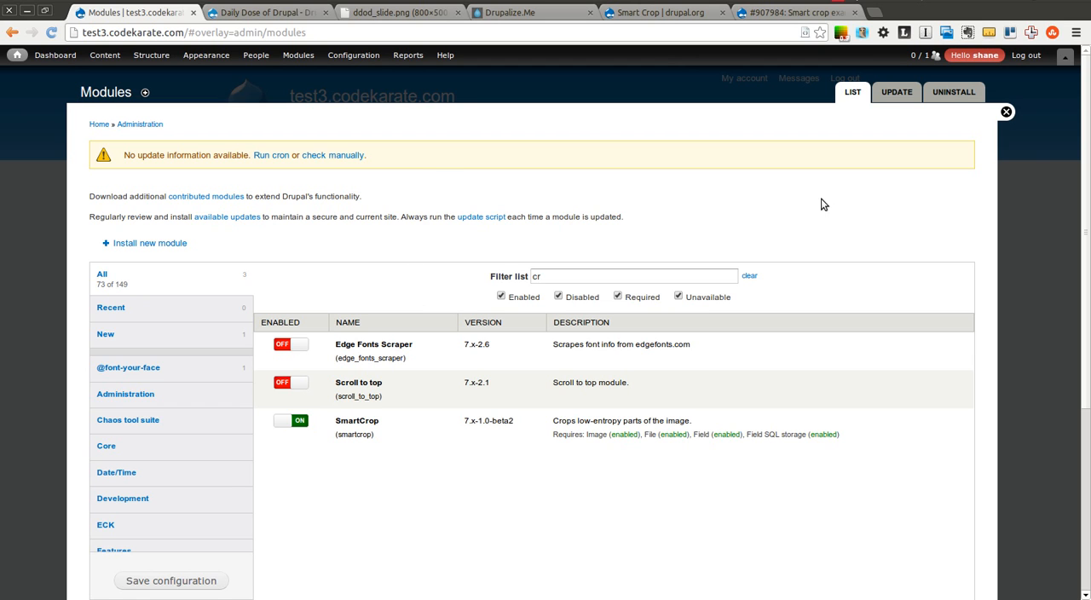
Return to the front page and go to the Article content type's display settings
left_click(1006, 112)
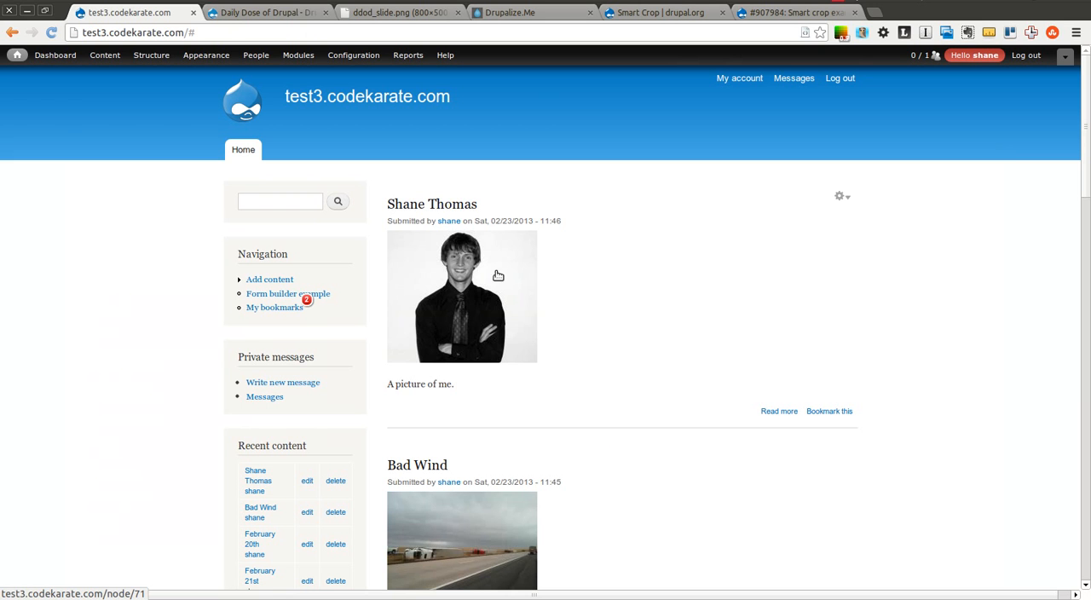
scroll("down", 3)
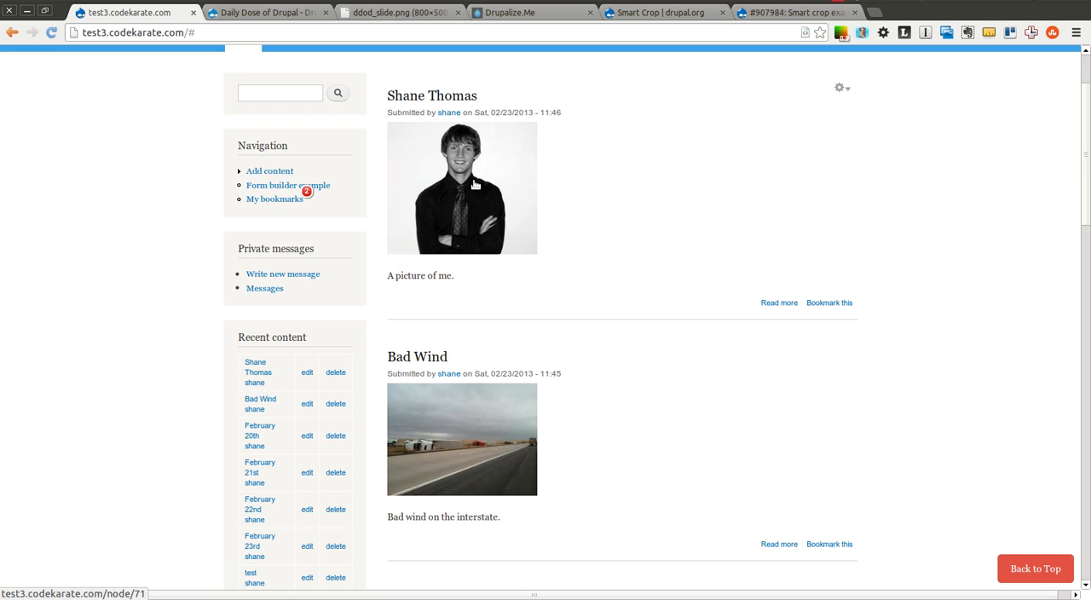
scroll("up", 3)
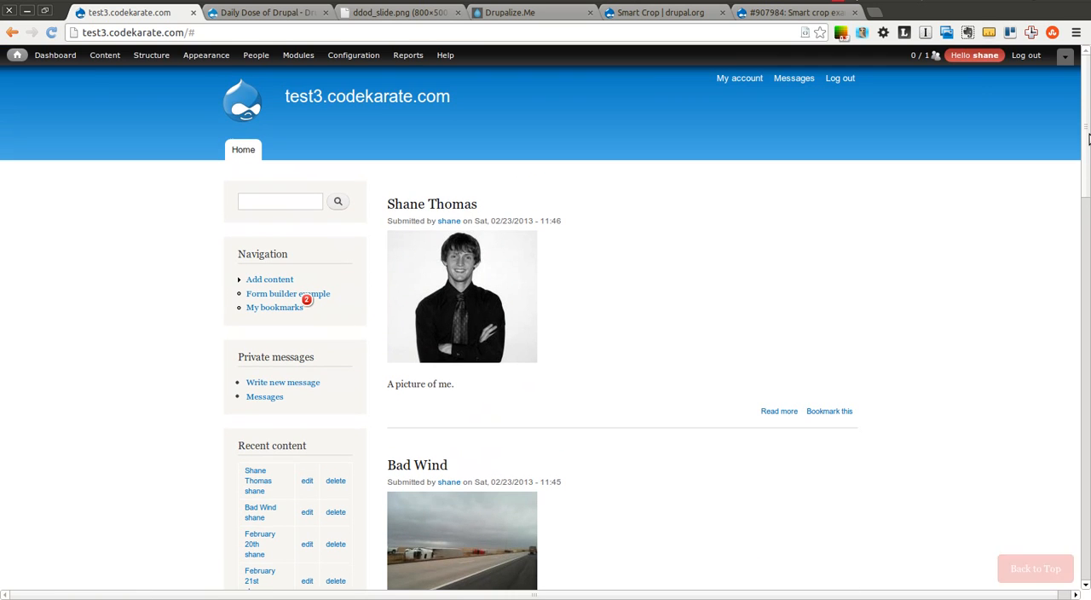
left_click(150, 54)
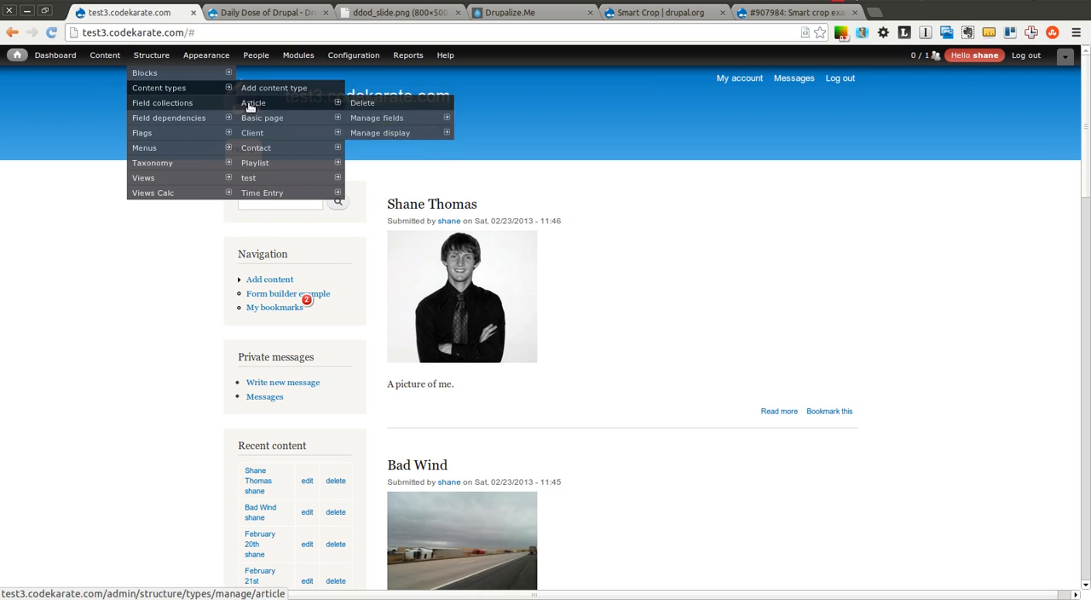
mouse_move(381, 133)
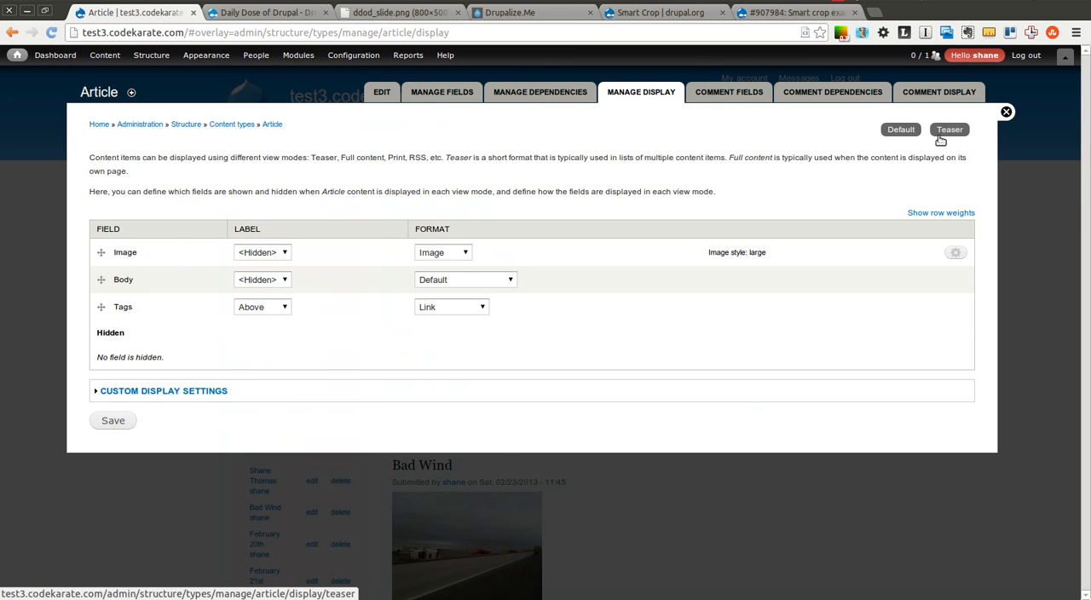
Review the Teaser display, noting the medium image style, and go back to the front page
left_click(950, 129)
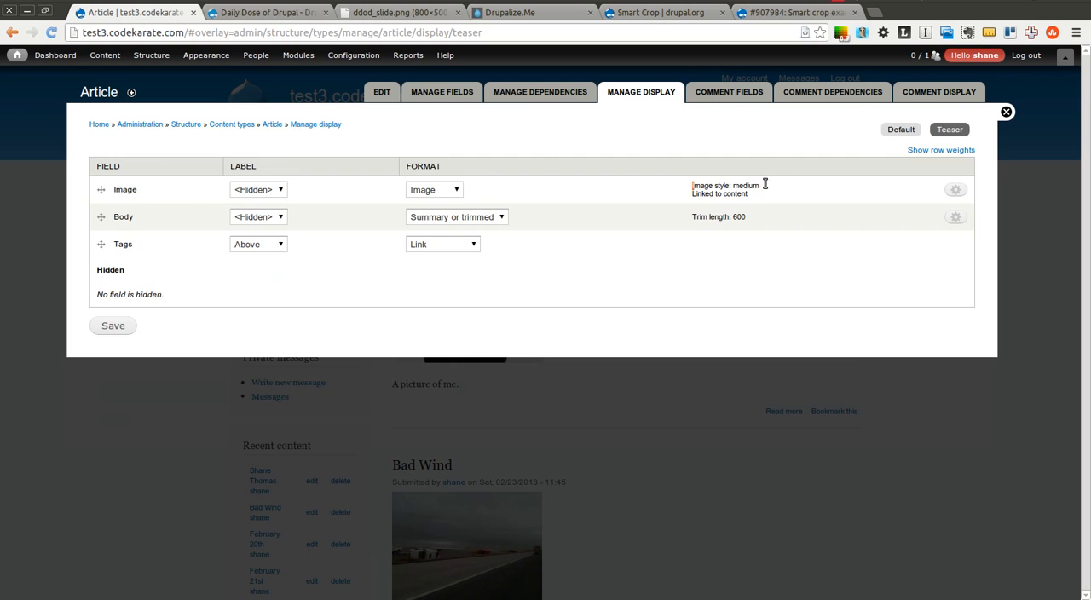
left_click(1006, 112)
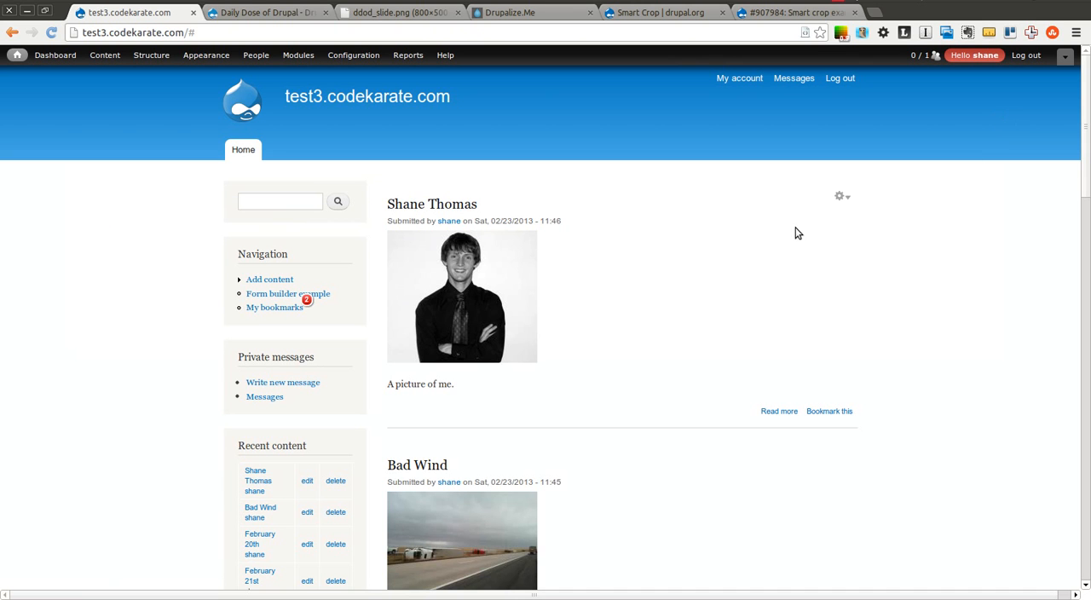
mouse_move(678, 60)
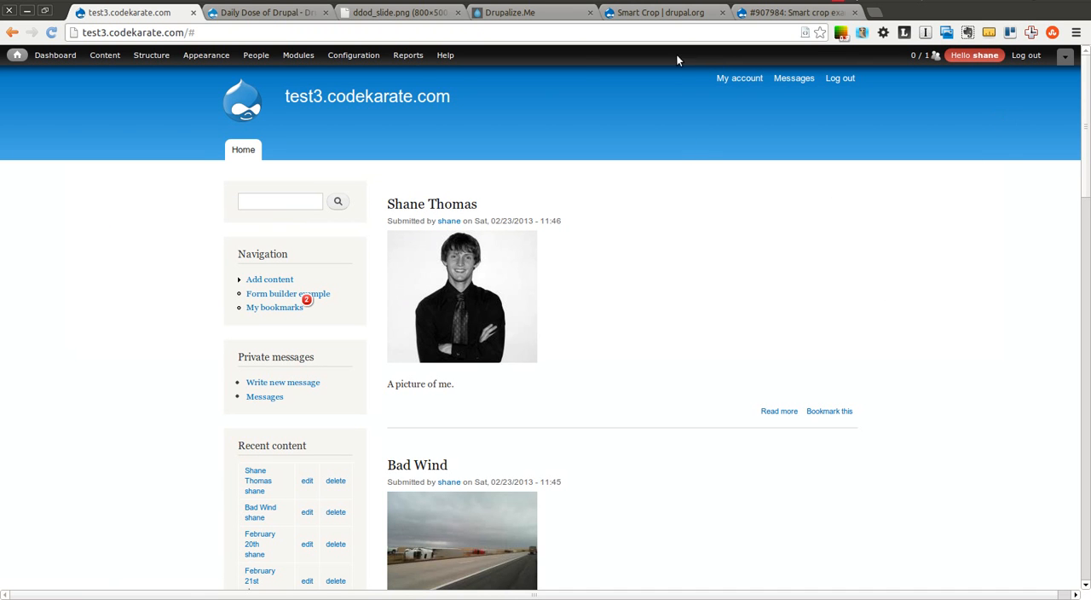
left_click(150, 55)
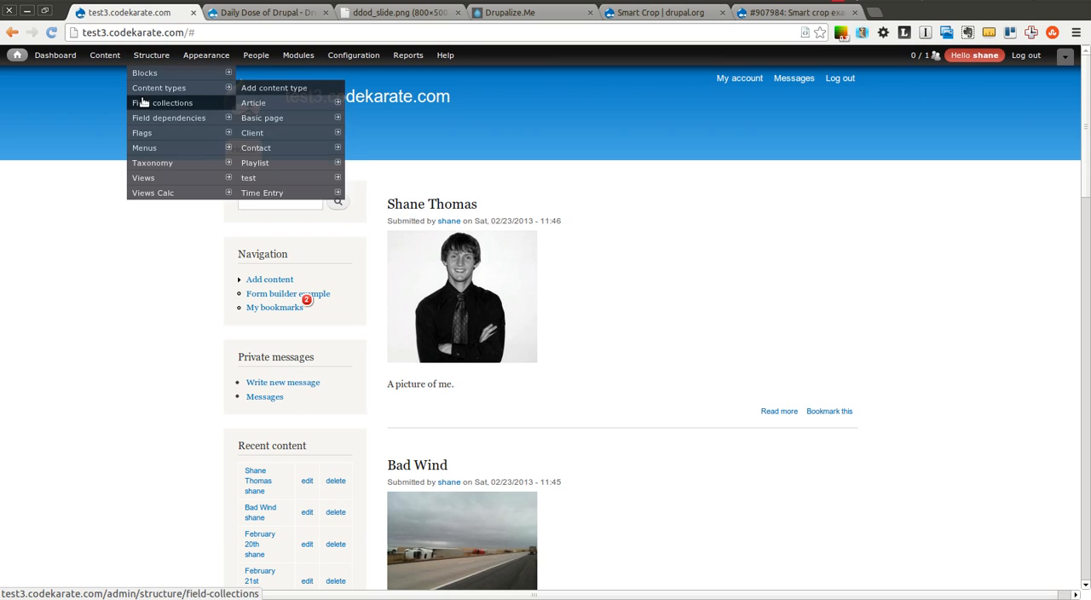
Create a new image style named smartcrop from Configuration > Media > Image styles
left_click(353, 54)
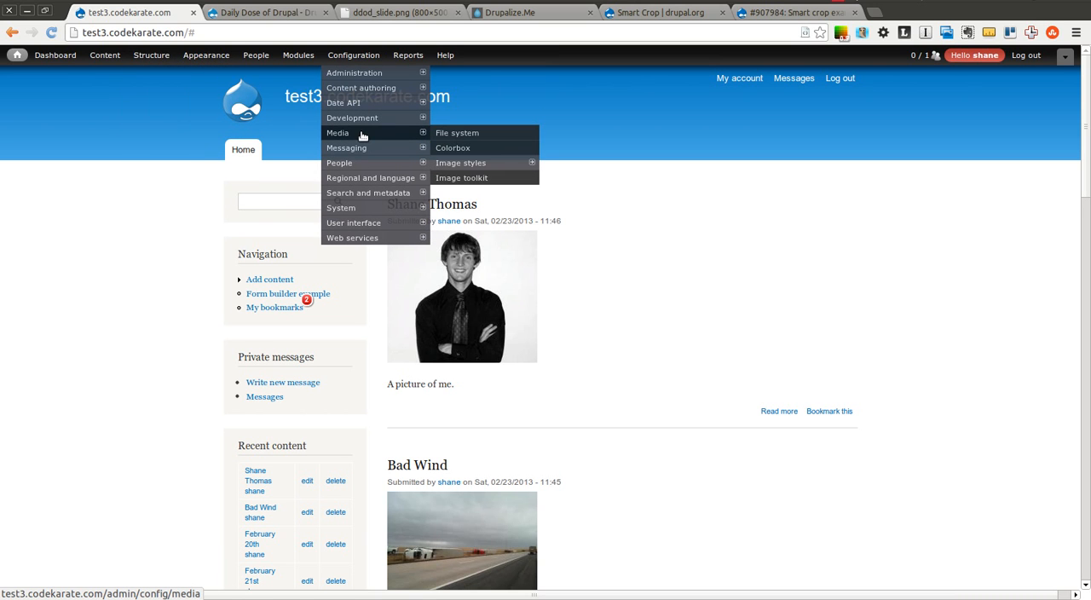
mouse_move(461, 164)
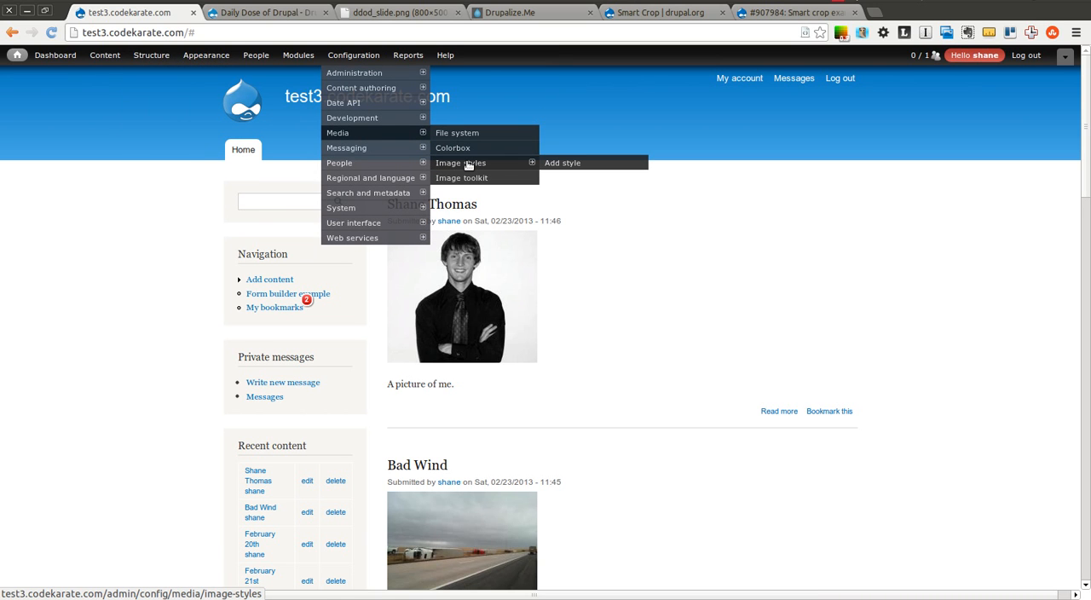
left_click(460, 163)
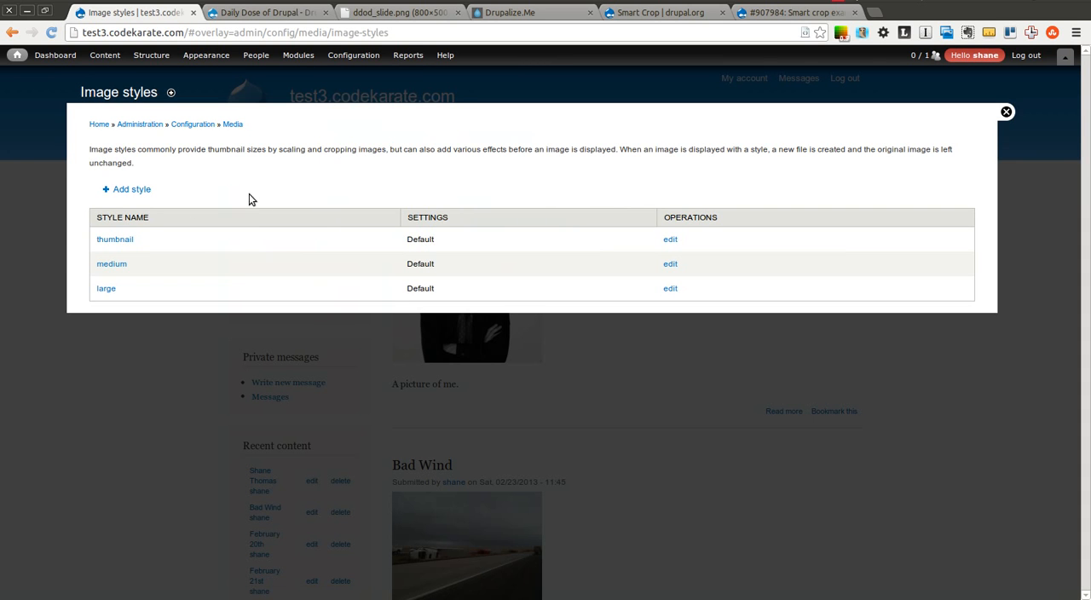
mouse_move(131, 189)
type("sma")
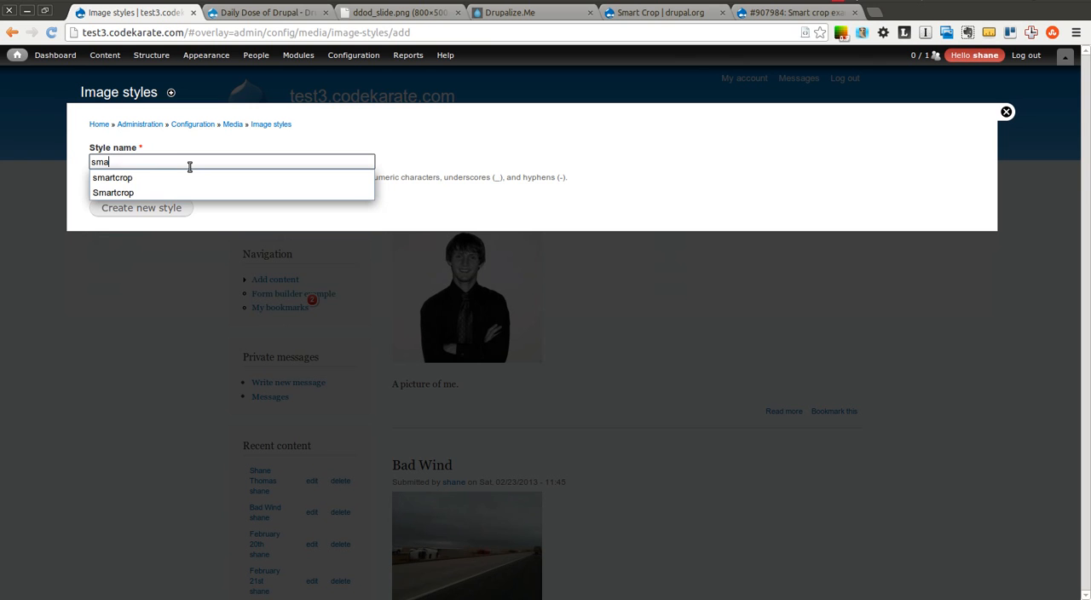
left_click(112, 177)
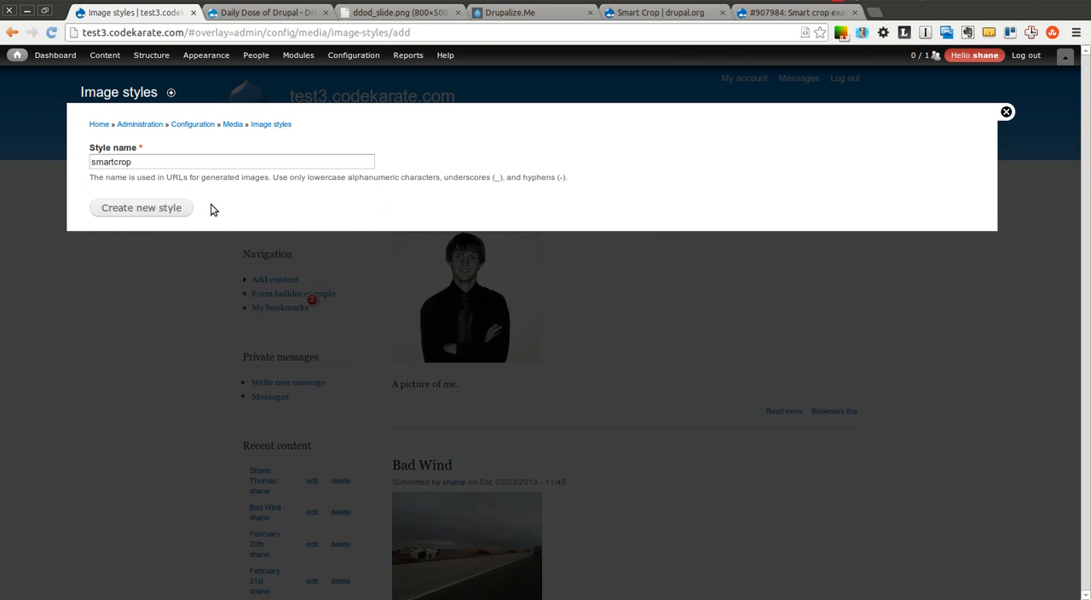
left_click(140, 208)
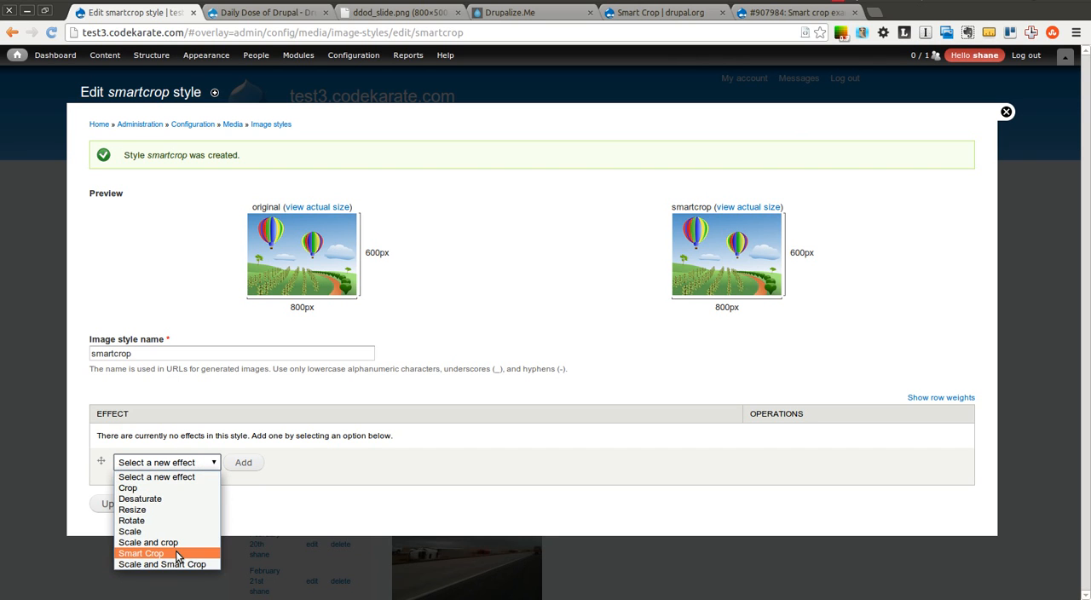
Add a Smart Crop effect with width 250 and height 250 to the style
left_click(141, 553)
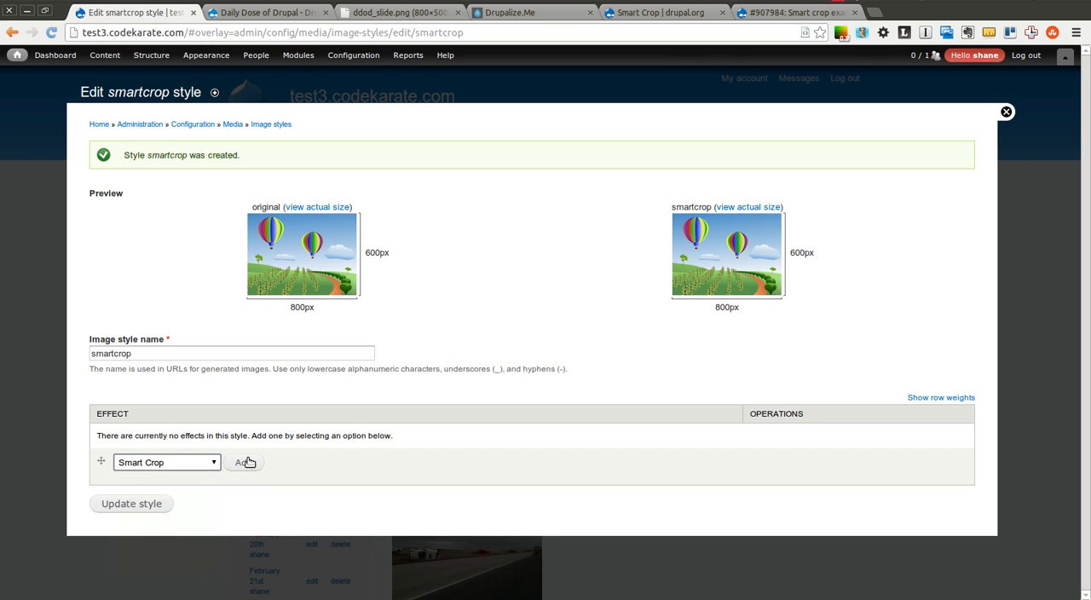
left_click(167, 462)
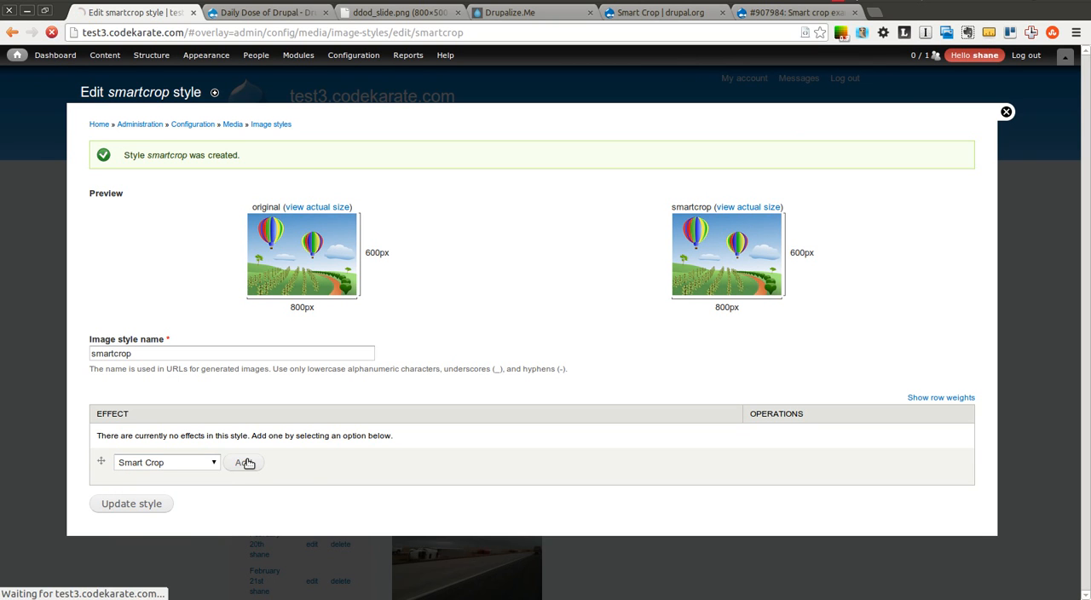
left_click(242, 462)
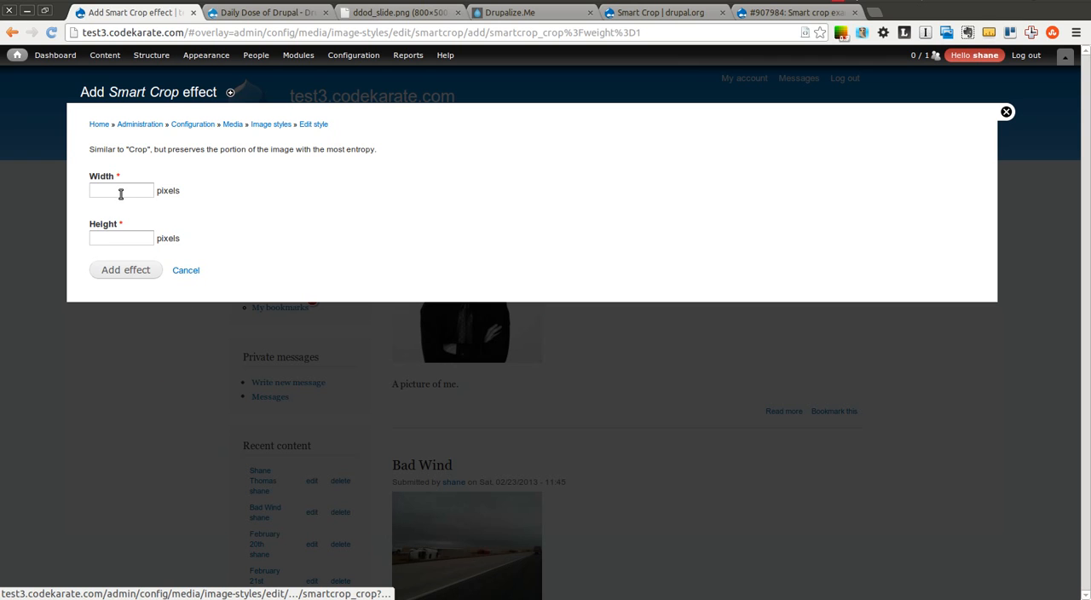
type("250")
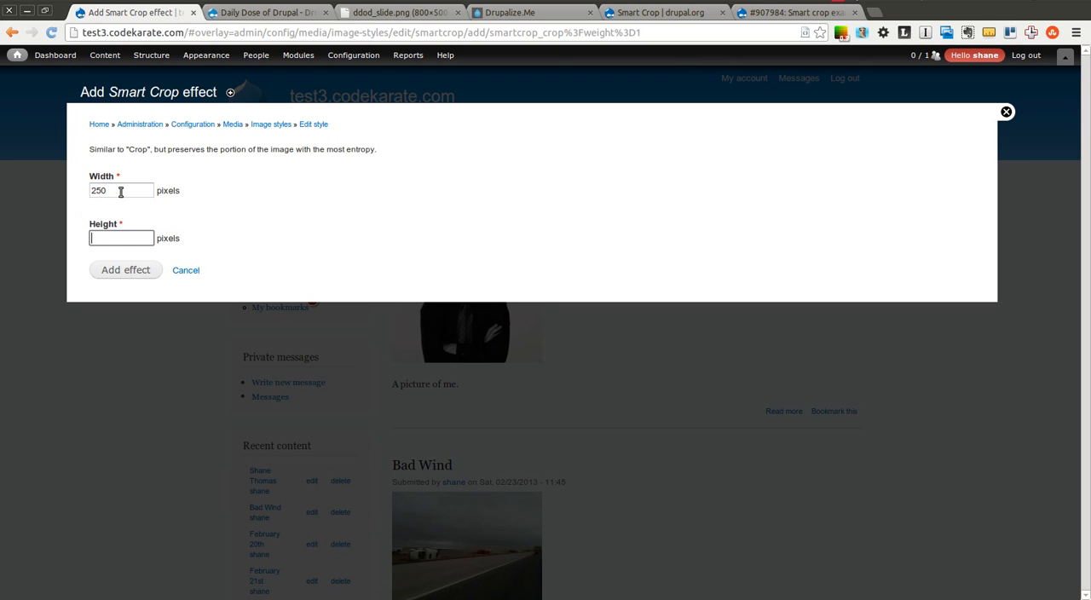
type("250")
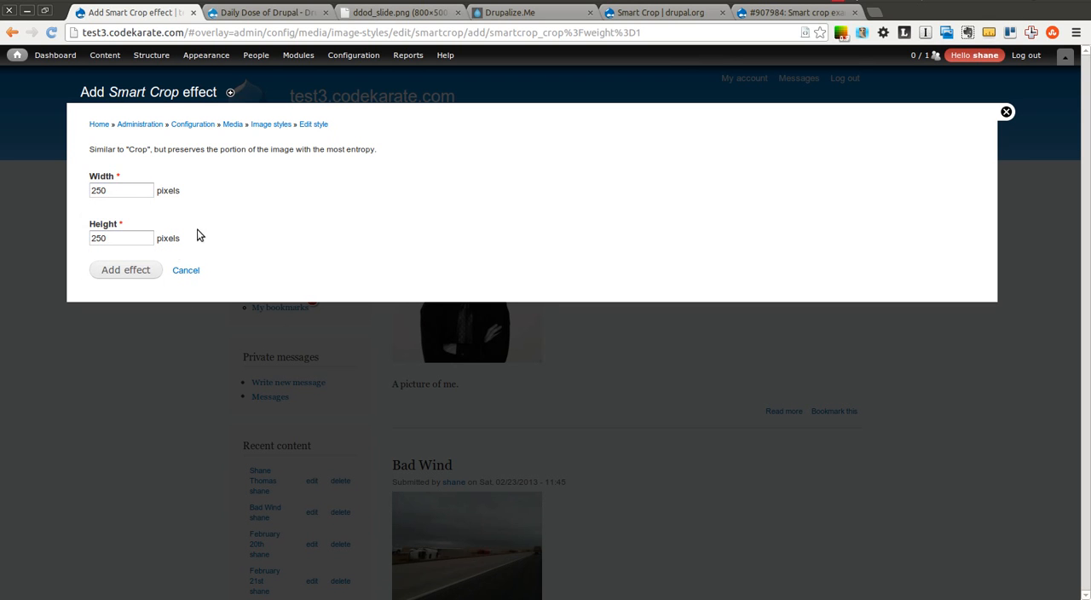
left_click(126, 269)
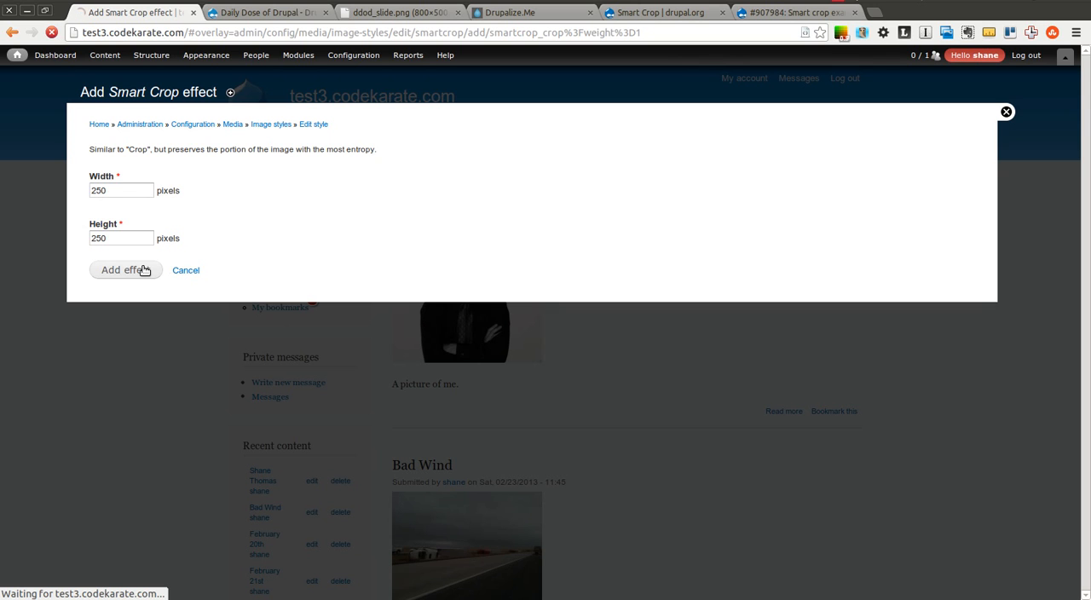
left_click(126, 269)
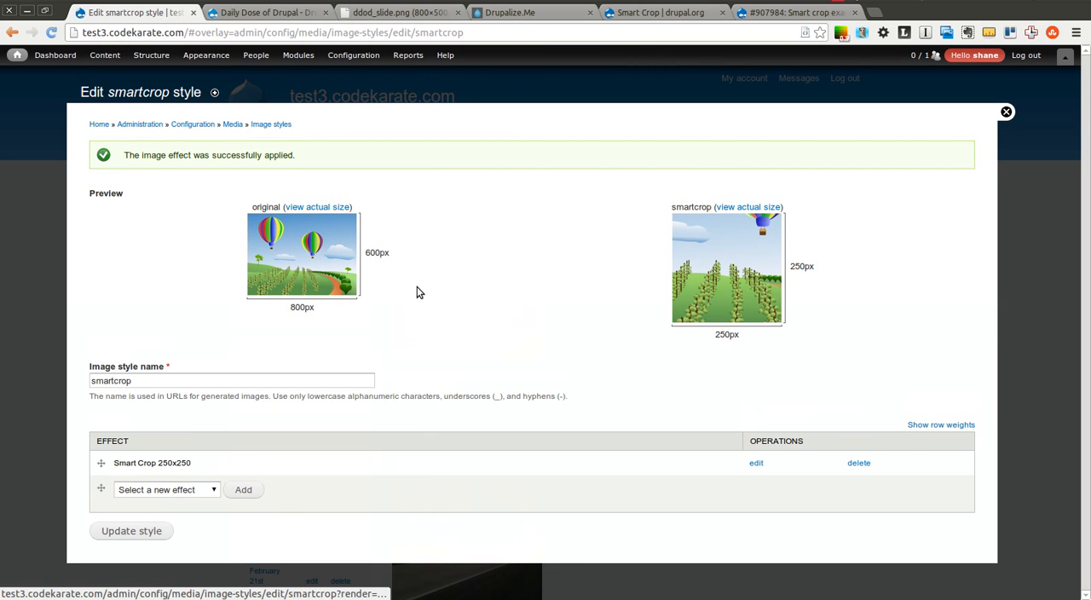
mouse_move(418, 338)
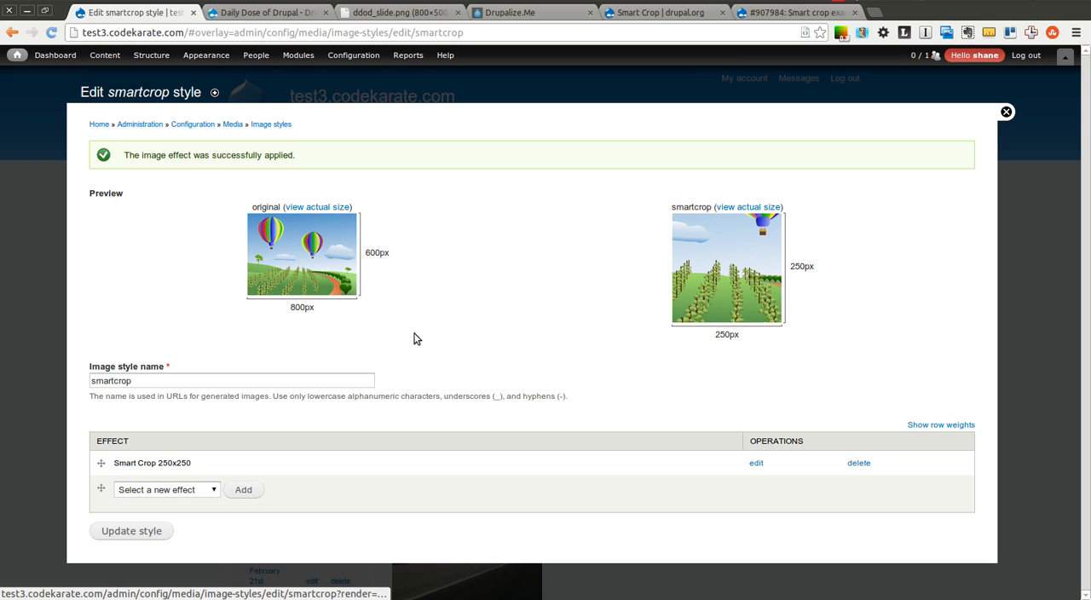
Save the smartcrop image style with Update style
double_click(522, 395)
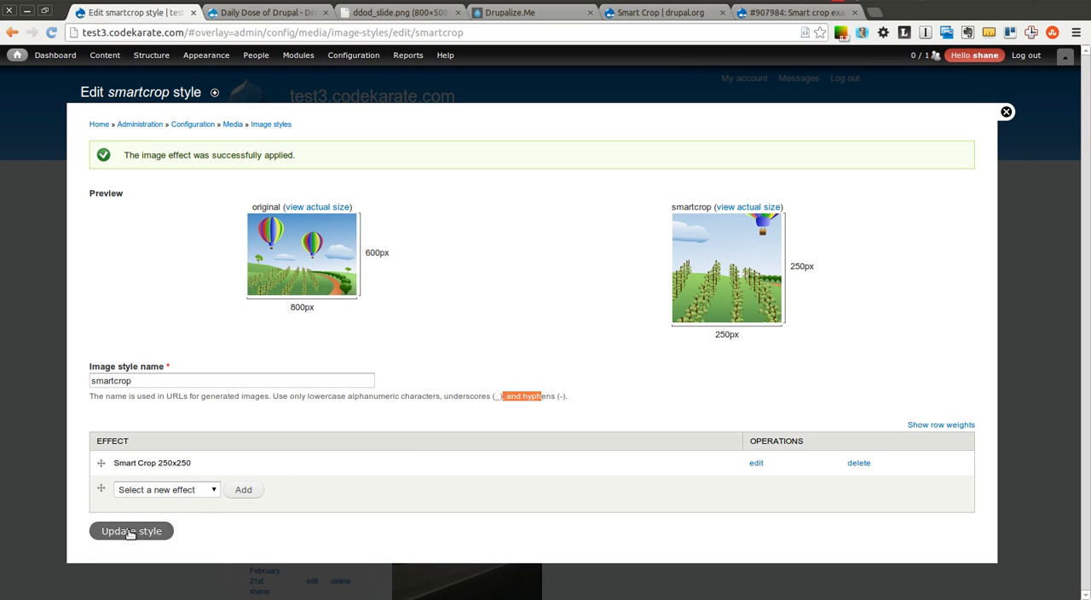
left_click(130, 532)
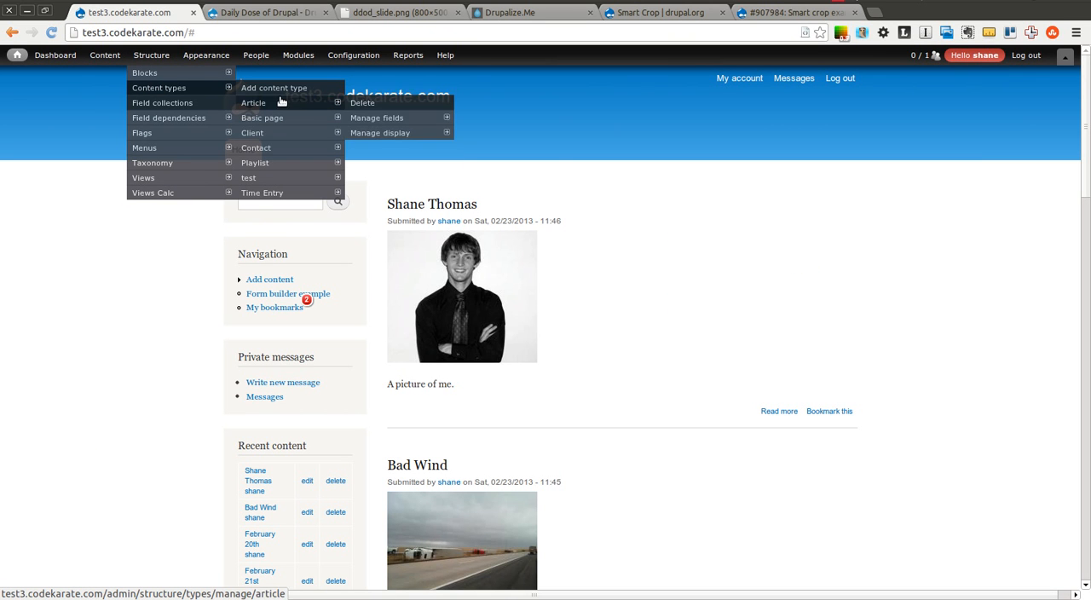
Set the Article teaser image to the smartcrop style and save
left_click(380, 133)
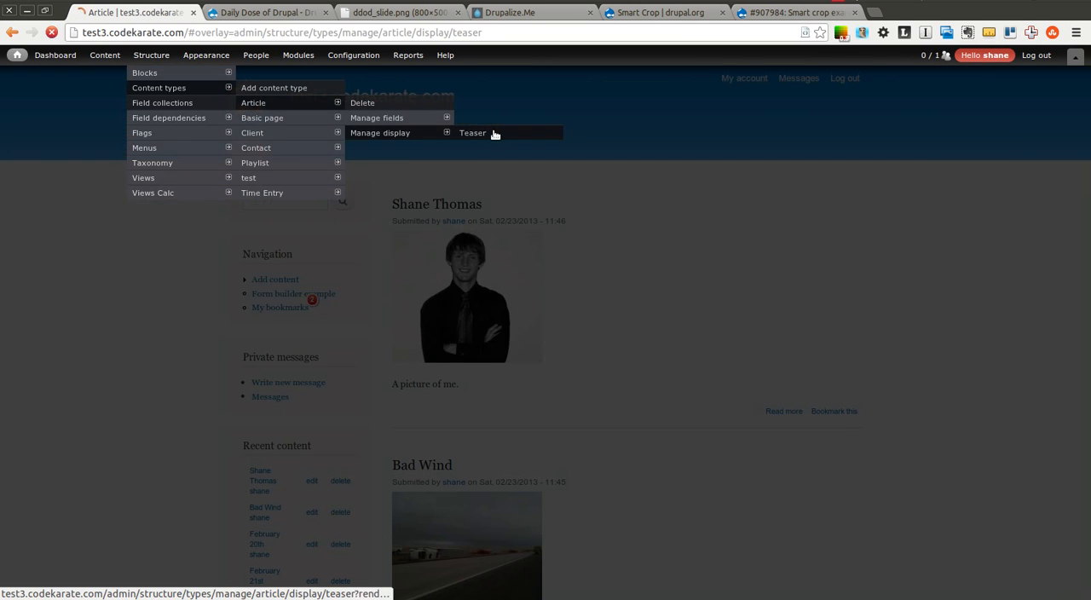
left_click(472, 133)
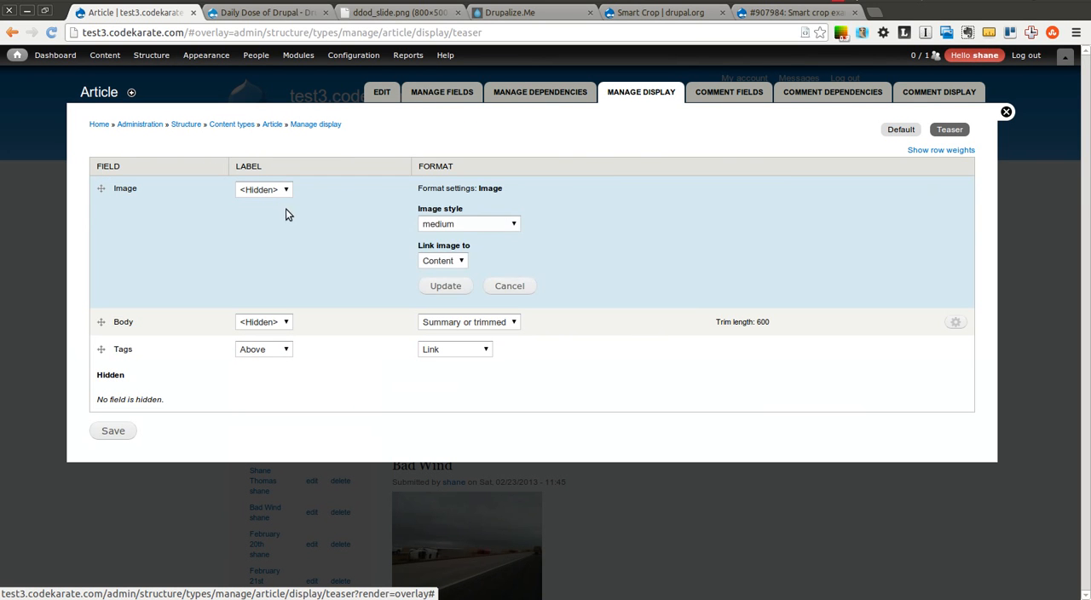
left_click(469, 223)
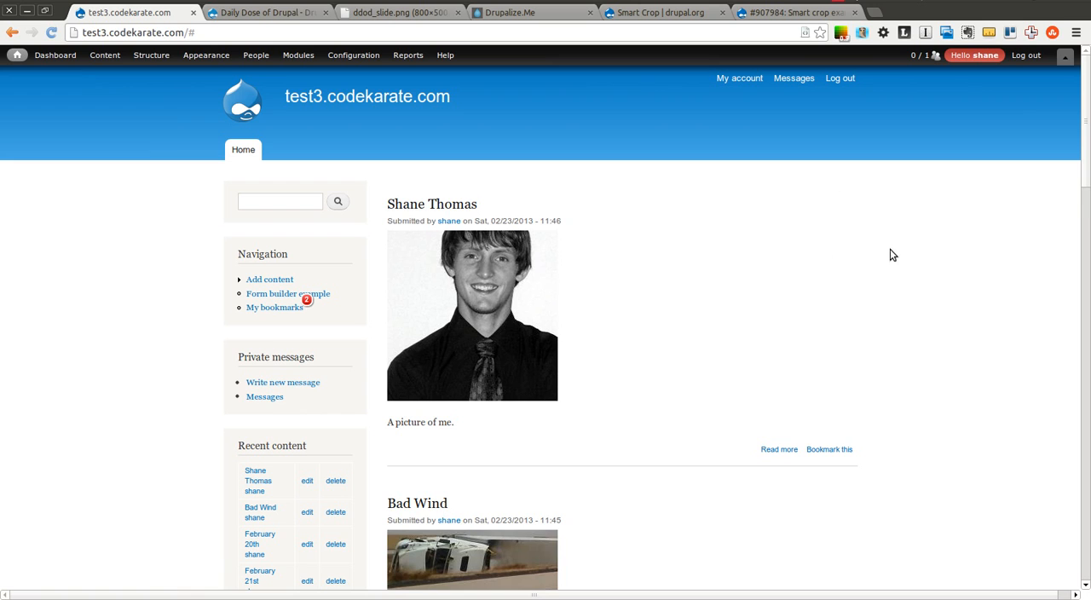
scroll("down", 3)
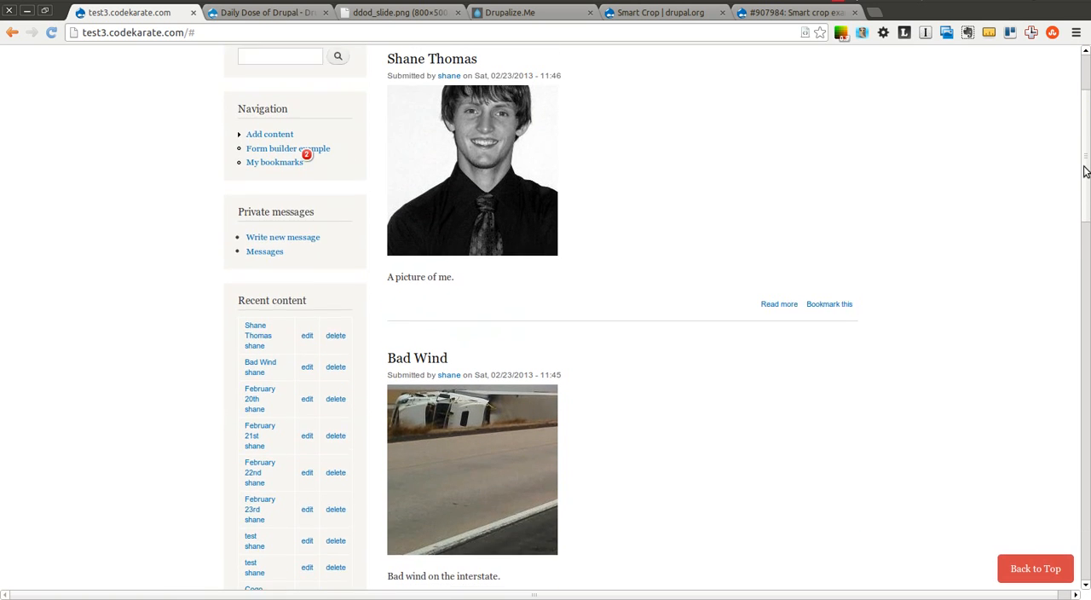
scroll("up", 3)
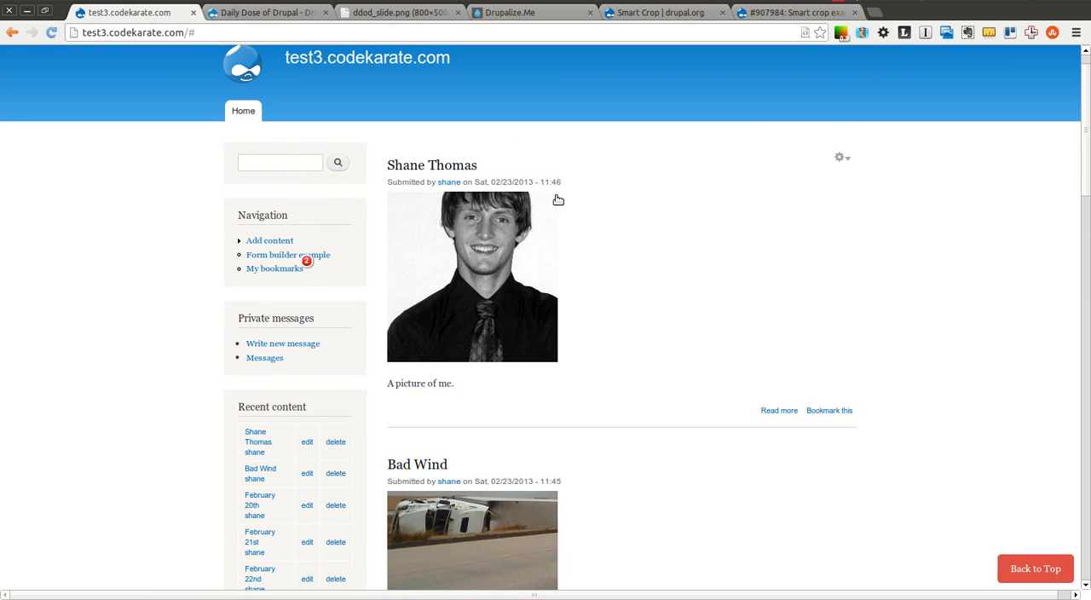
mouse_move(395, 162)
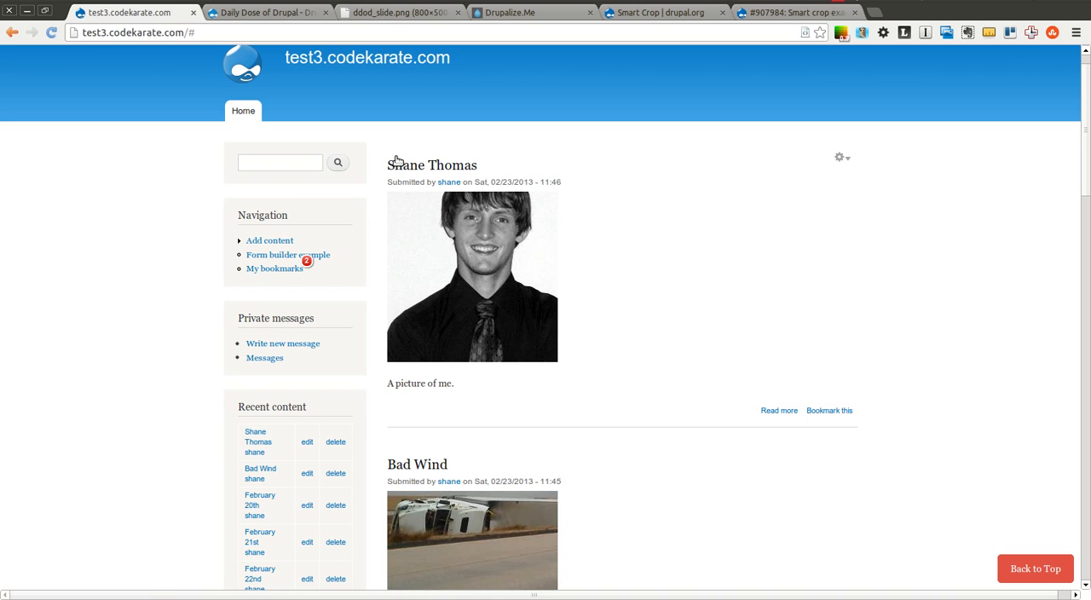
mouse_move(766, 307)
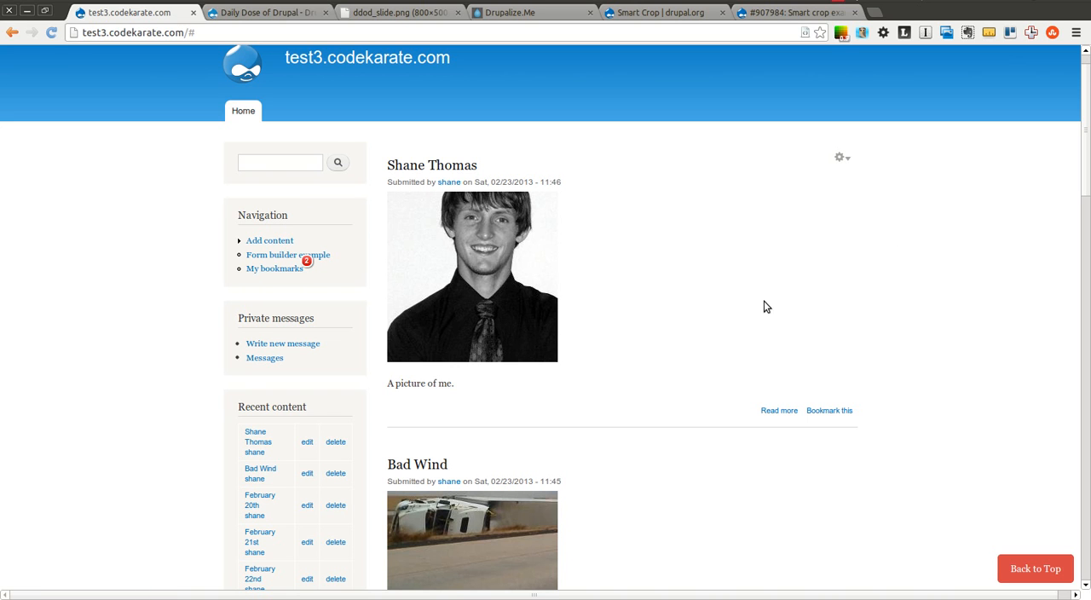
scroll("down", 3)
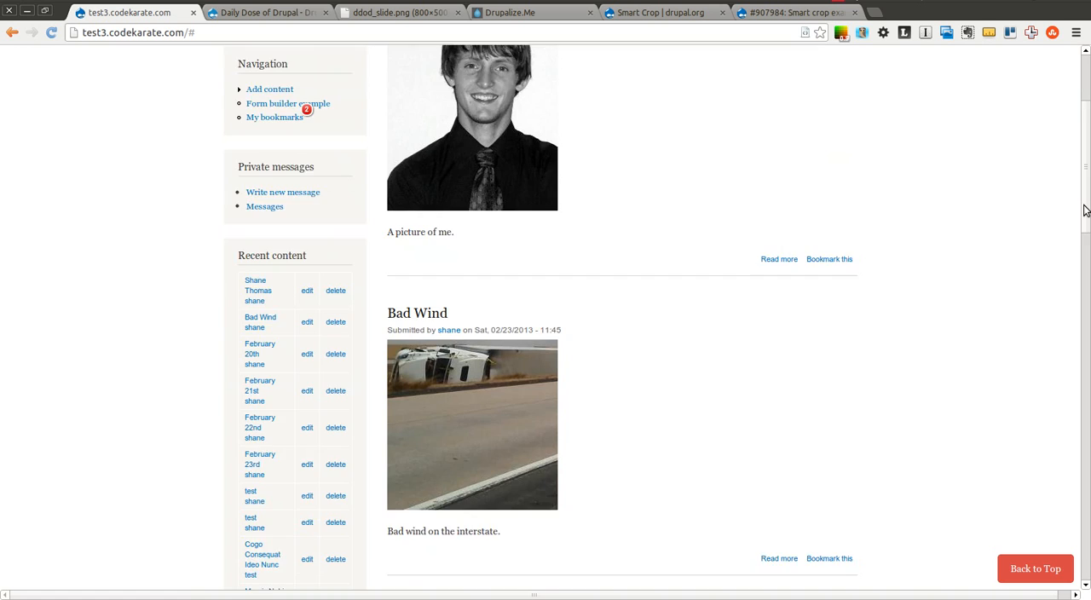
scroll("up", 3)
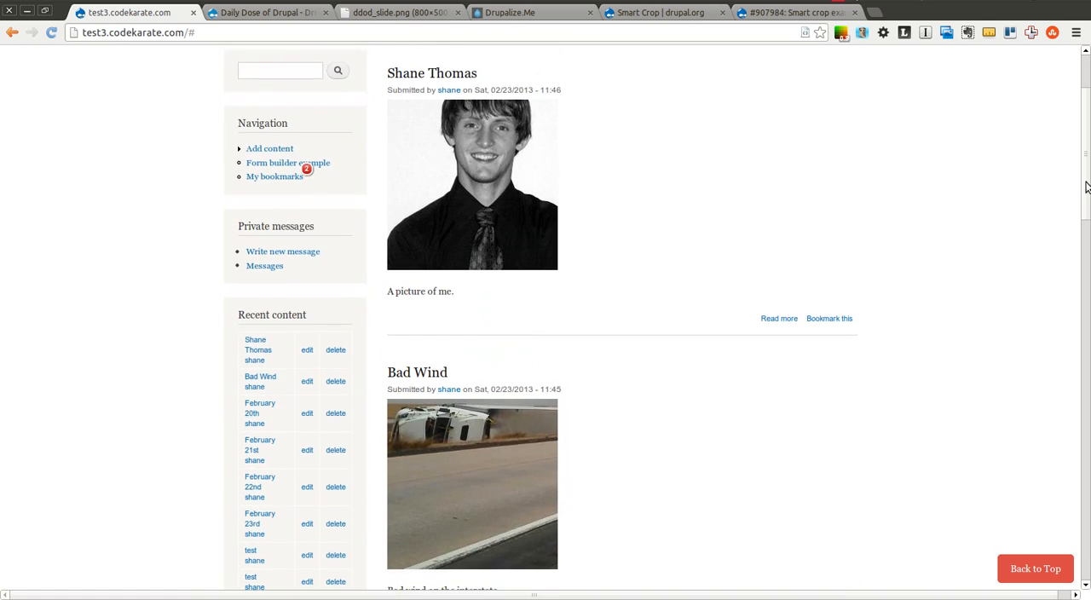
scroll("up", 3)
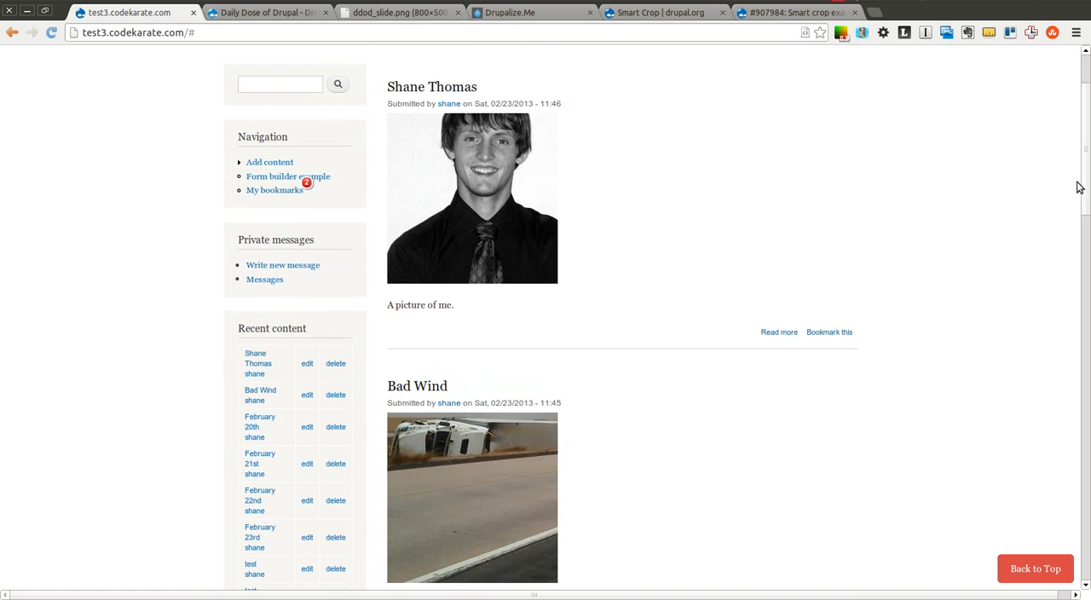
scroll("up", 3)
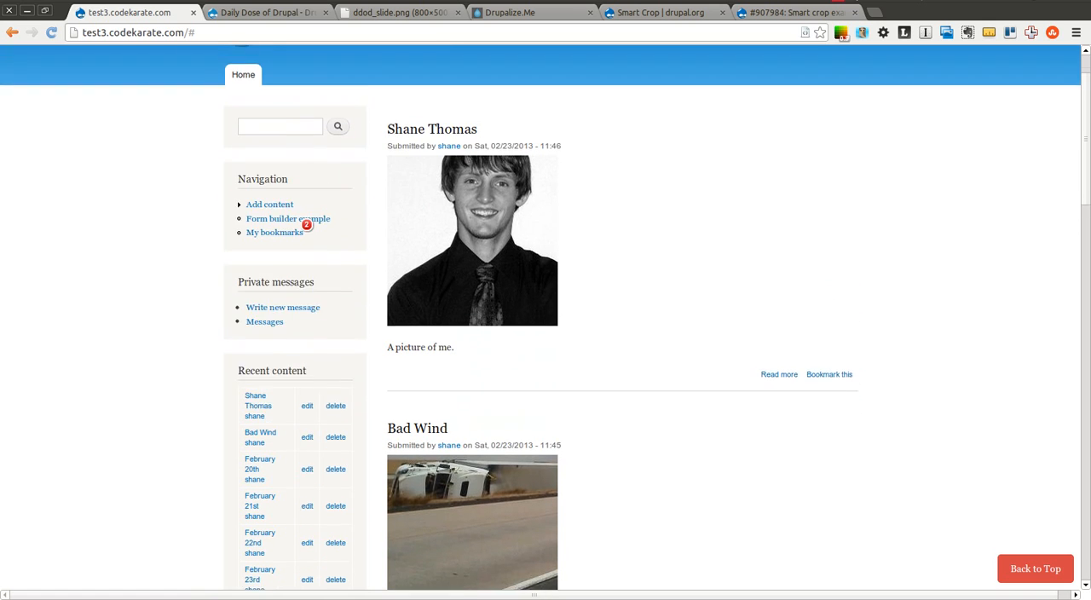
scroll("up", 3)
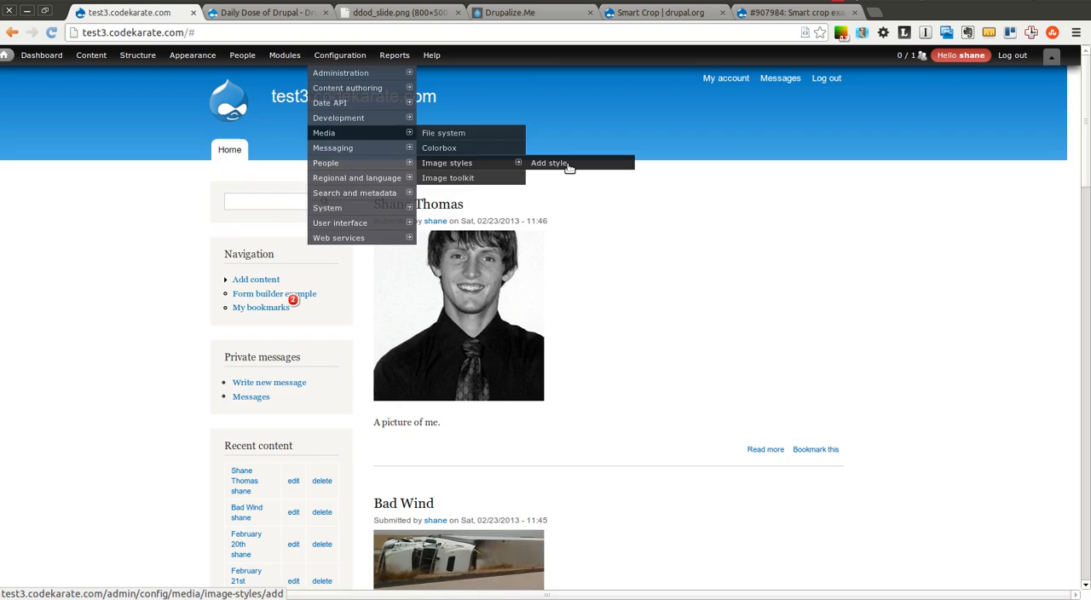
Create a new image style named scaleandsmartcrop
left_click(549, 163)
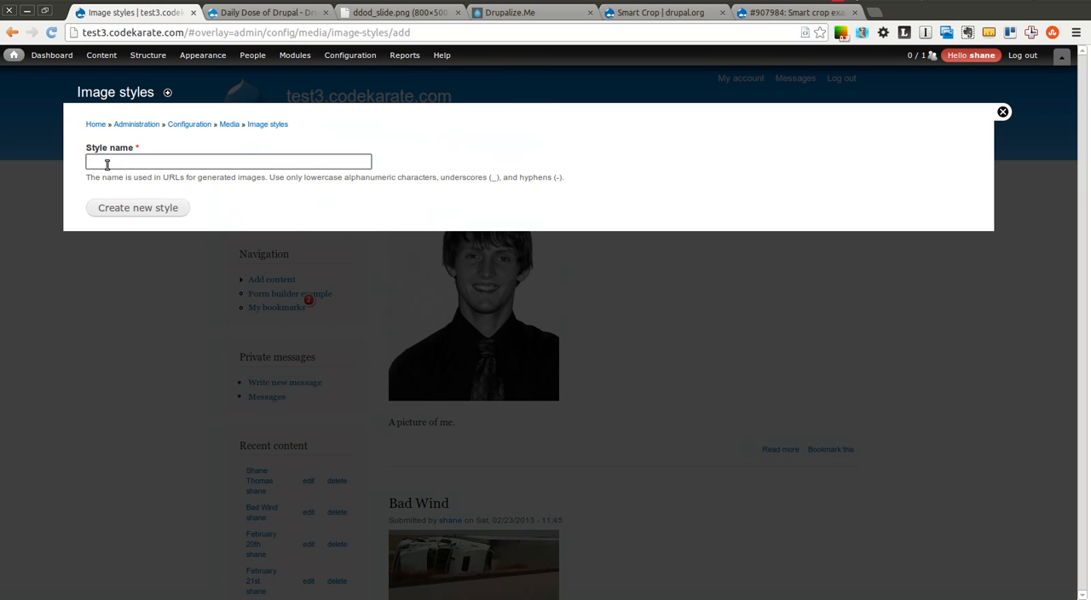
type("scaleandsmartcrop")
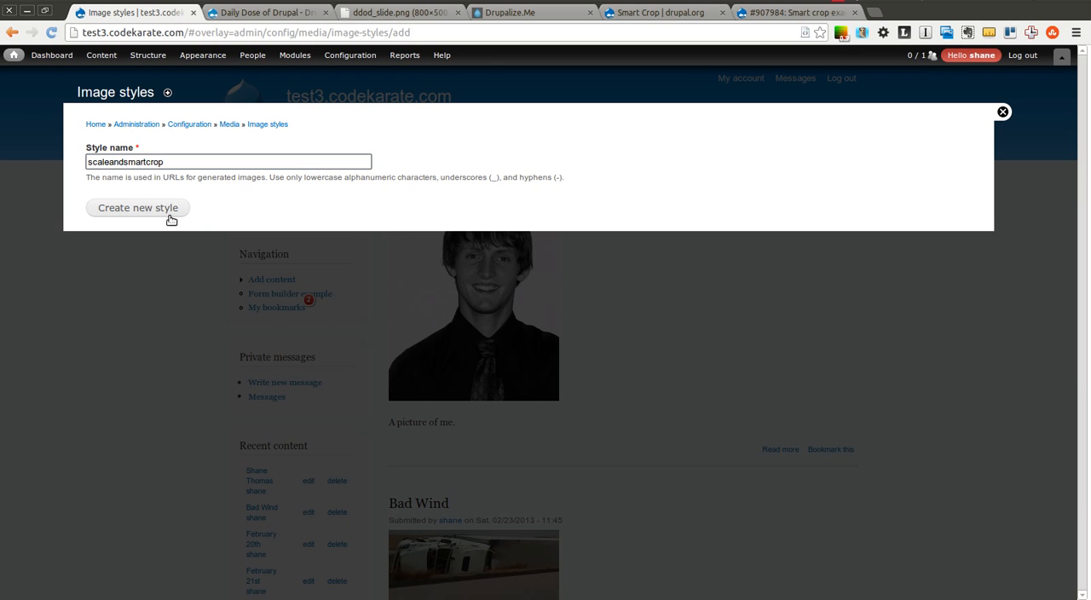
left_click(136, 208)
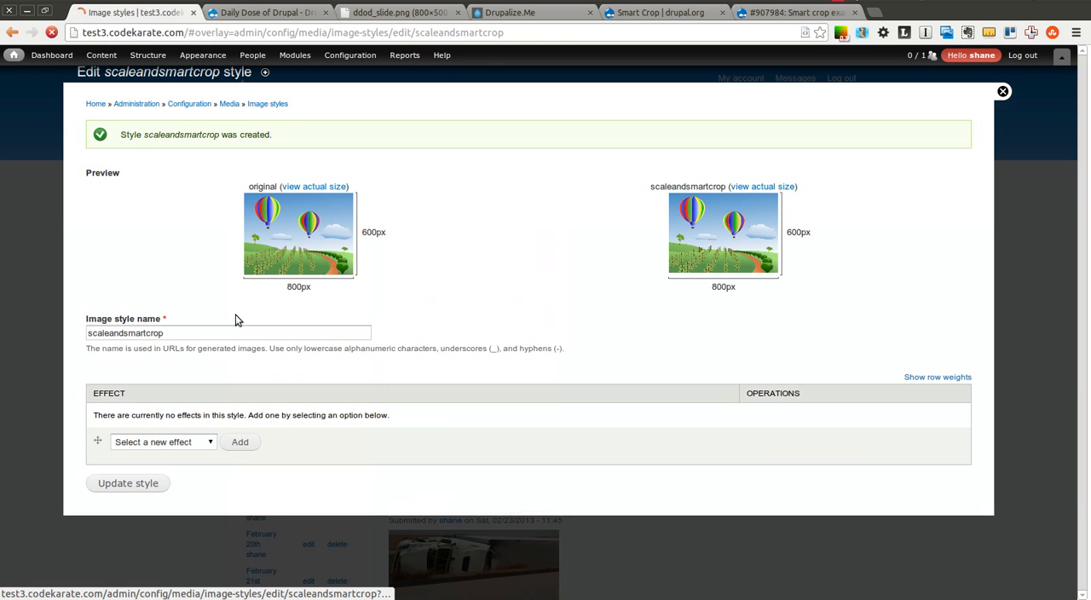
Add a 250×250 Scale and Smart Crop effect and return to the front page
left_click(162, 462)
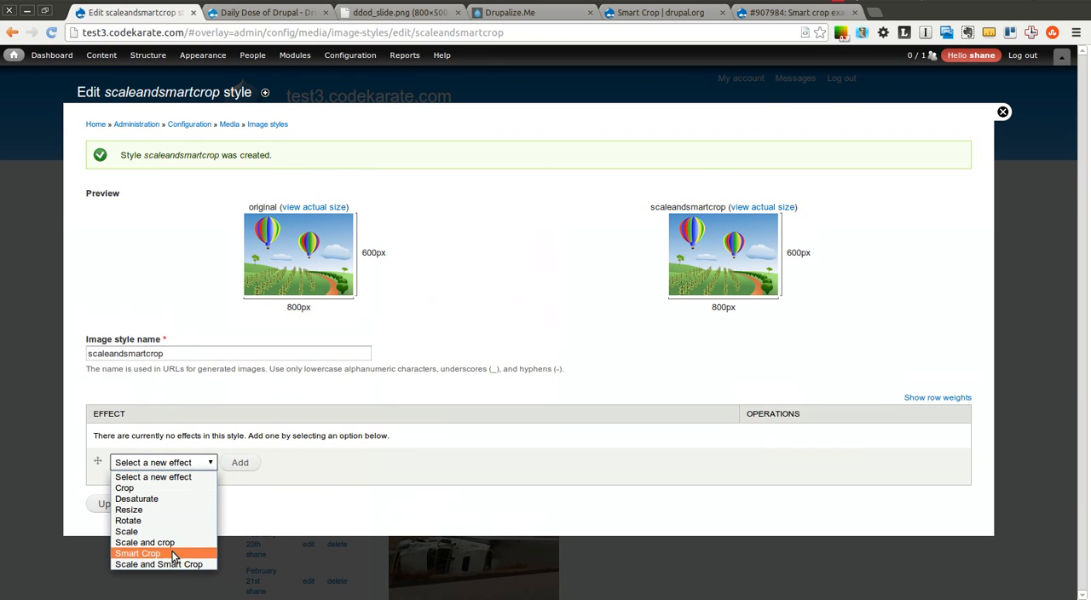
left_click(161, 563)
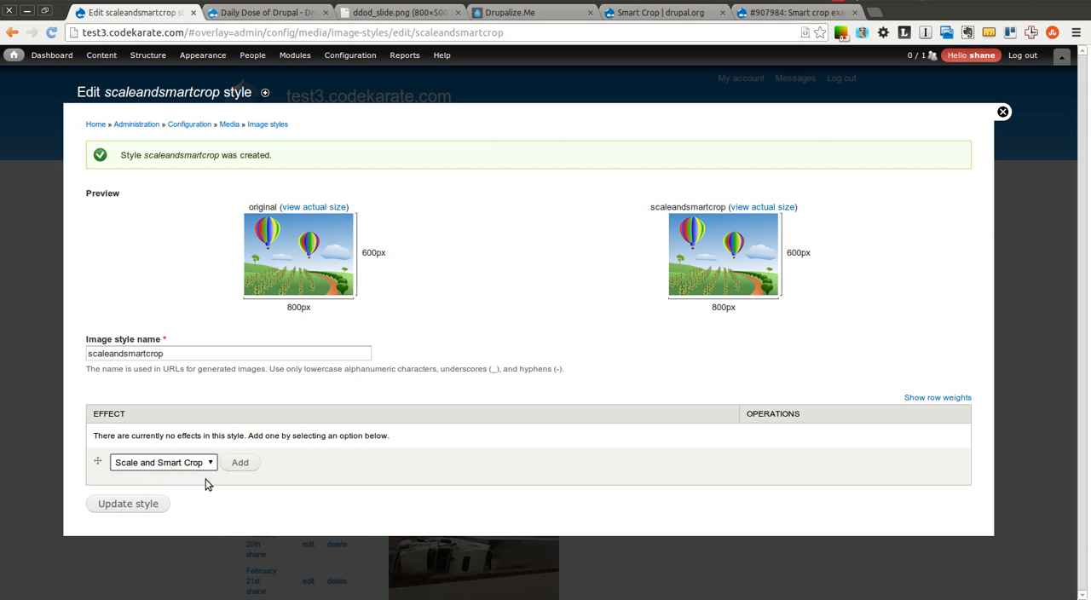
left_click(239, 462)
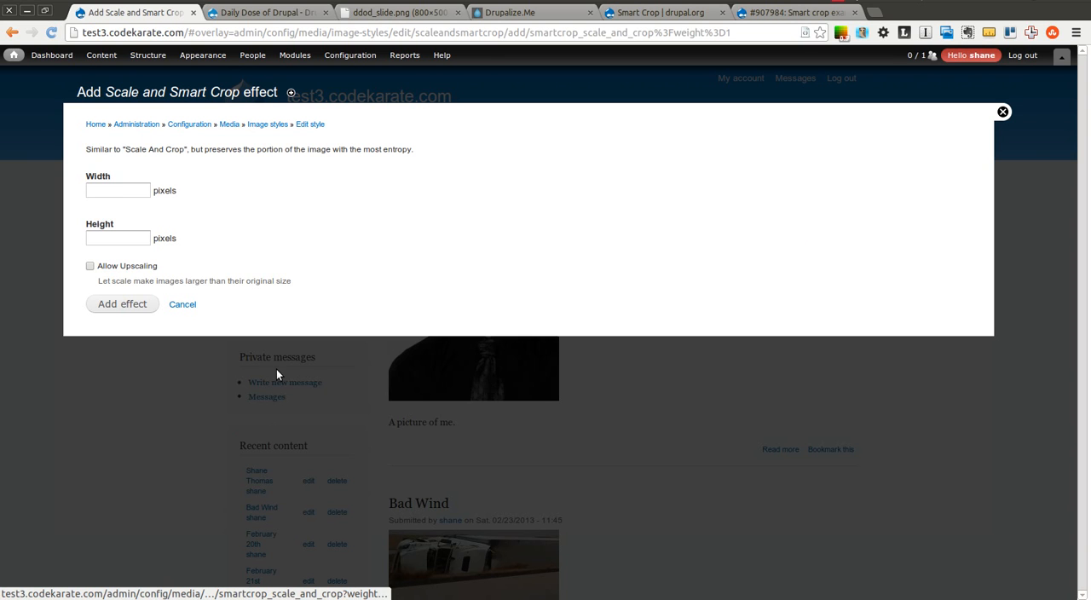
left_click(116, 191)
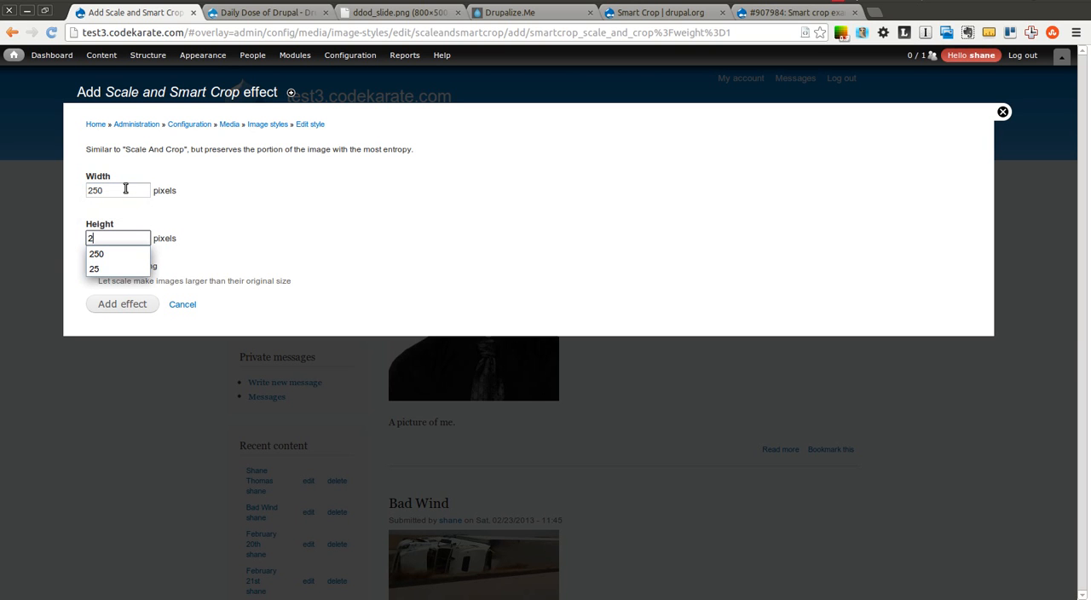
left_click(95, 252)
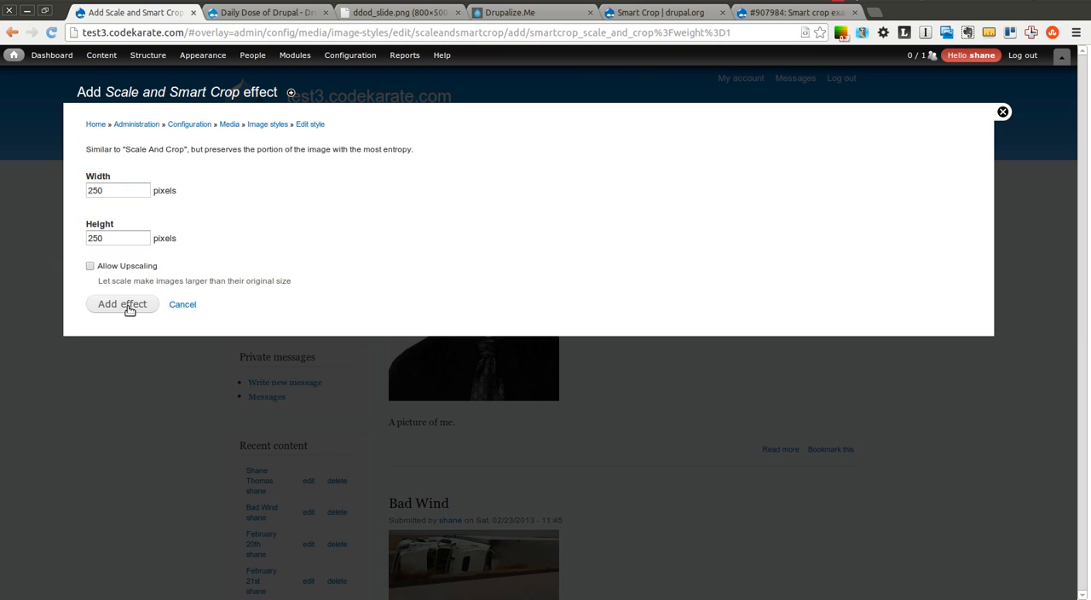
left_click(122, 304)
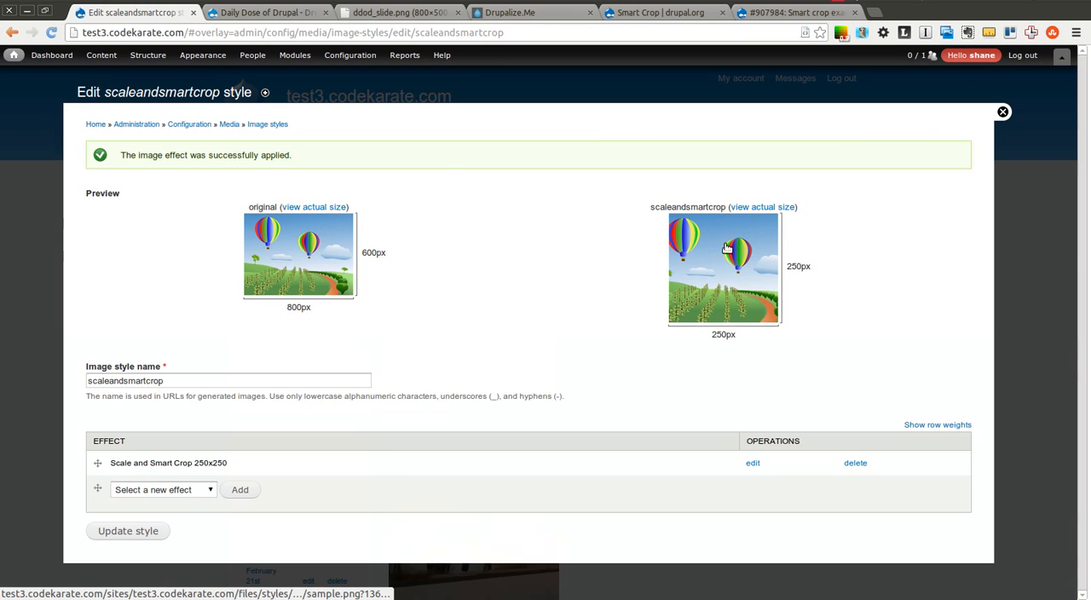
left_click(1003, 112)
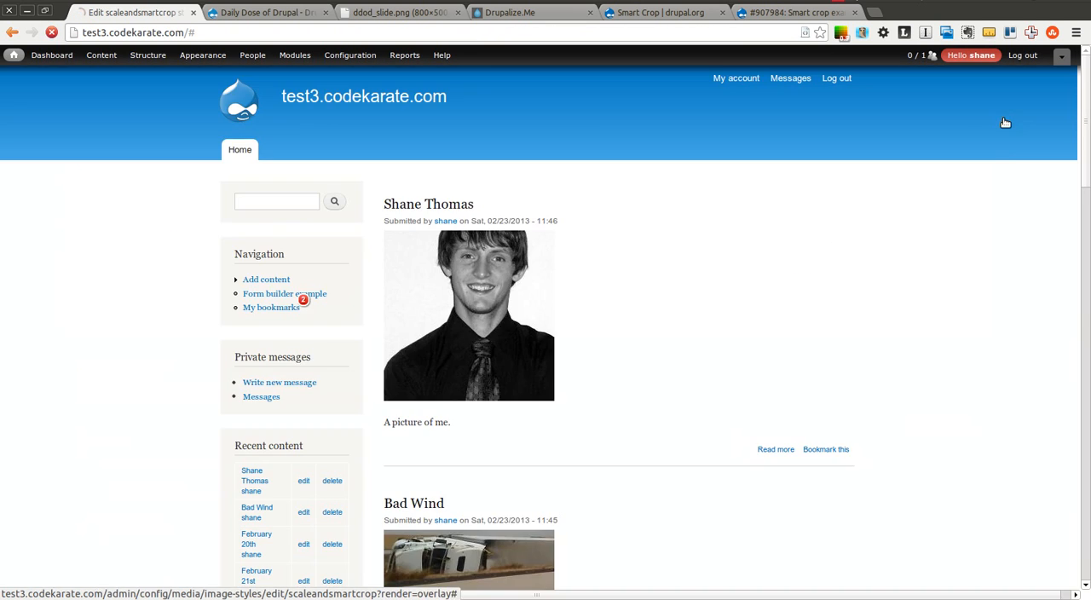
Set the Article teaser image to scaleandsmartcrop, save, and check the front page results
left_click(150, 55)
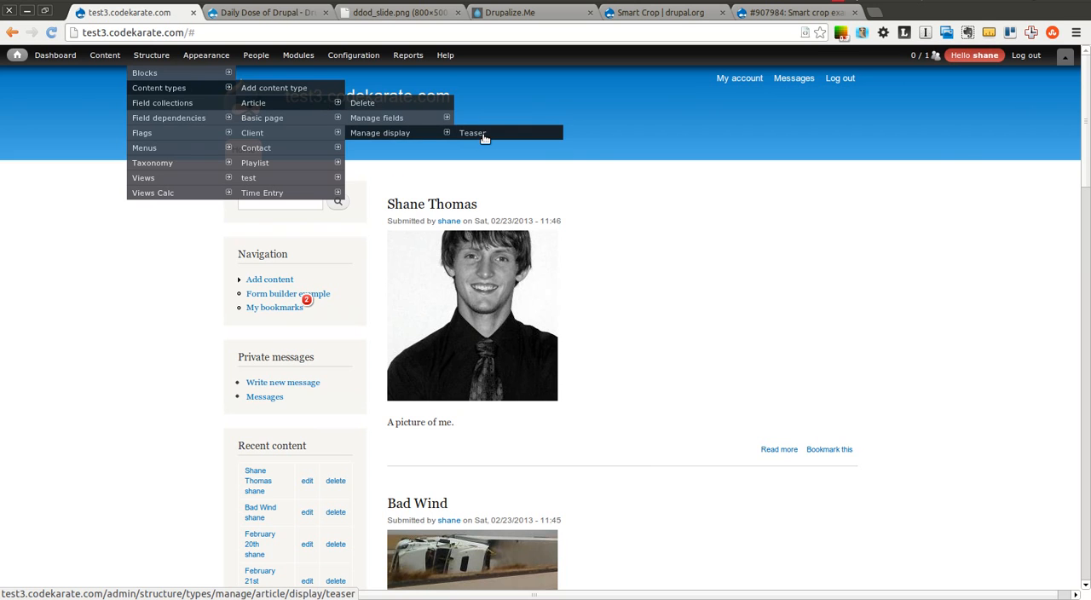
left_click(473, 133)
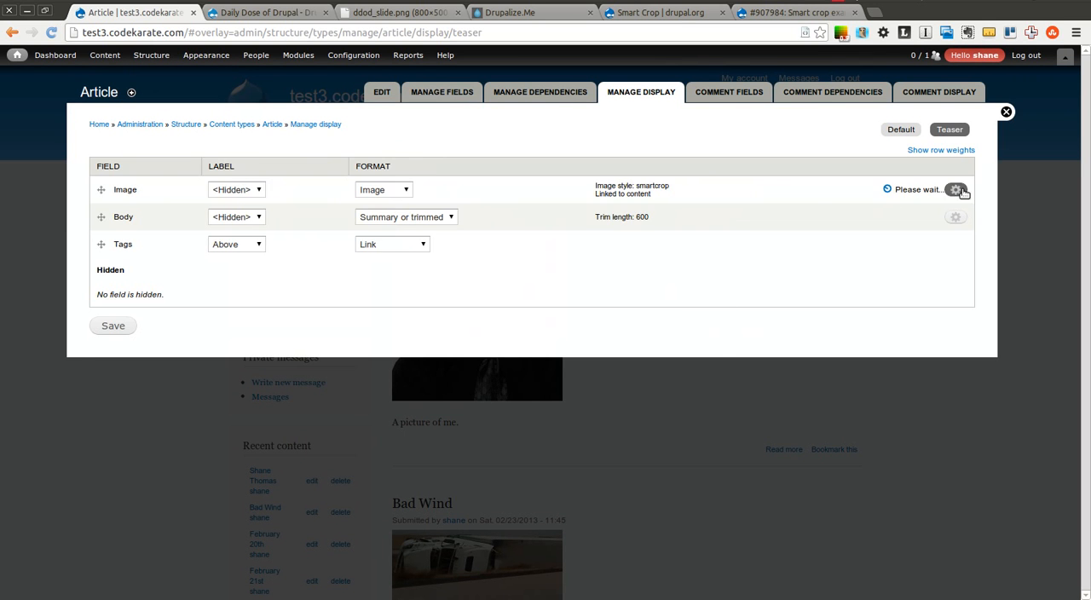
left_click(955, 189)
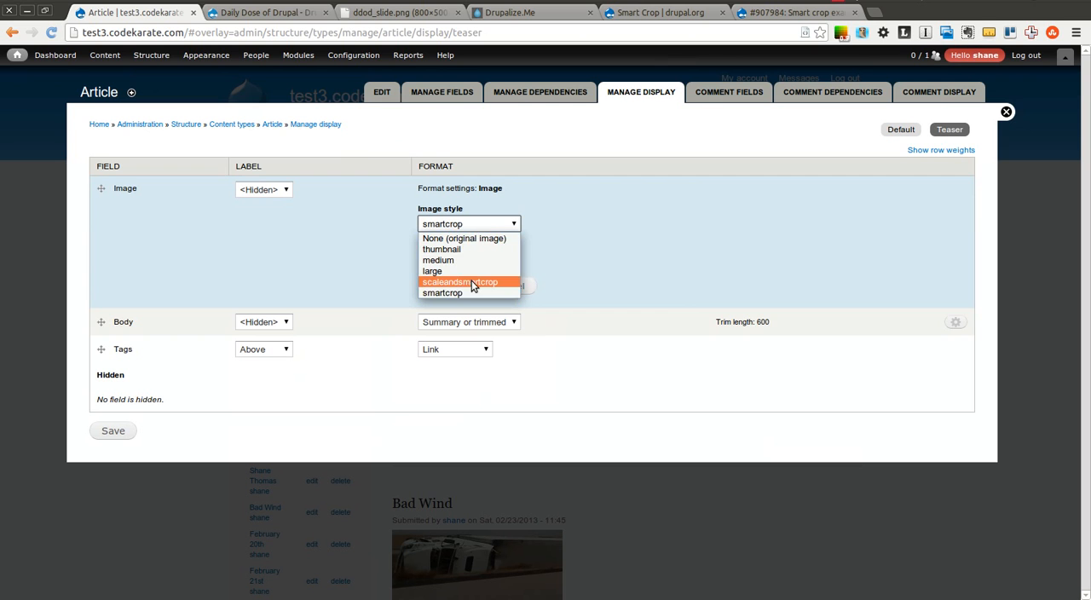
left_click(460, 281)
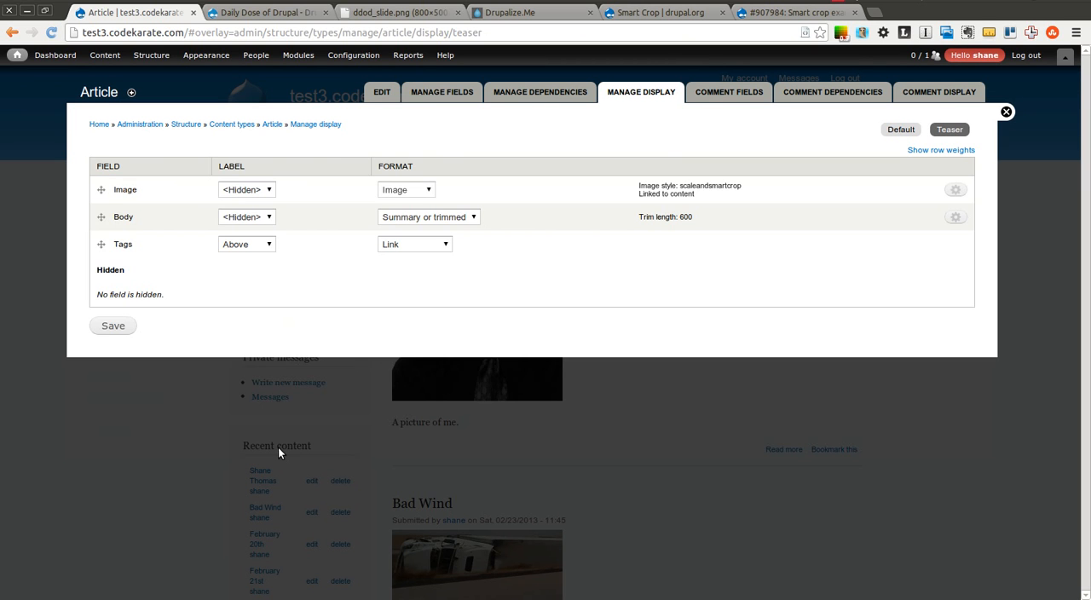
left_click(113, 326)
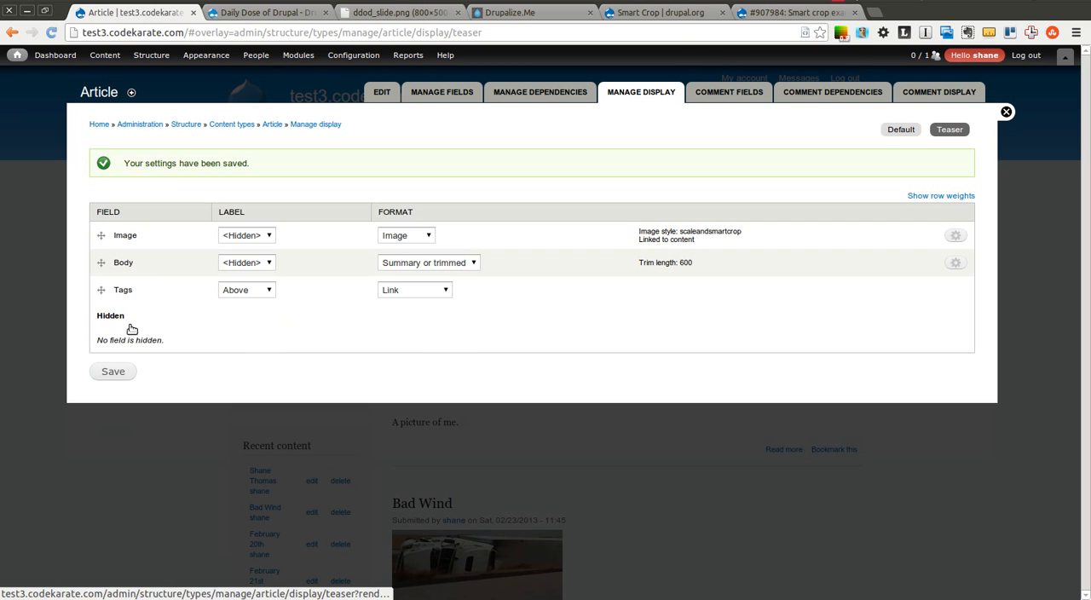
left_click(1006, 112)
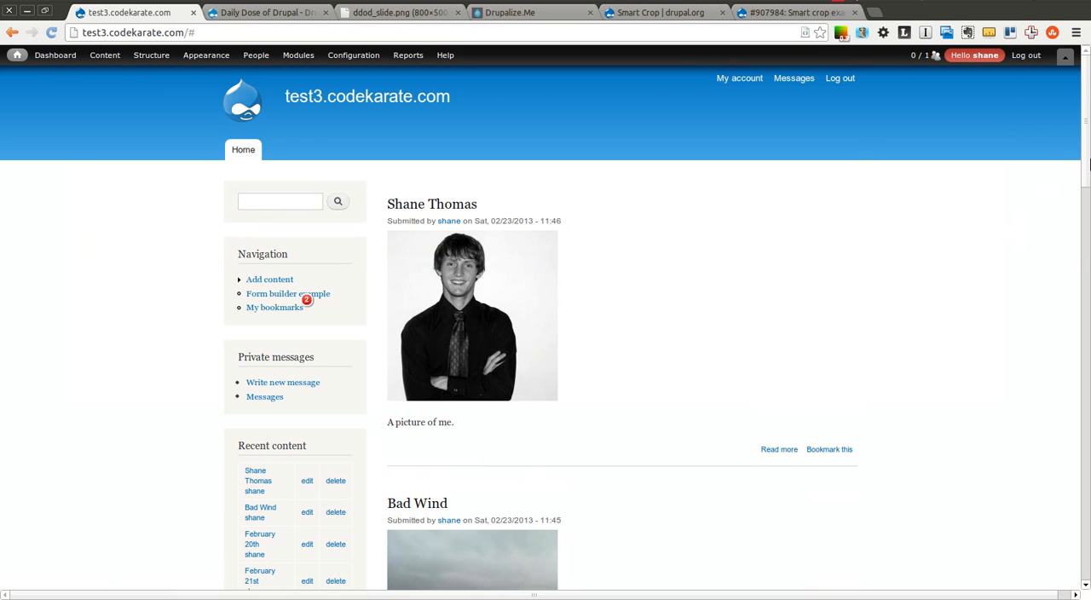
scroll("down", 3)
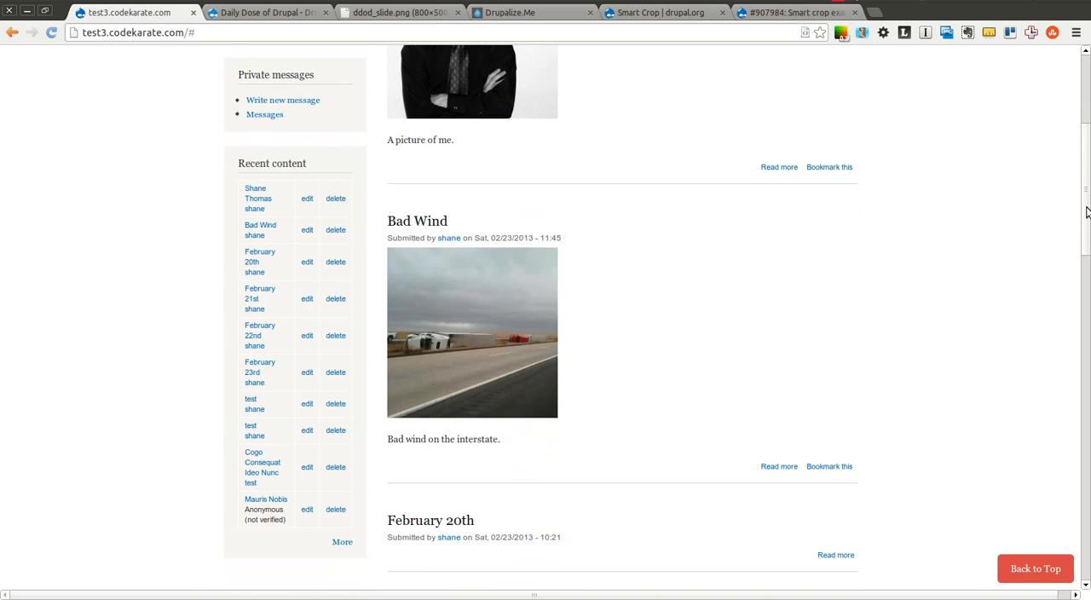
scroll("up", 3)
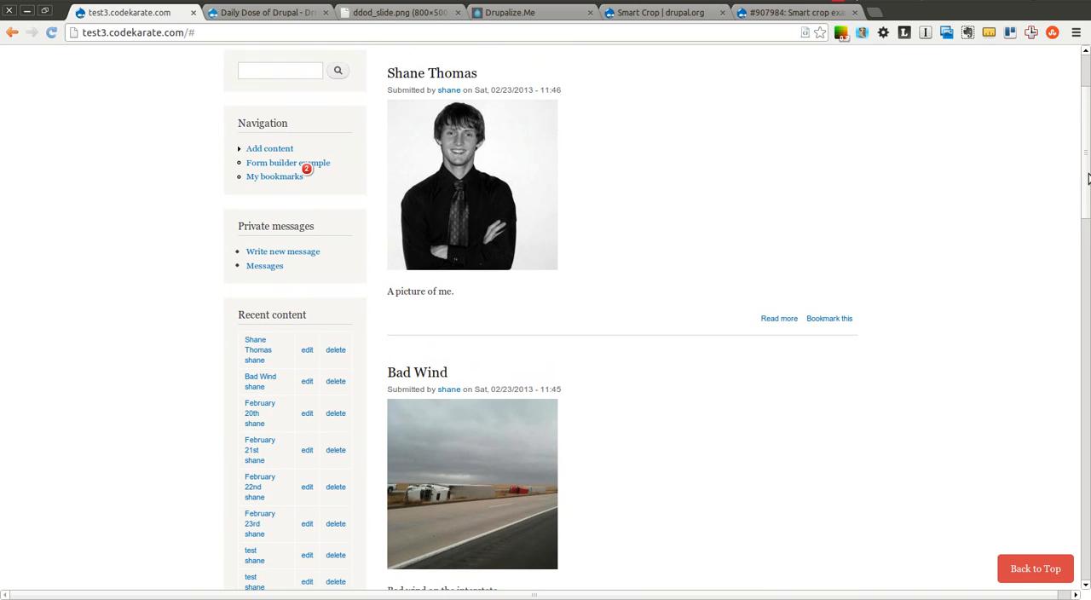
scroll("down", 3)
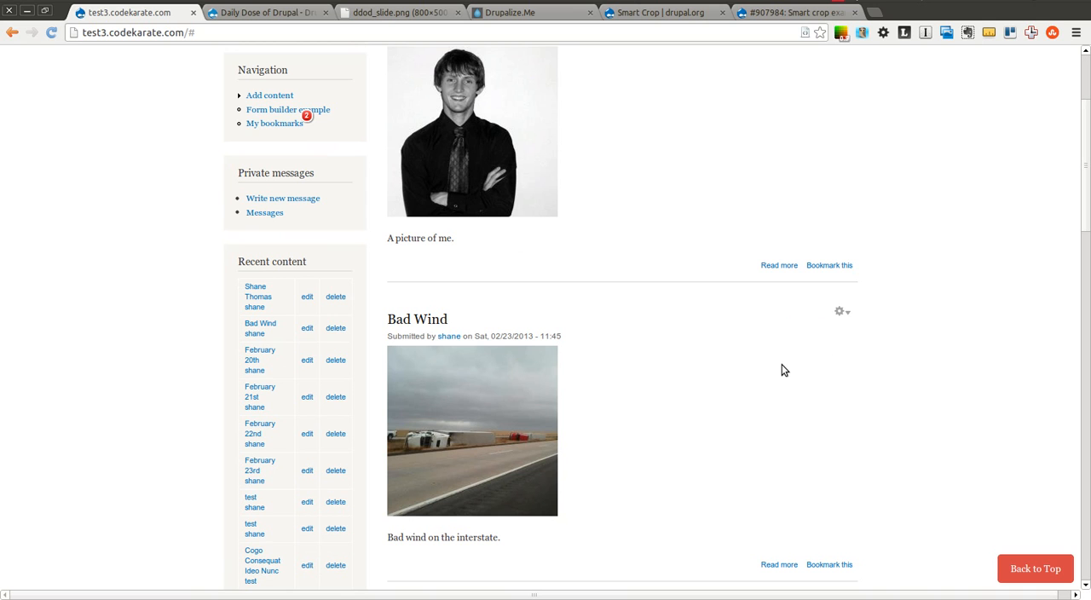
mouse_move(958, 256)
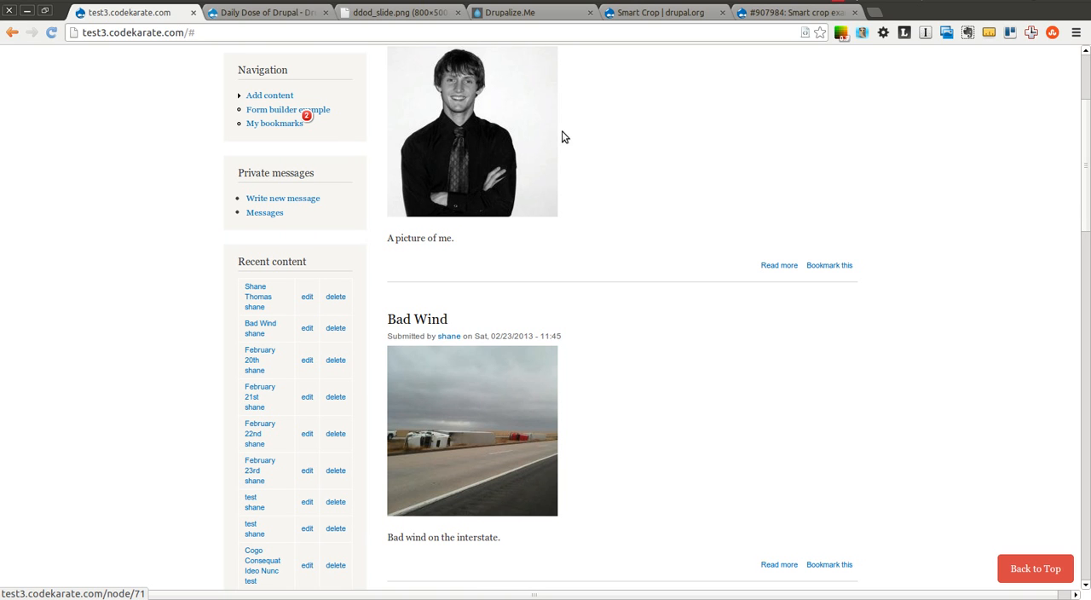
mouse_move(788, 205)
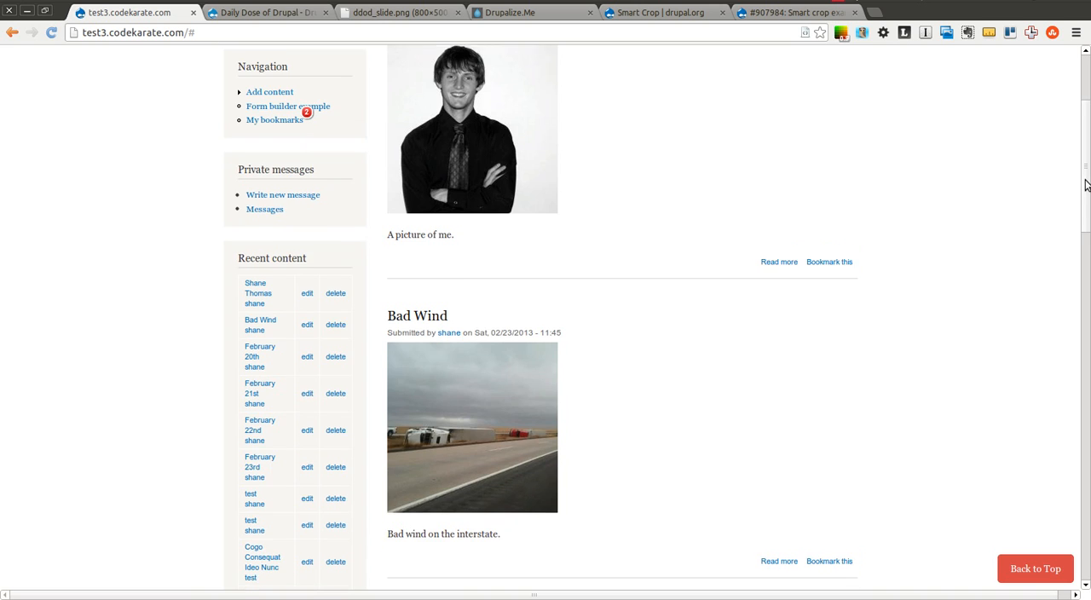
scroll("up", 3)
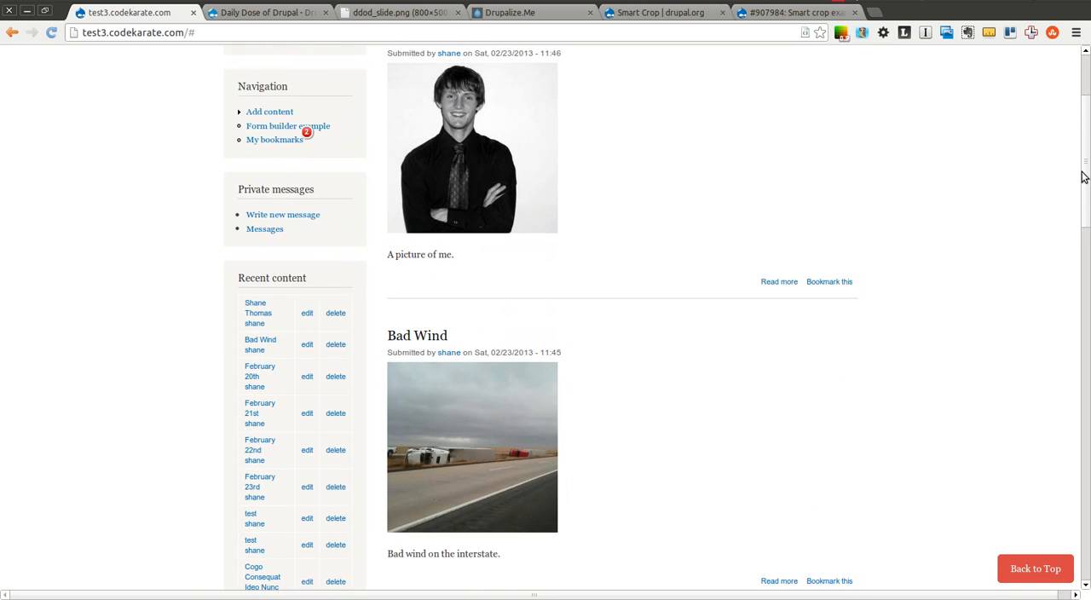
scroll("up", 3)
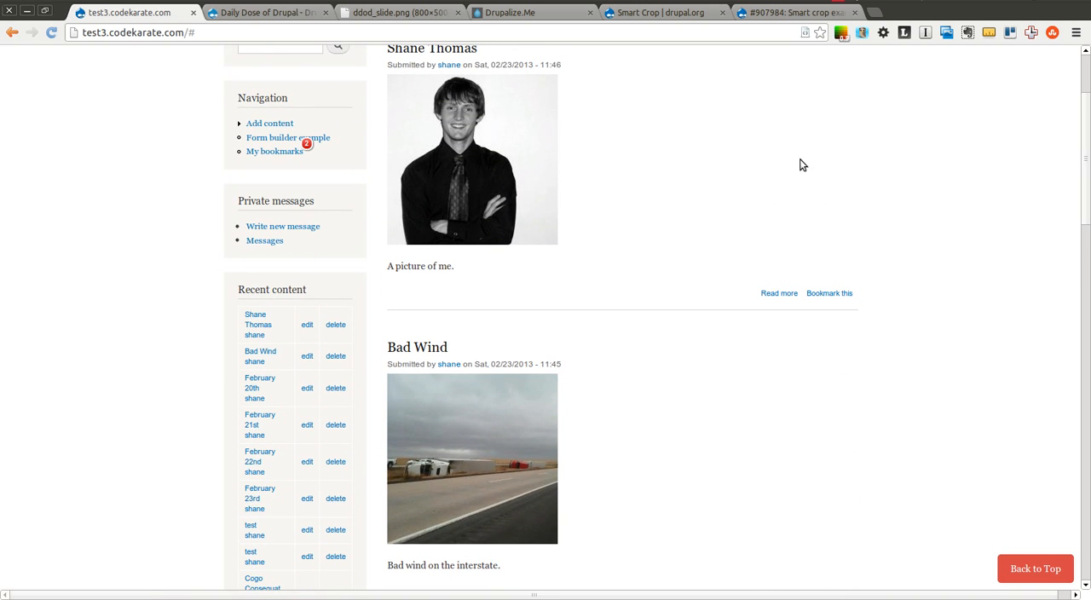
mouse_move(825, 71)
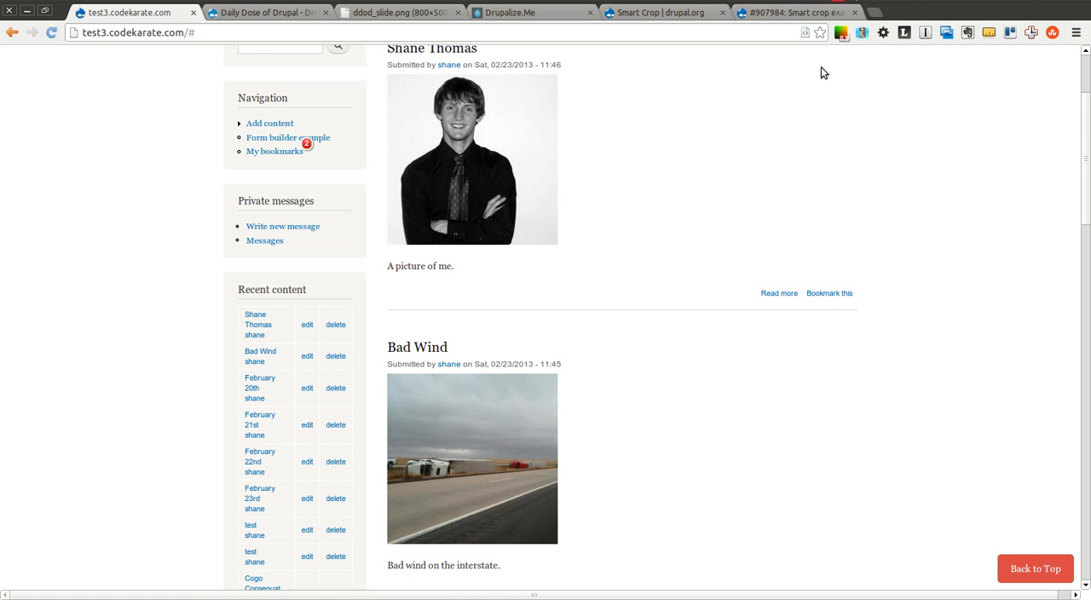
Review the Smart Crop issue #907984 sample comparison grid on drupal.org, then switch to Daily Dose of Drupal
left_click(793, 12)
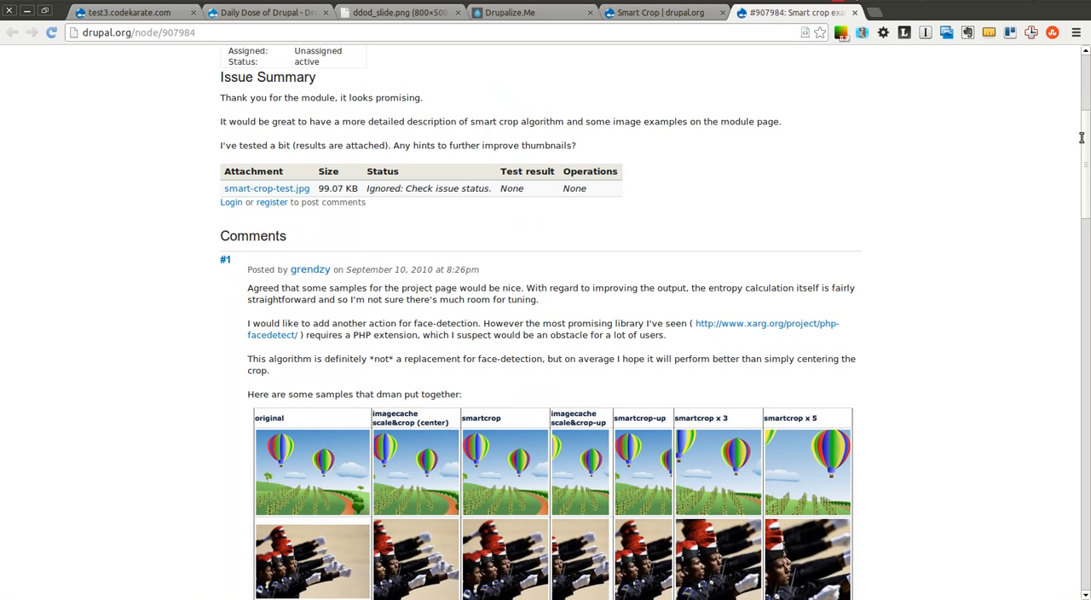
scroll("down", 3)
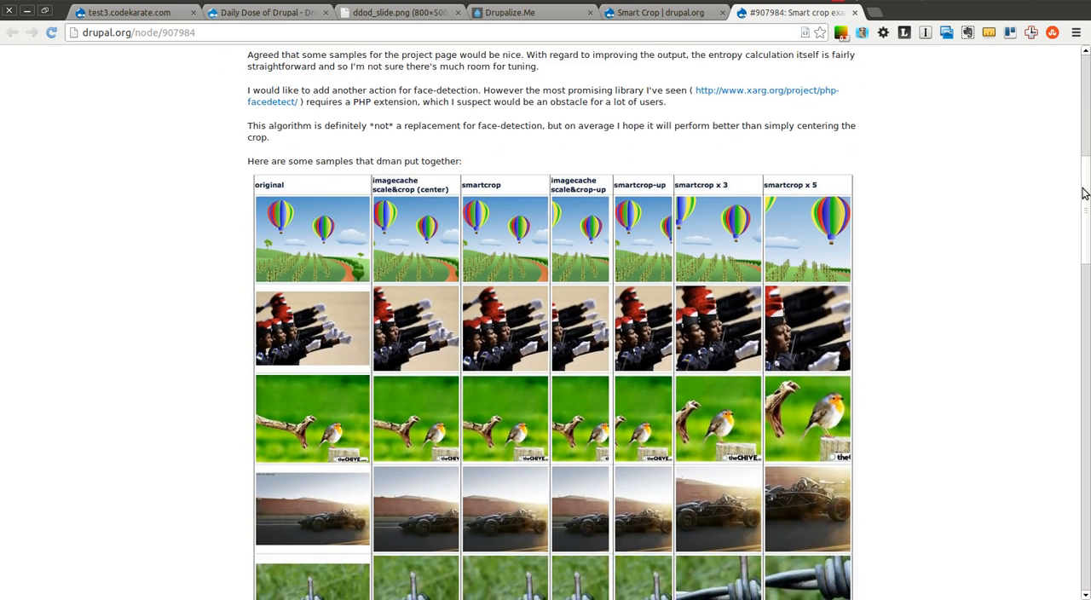
mouse_move(406, 243)
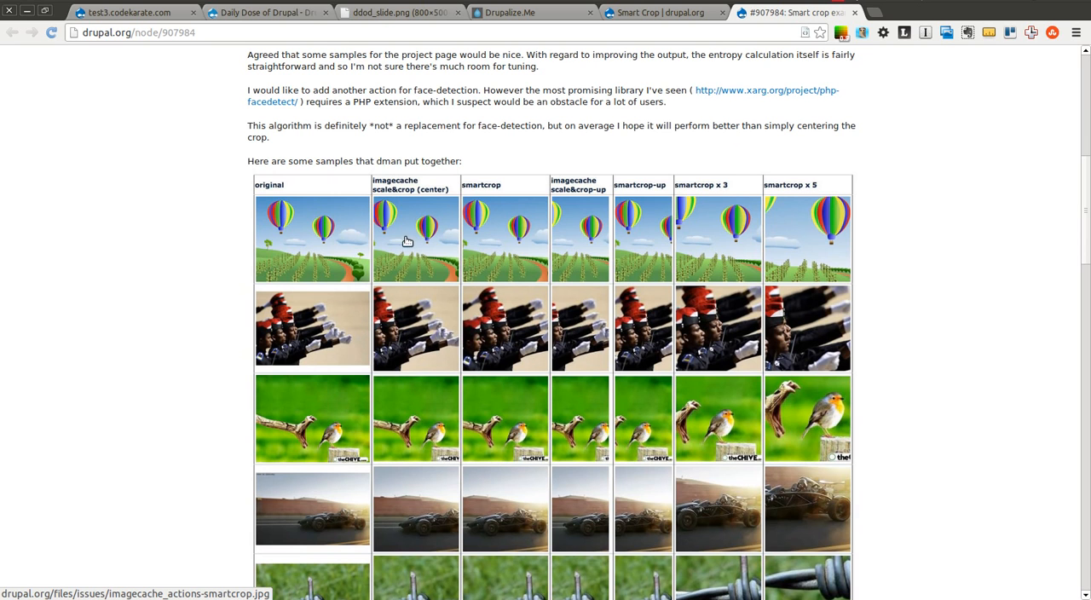
mouse_move(444, 147)
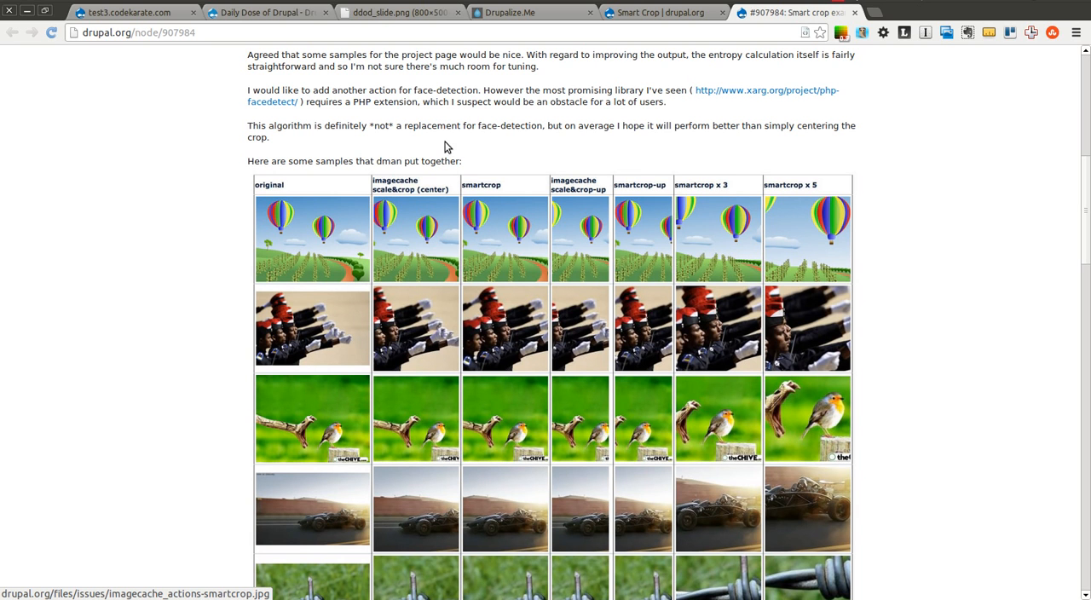
mouse_move(950, 198)
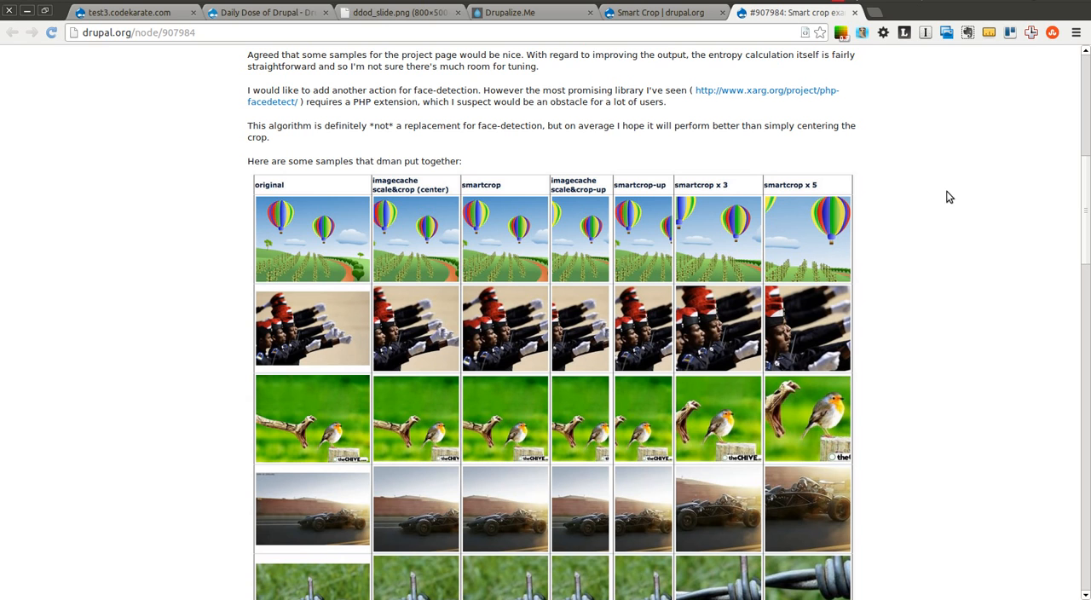
scroll("up", 3)
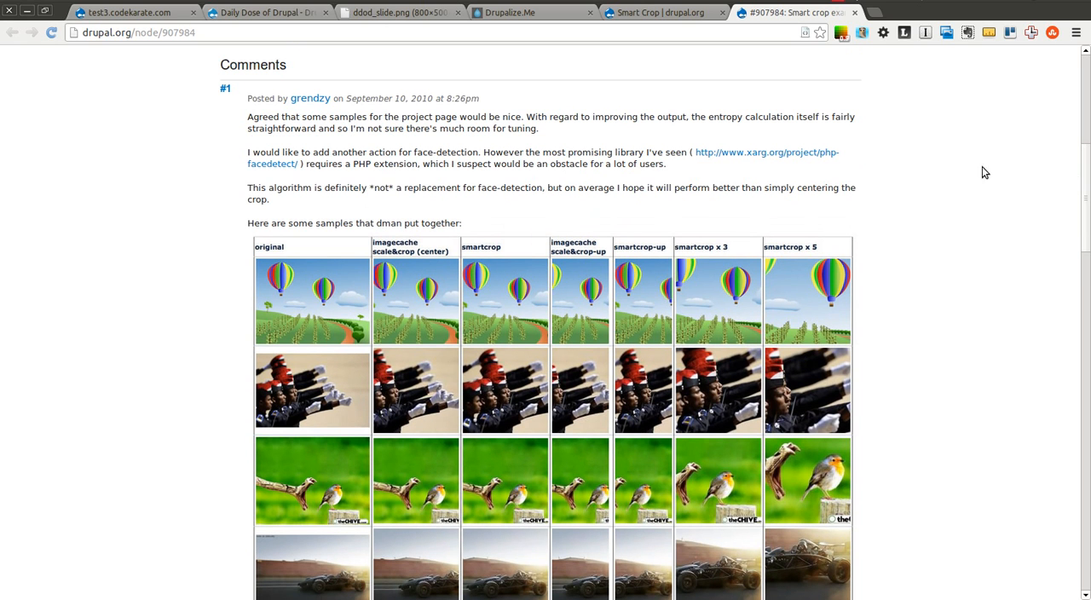
mouse_move(870, 170)
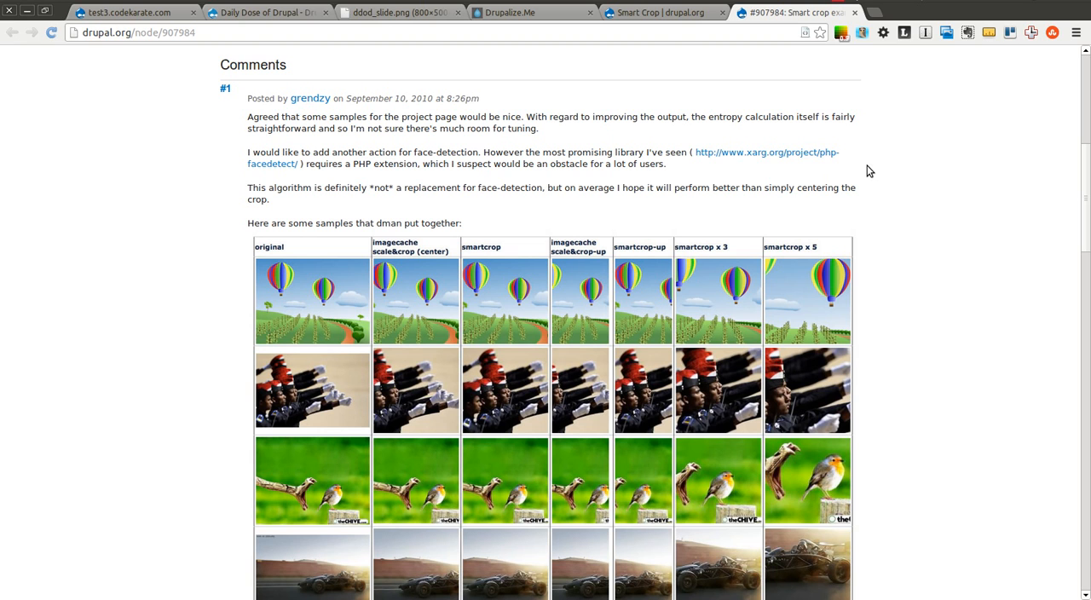
mouse_move(689, 78)
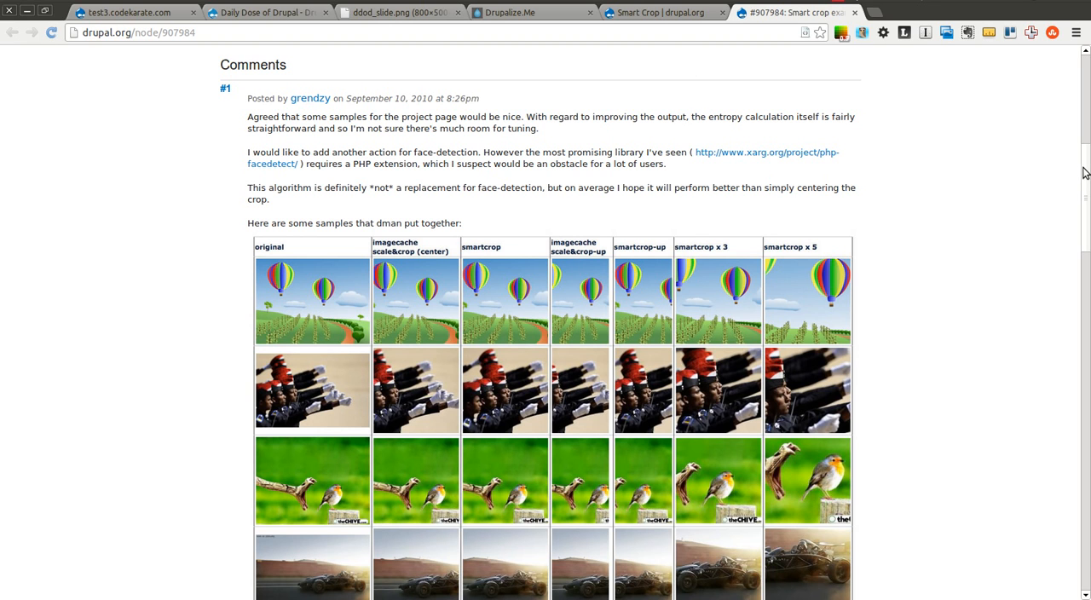
scroll("down", 3)
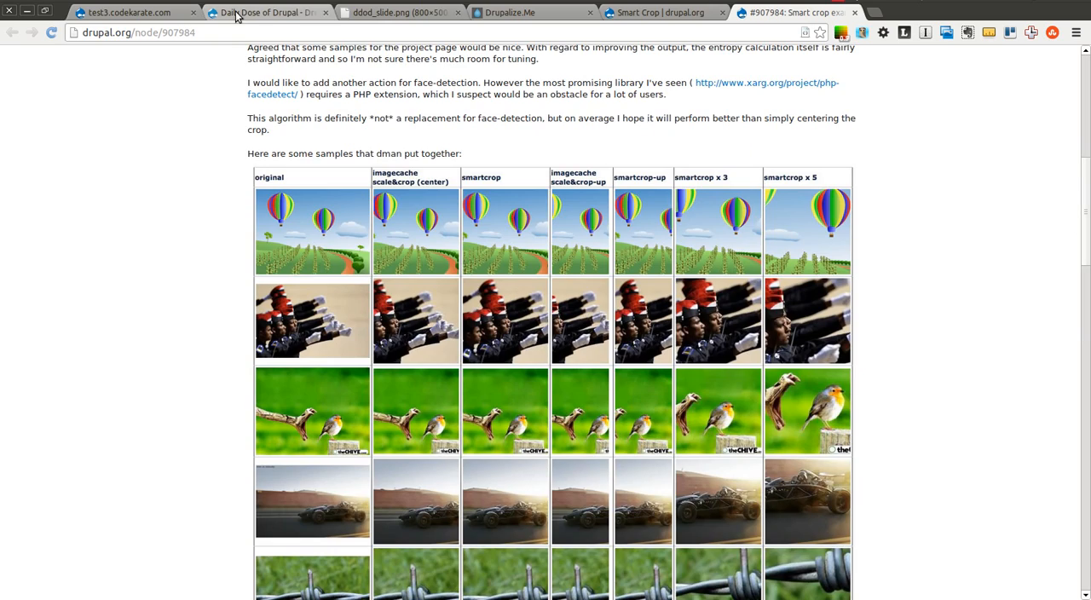
left_click(264, 12)
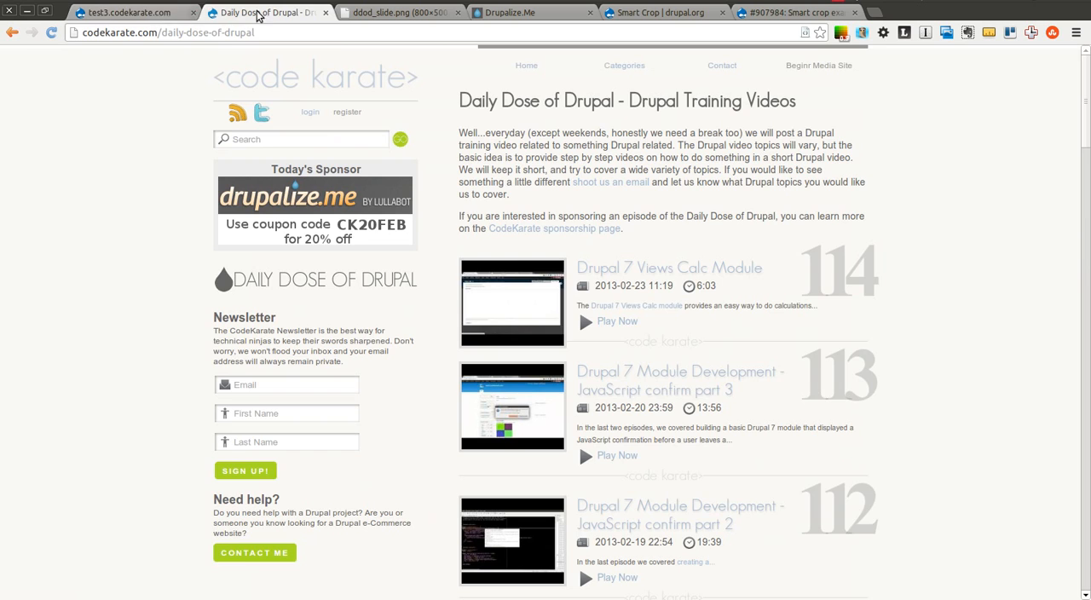
Revisit the test3 site front page, then bring up the drupalize.me sponsor homepage
left_click(128, 12)
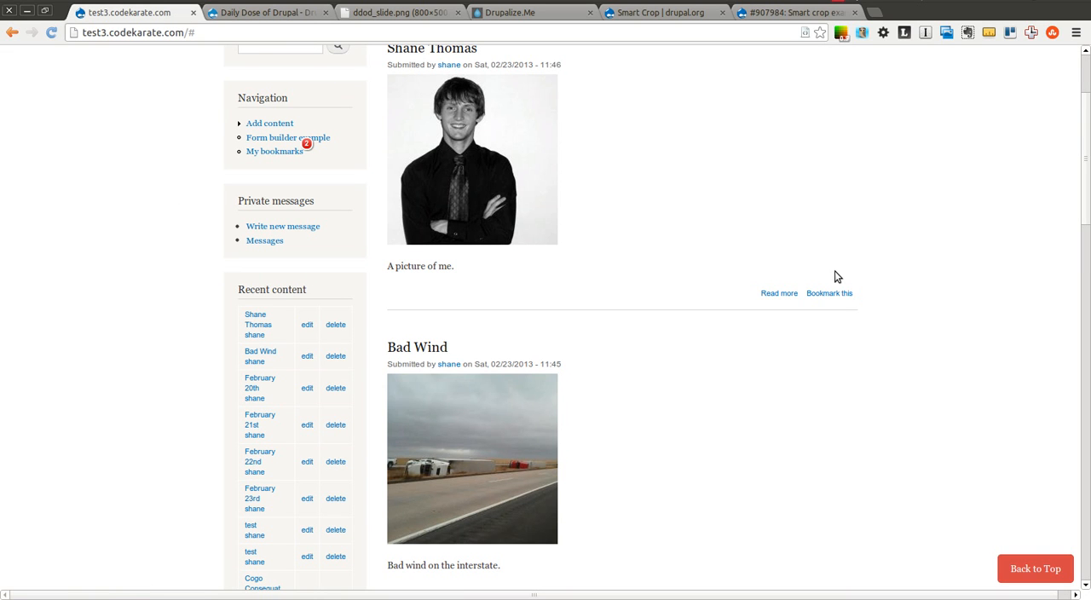
mouse_move(668, 140)
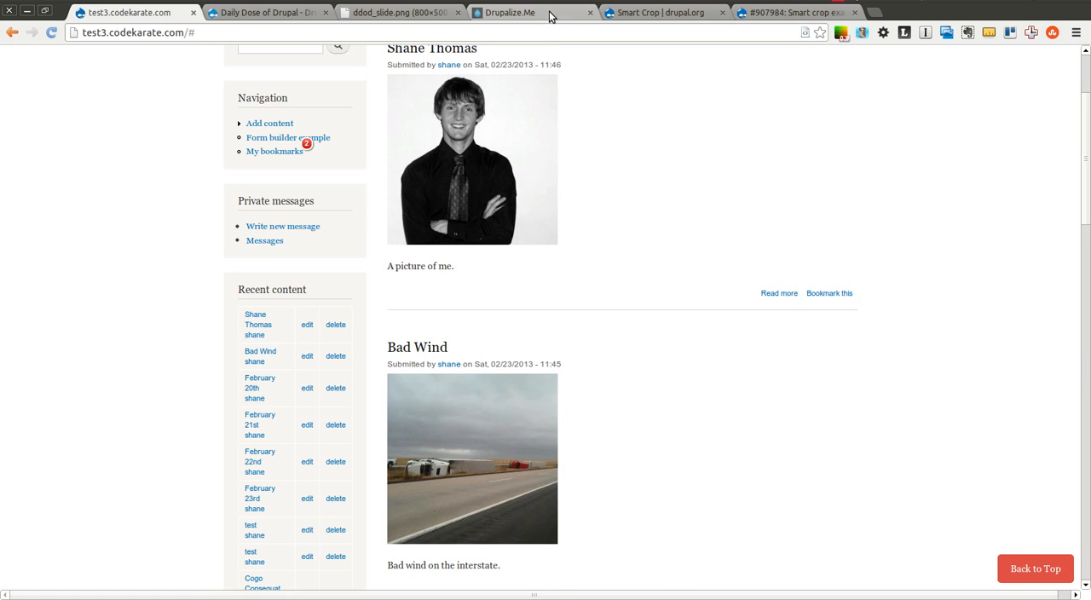
left_click(508, 12)
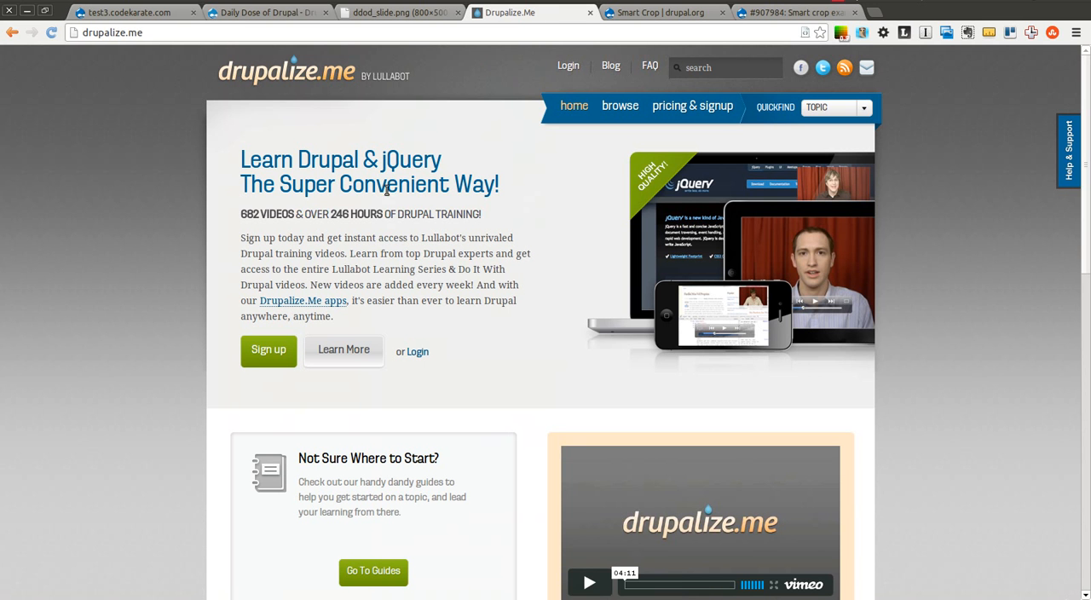
mouse_move(692, 24)
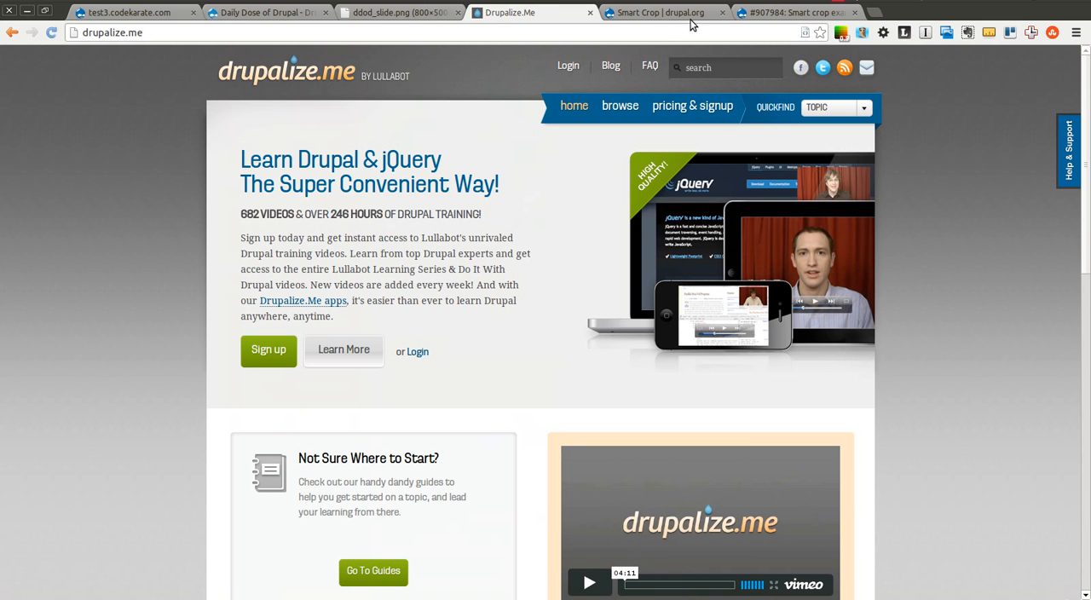
mouse_move(798, 12)
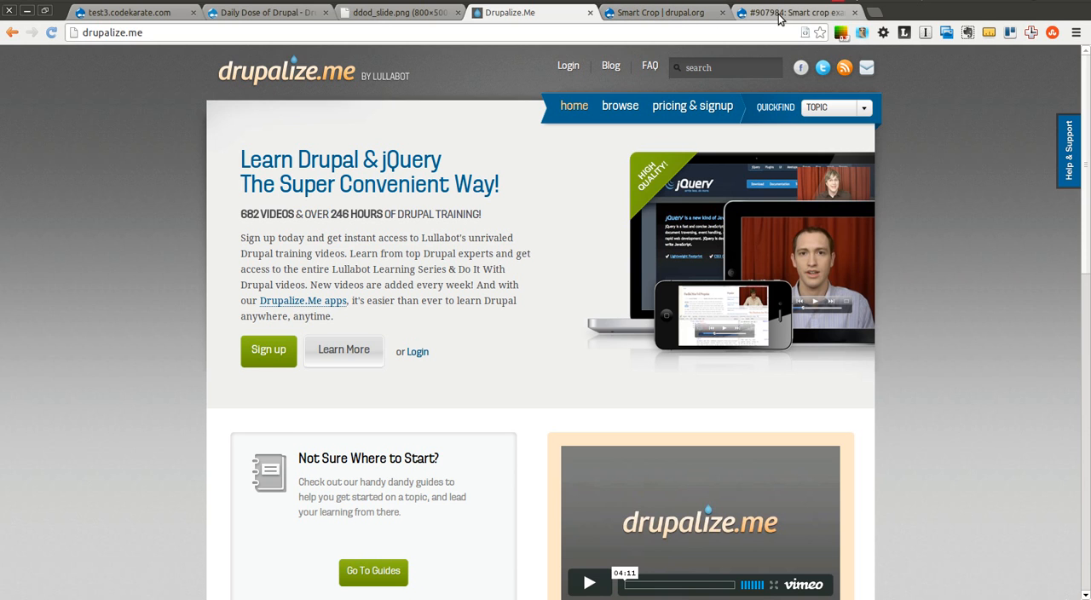
mouse_move(788, 12)
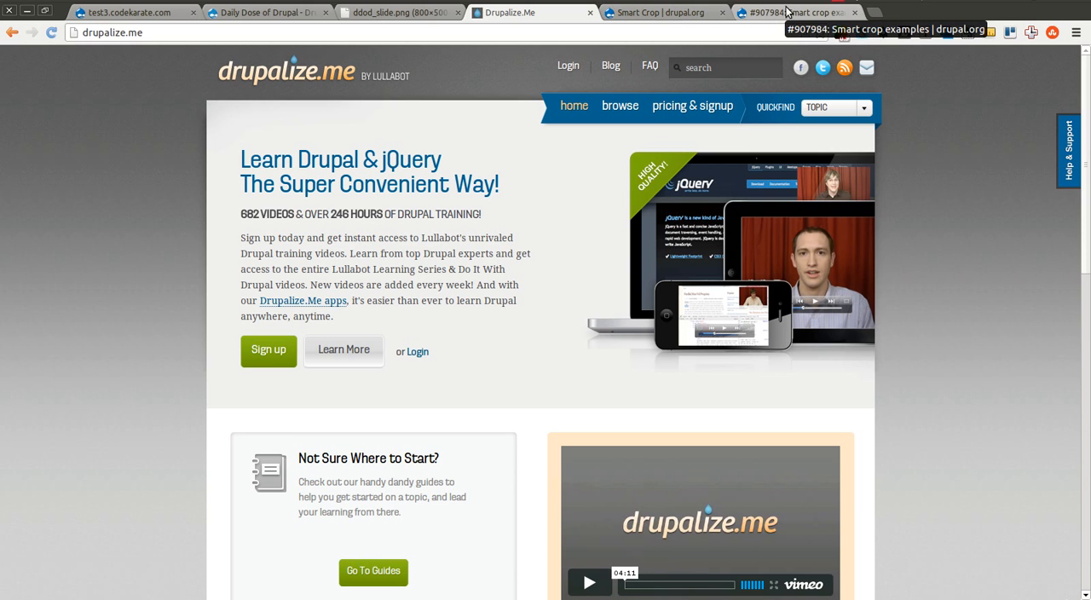